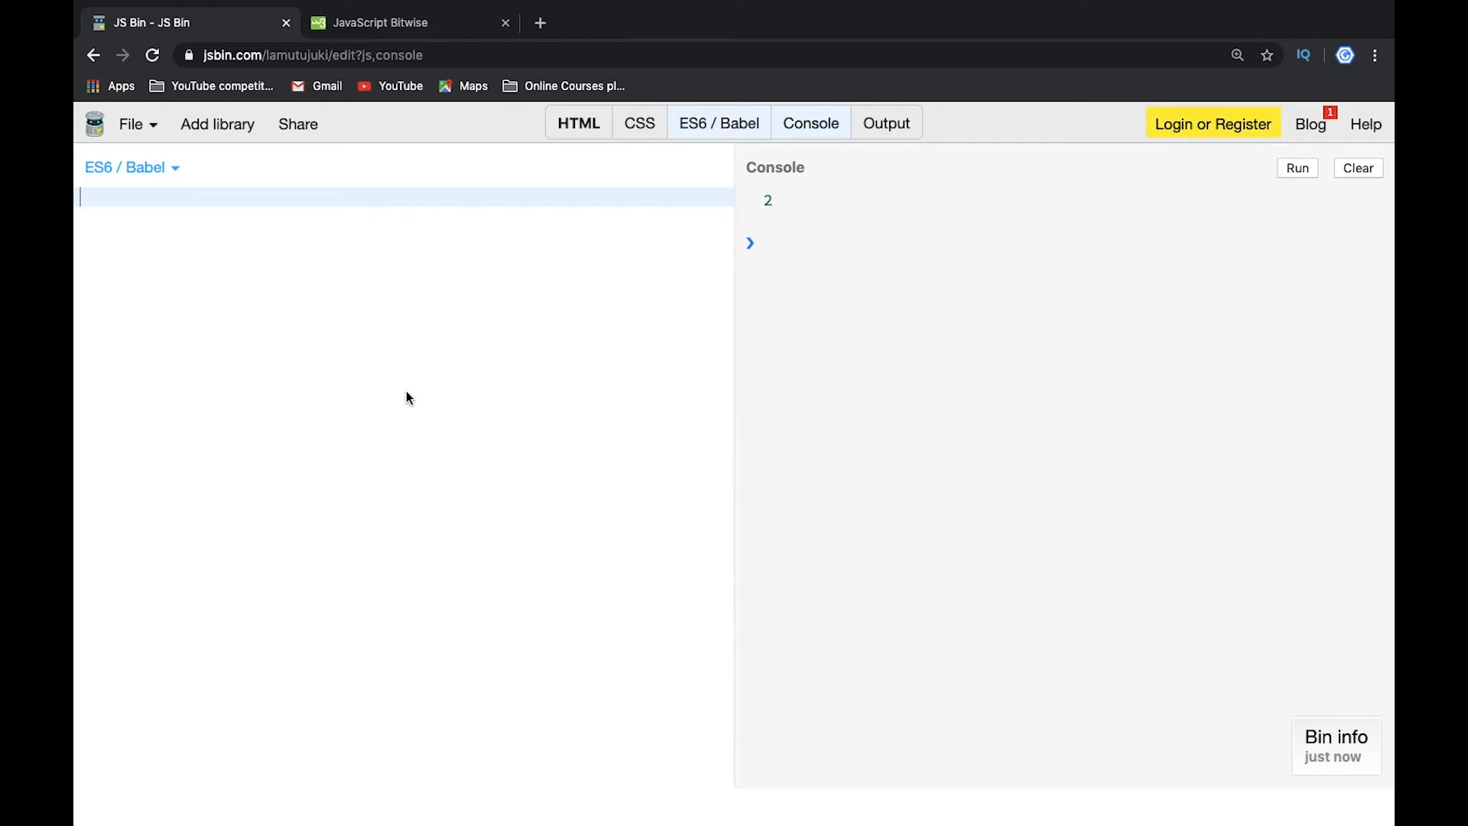
Write the comment // a = 1, b= 2 => a = 2, b = 1 at the top of the script
text(//)
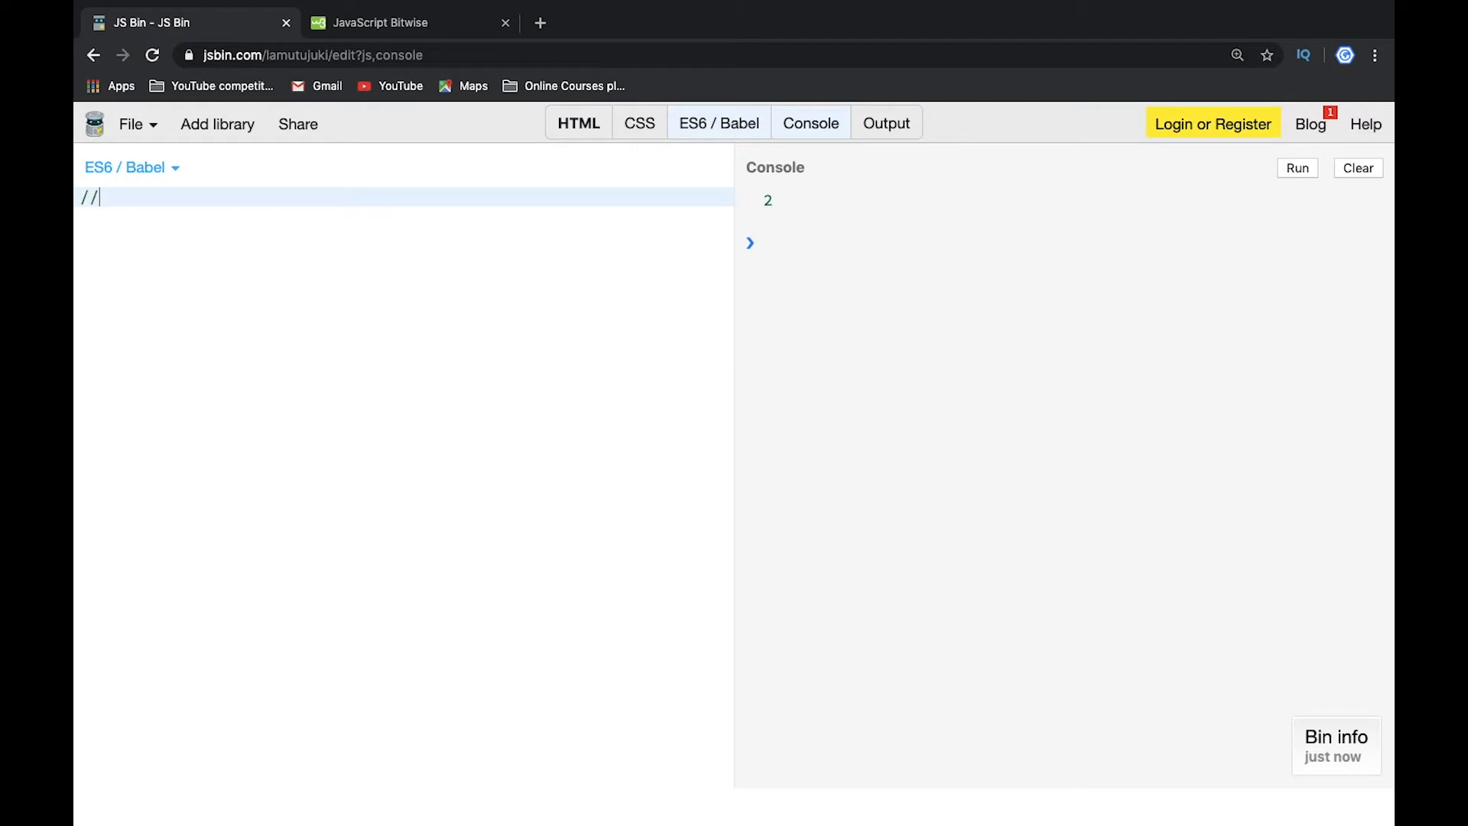
text(a = 1)
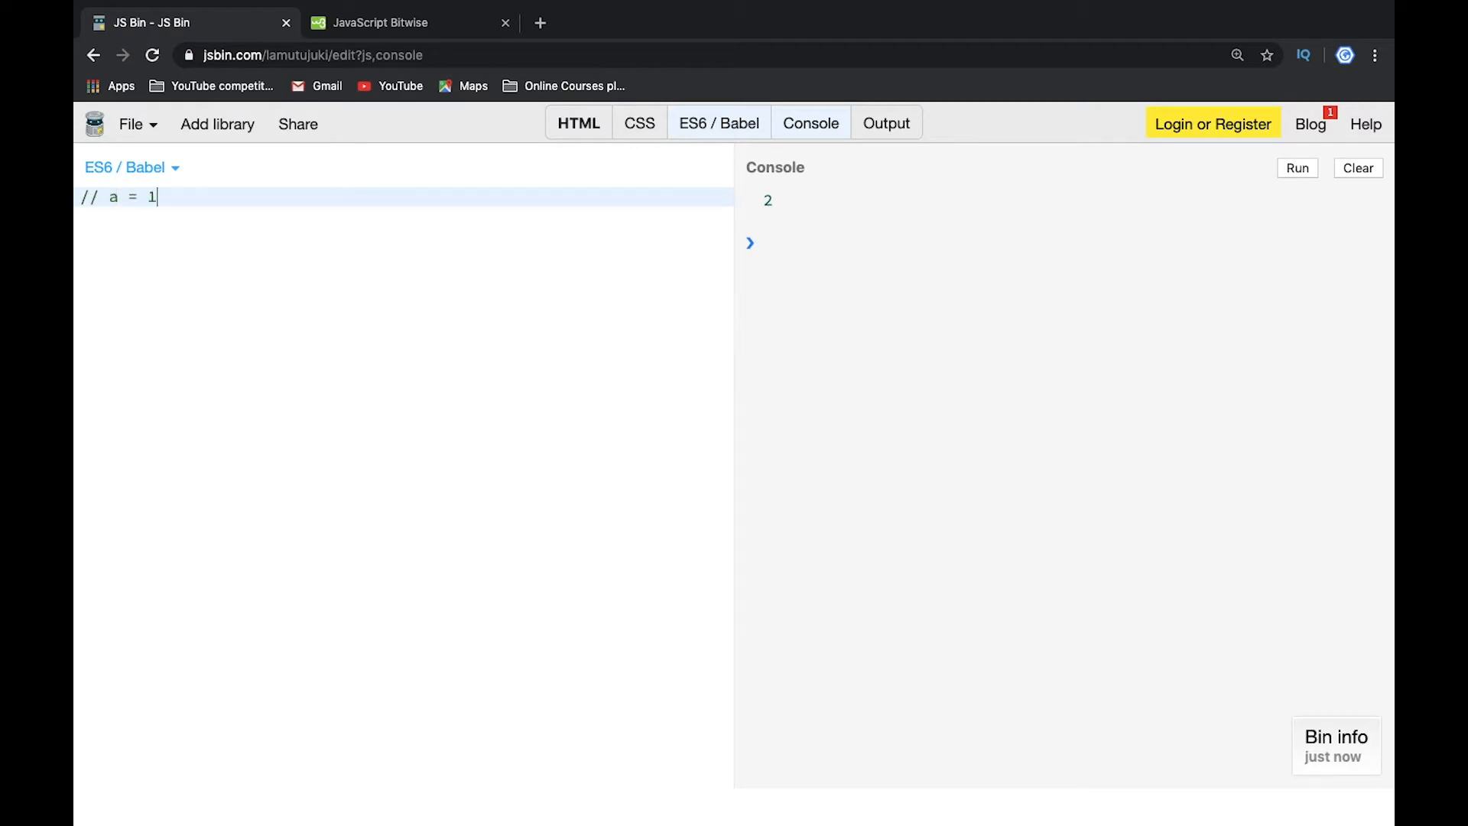
text(, b= 2)
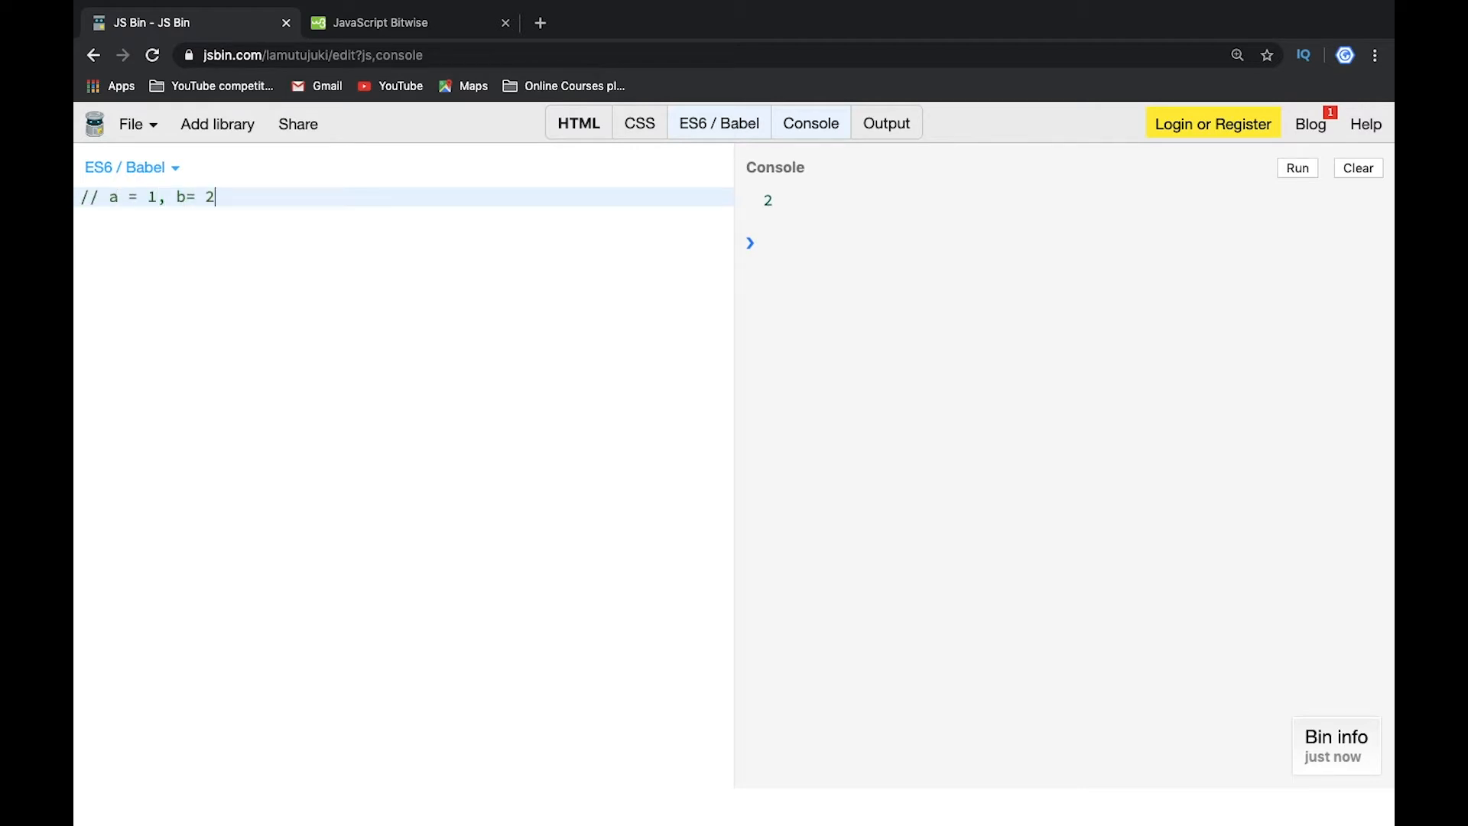
text(=> a)
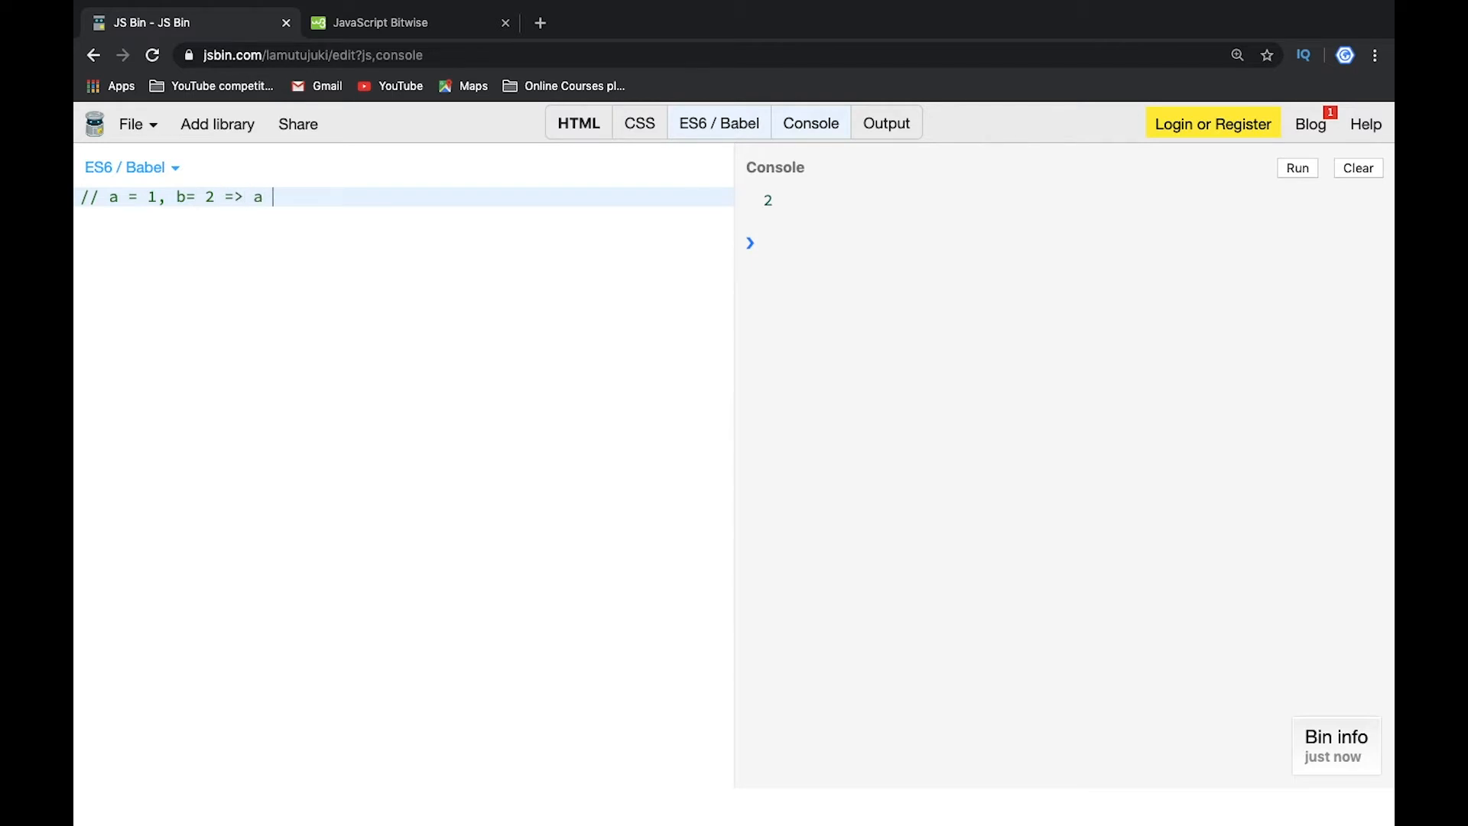
text(= 2)
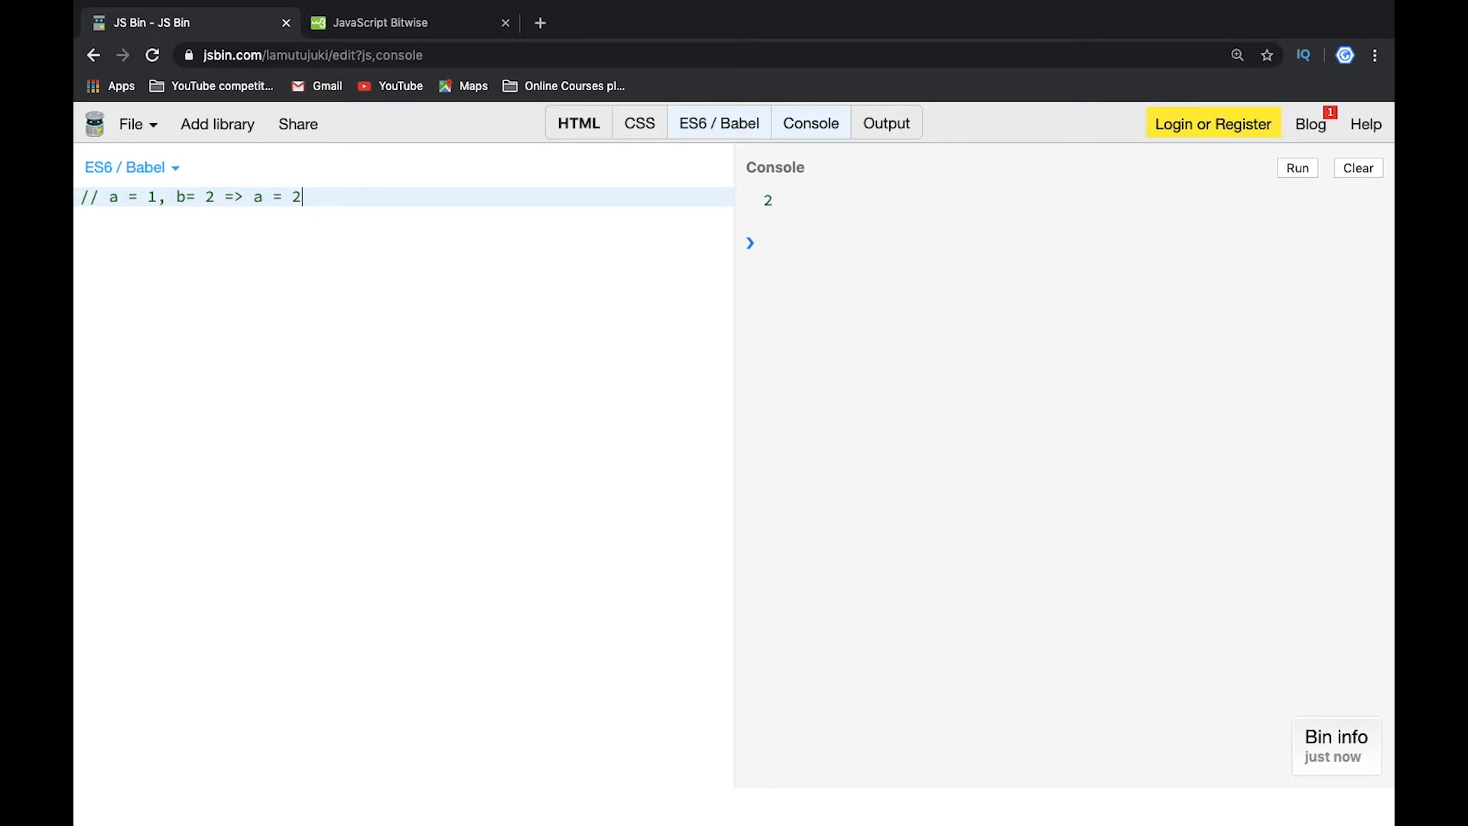
text(, b =)
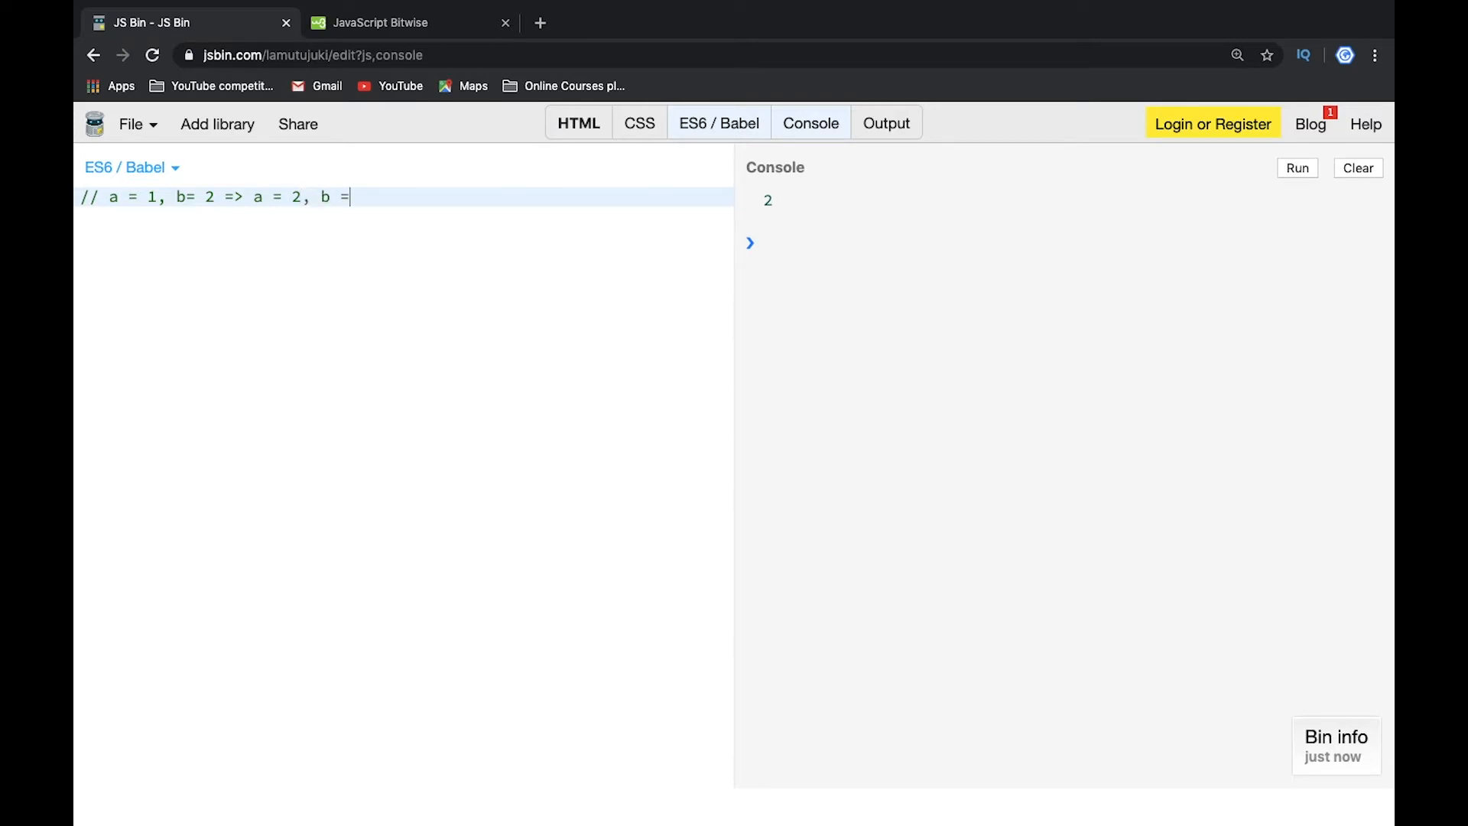
text(1)
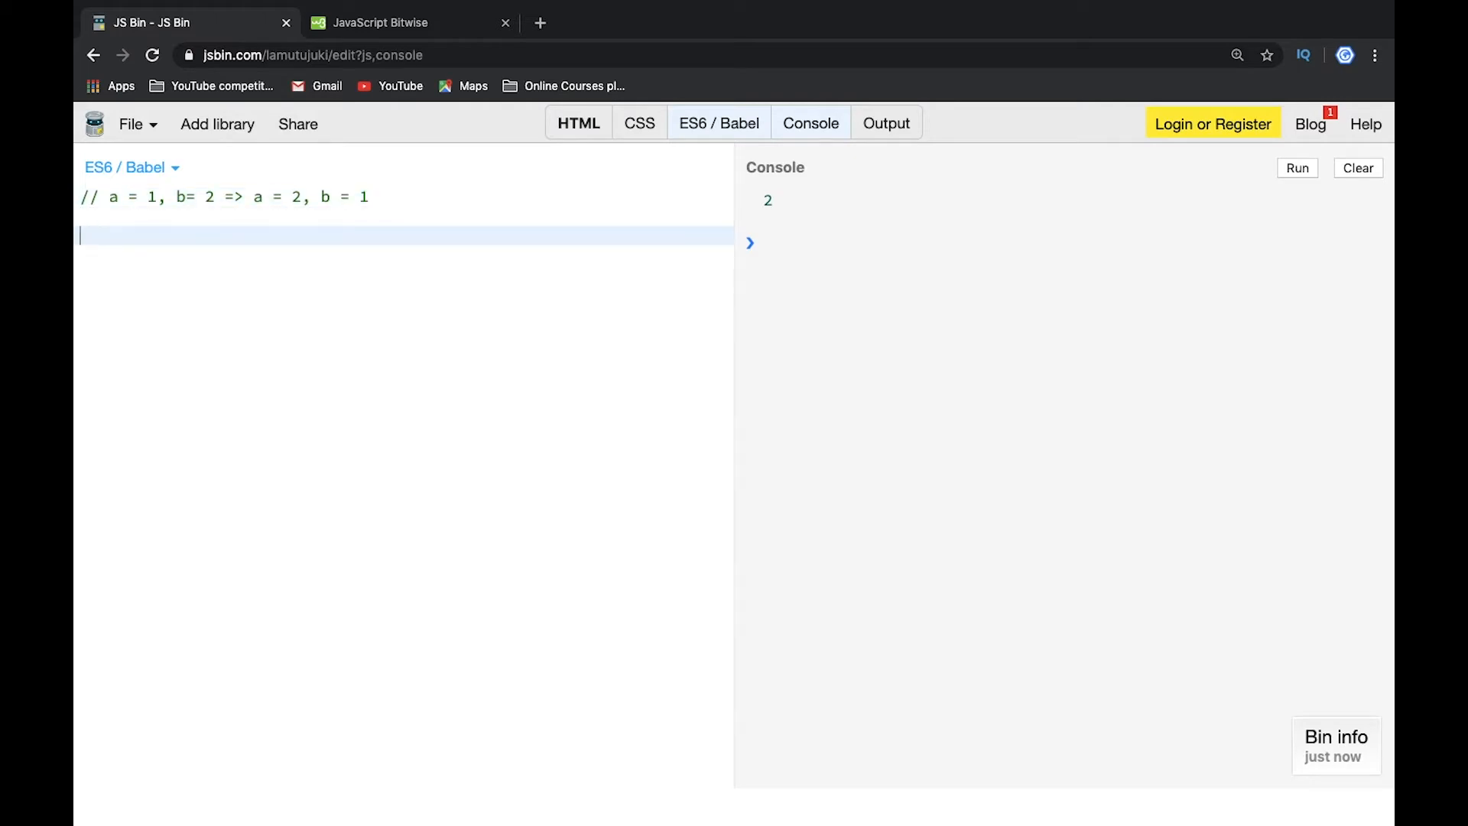
Declare let a = 1, b = 2; and swap them through a temp variable
text(let a = 1)
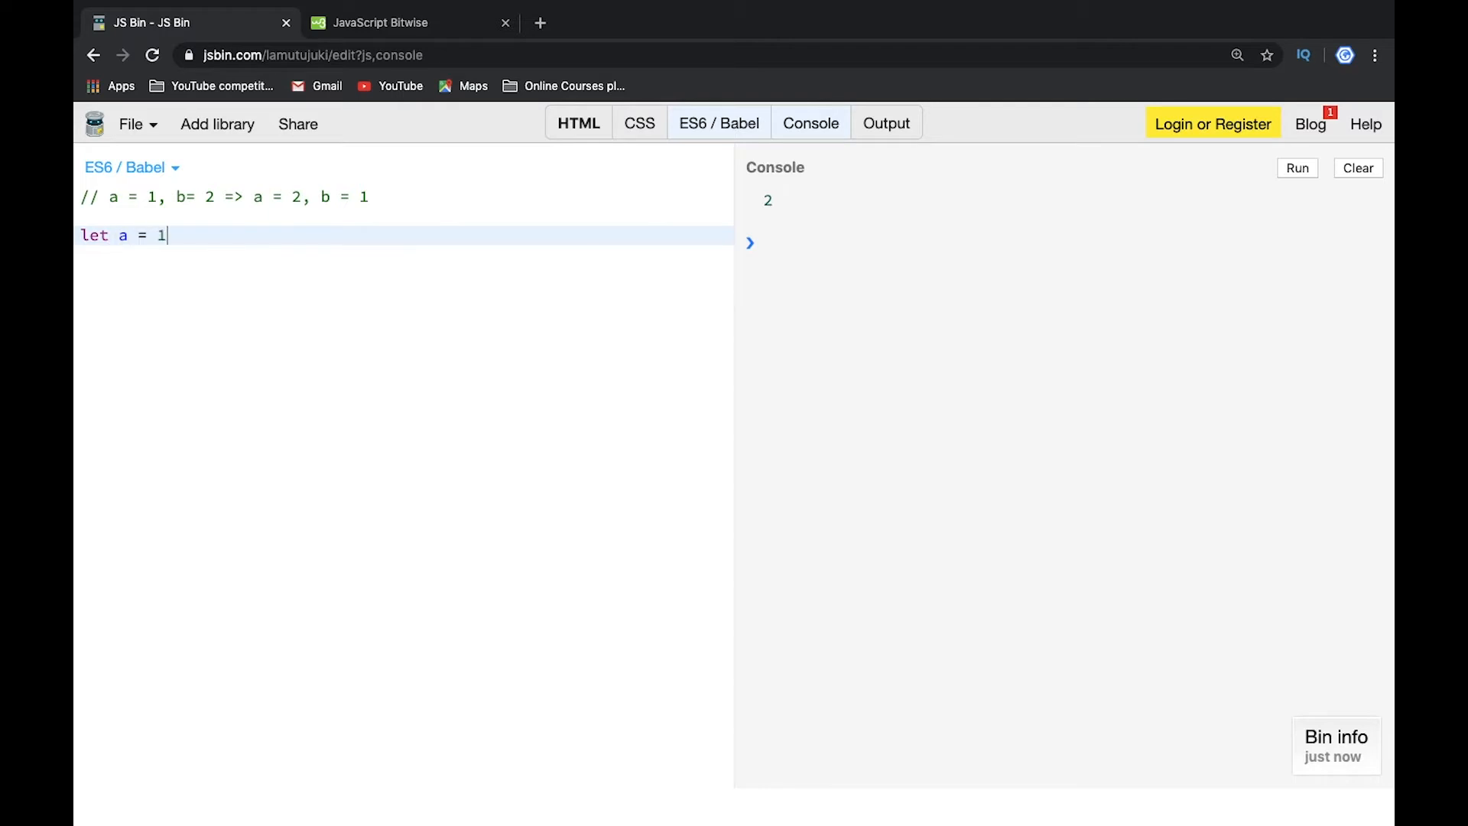
text(, b =)
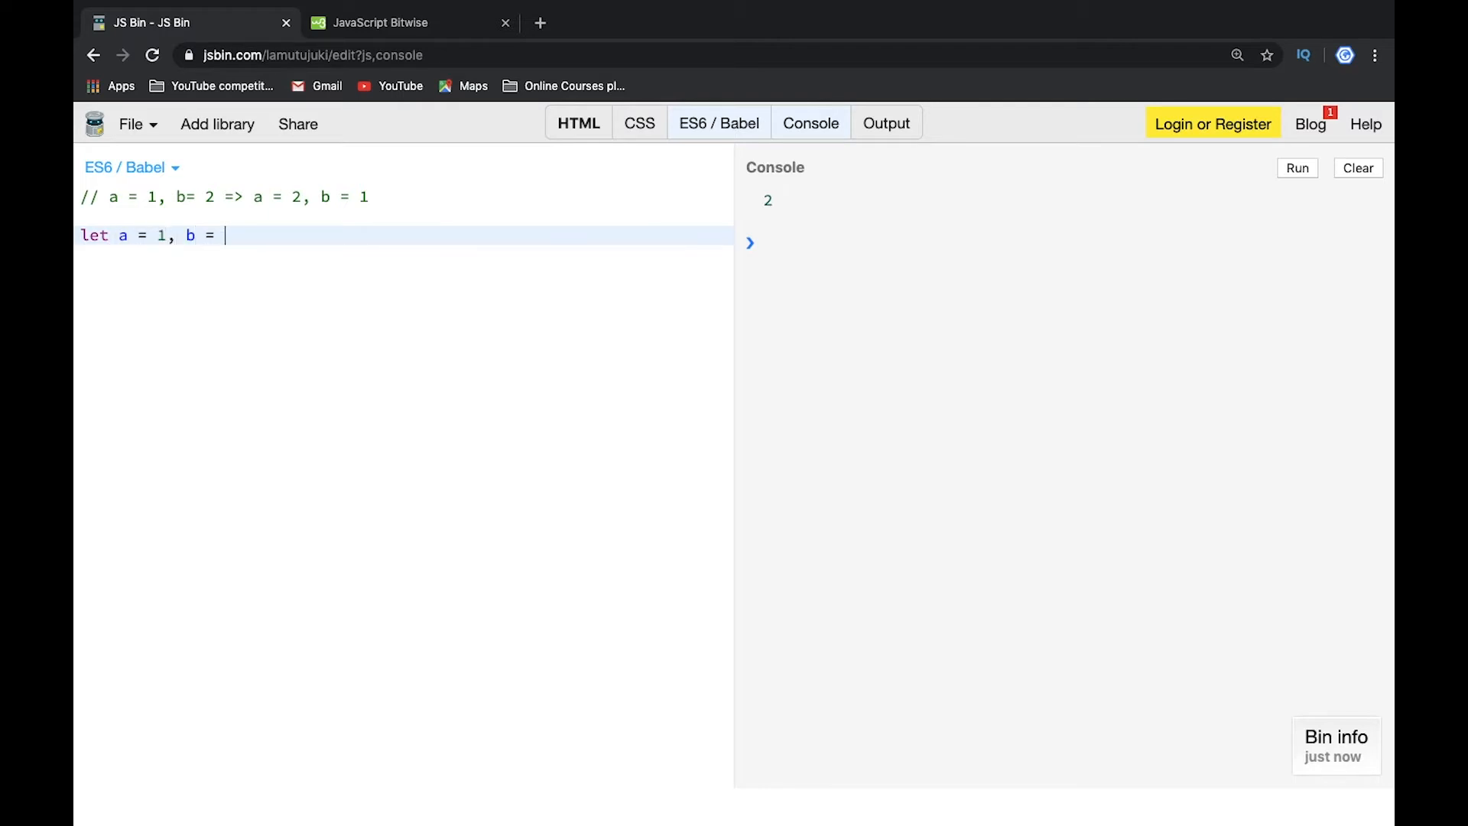
text(2;)
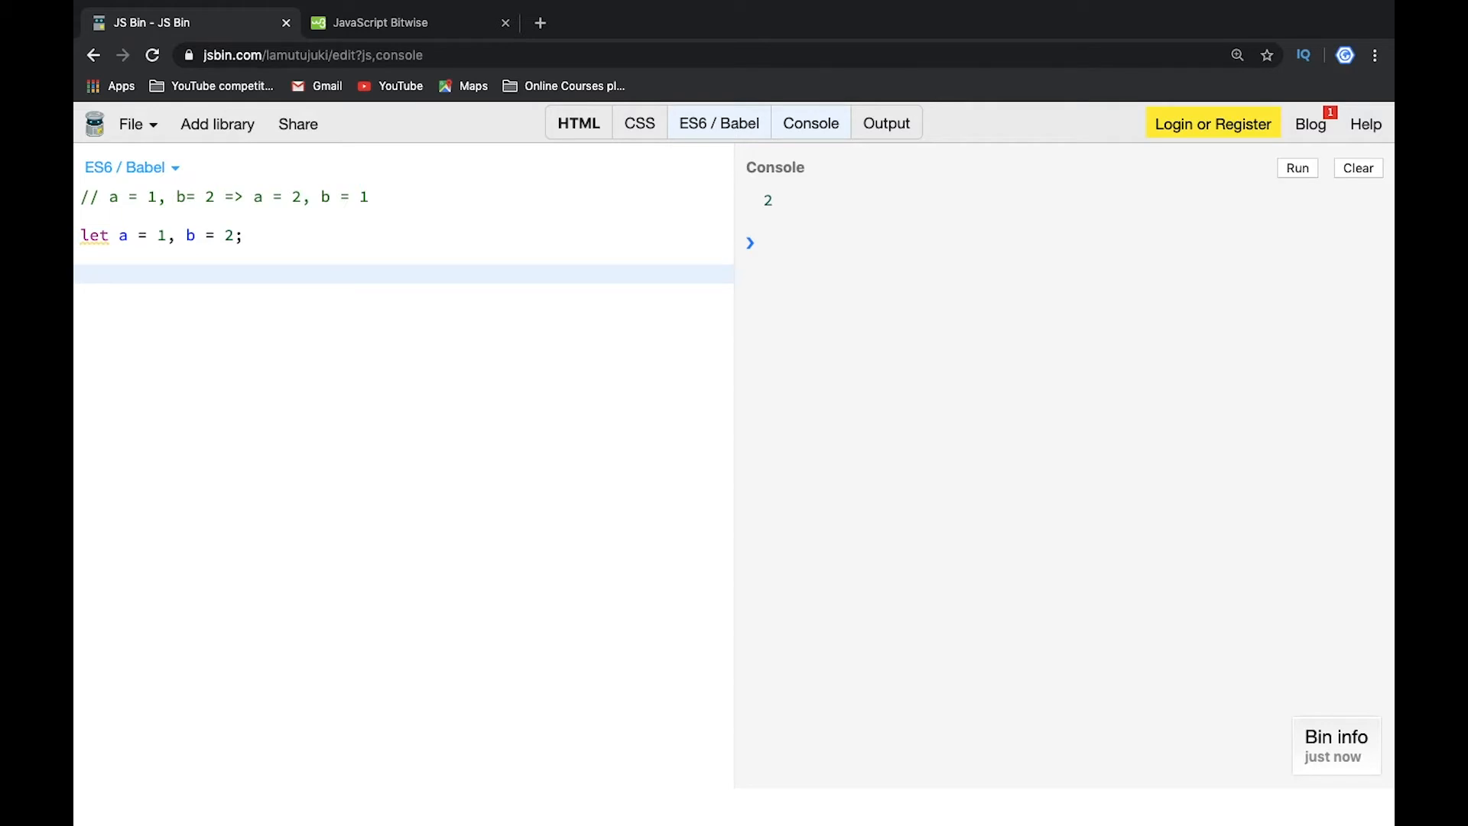
text(let t)
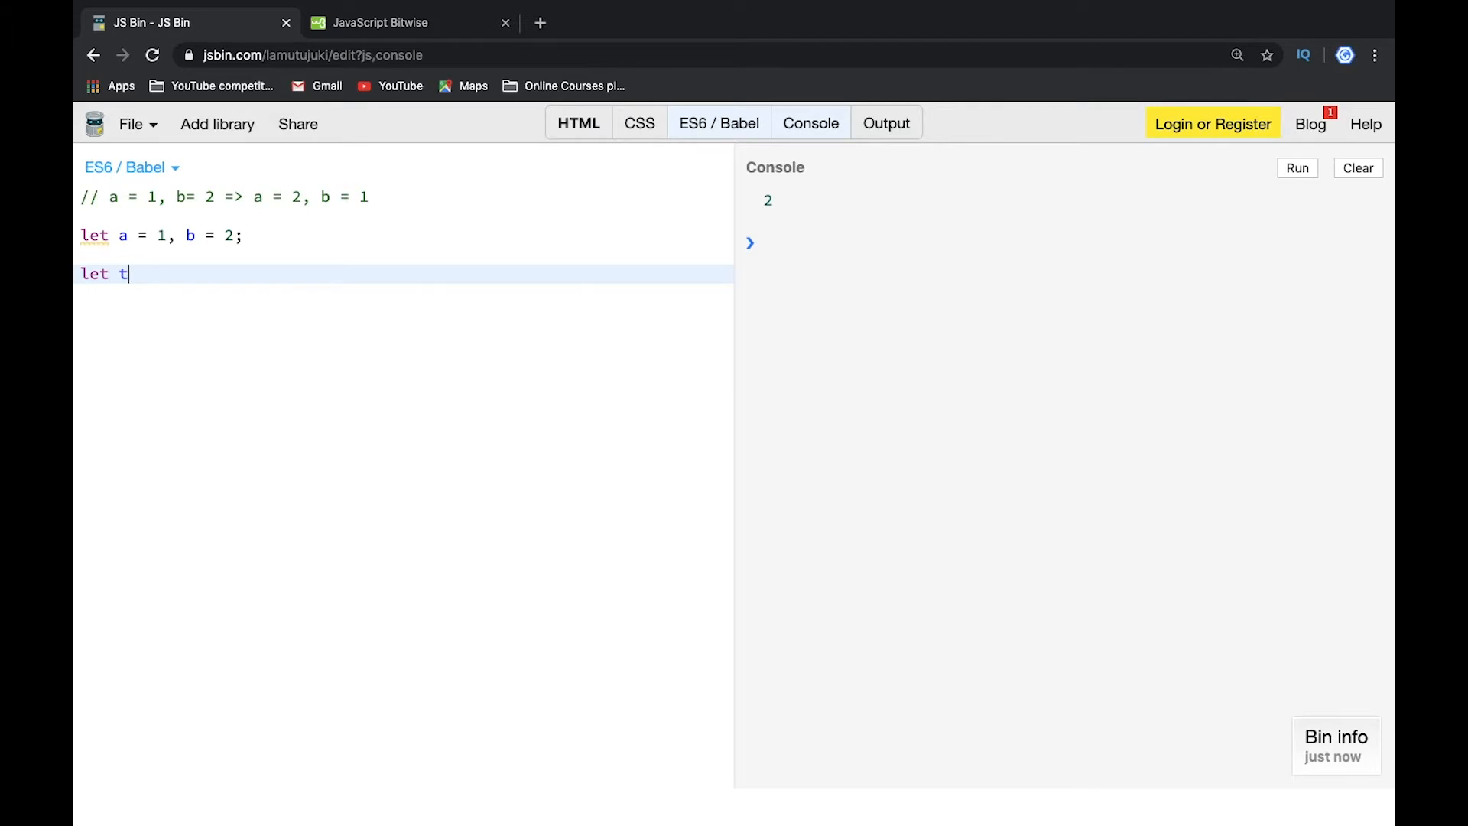
text(emp = 2)
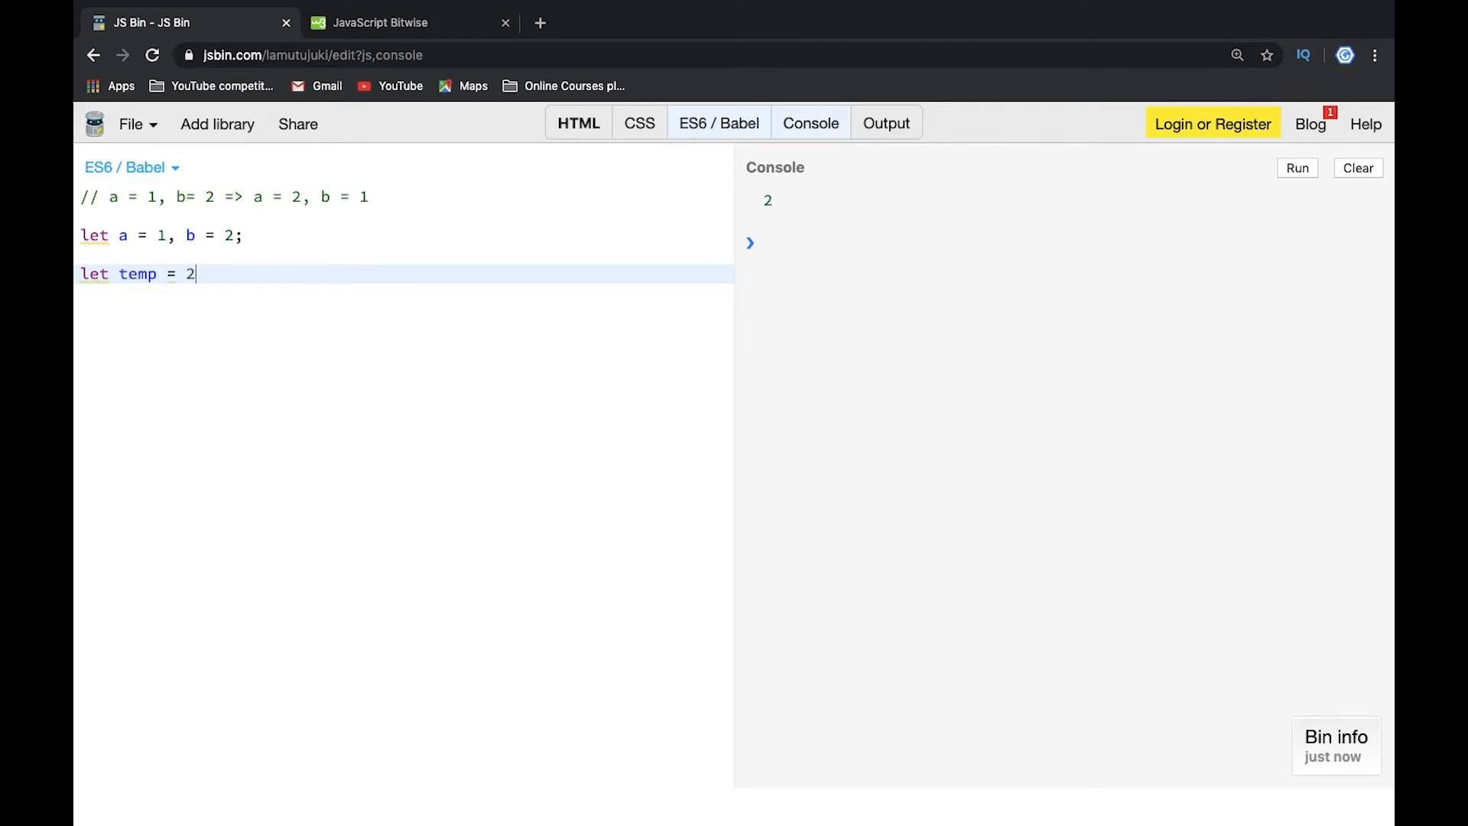
text(;)
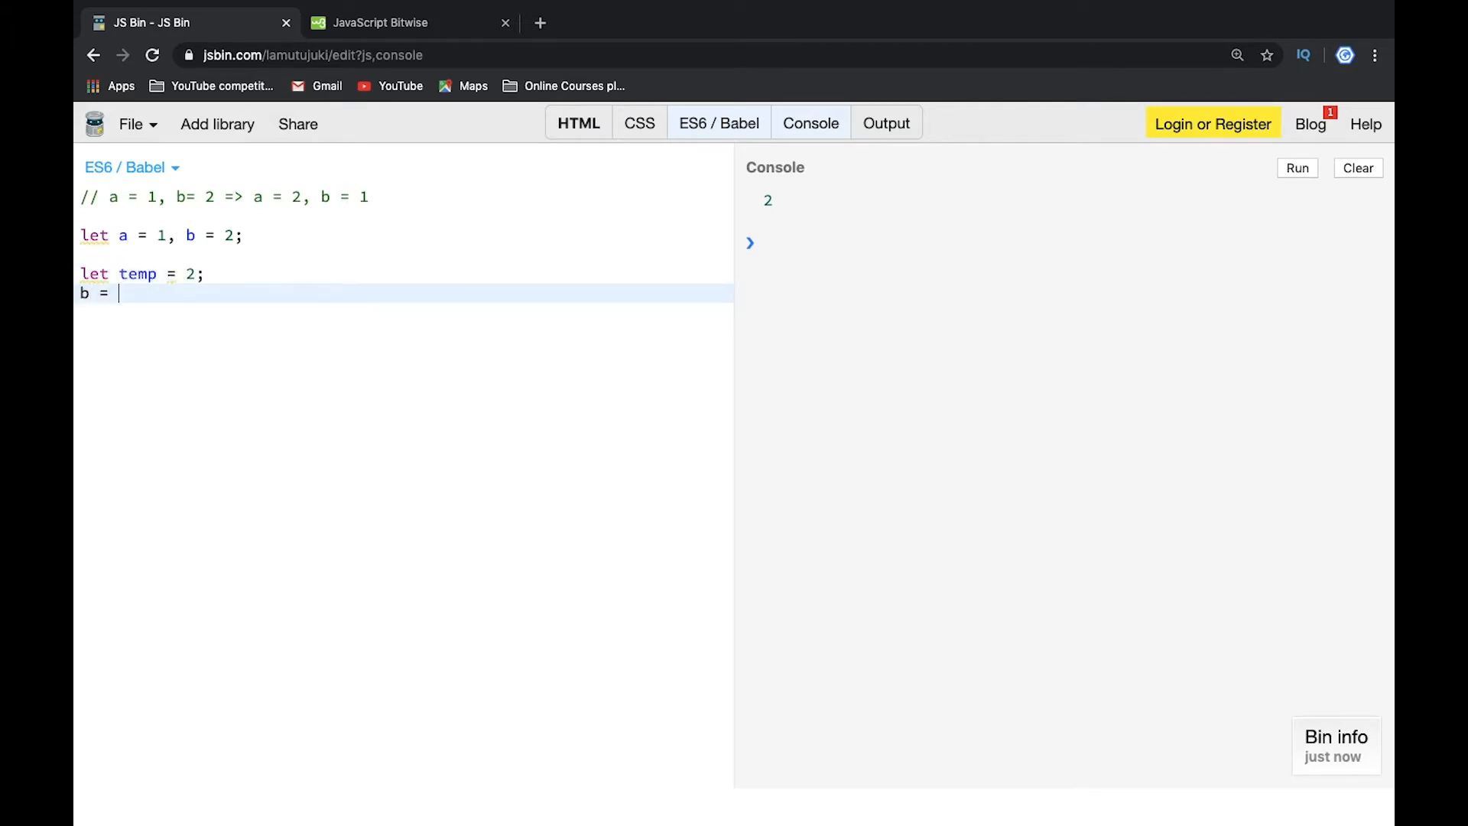
text(a;)
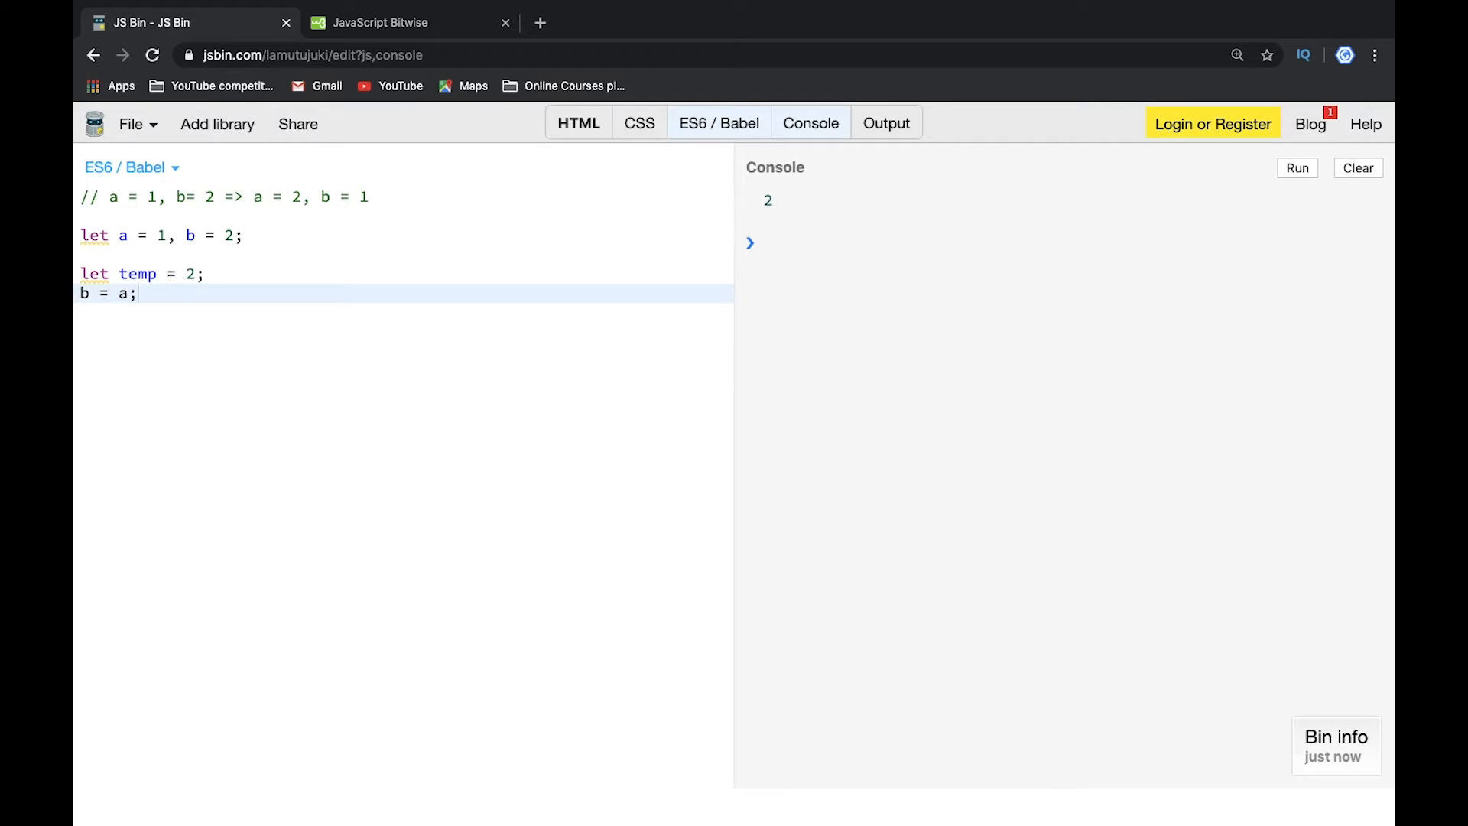
text(a =)
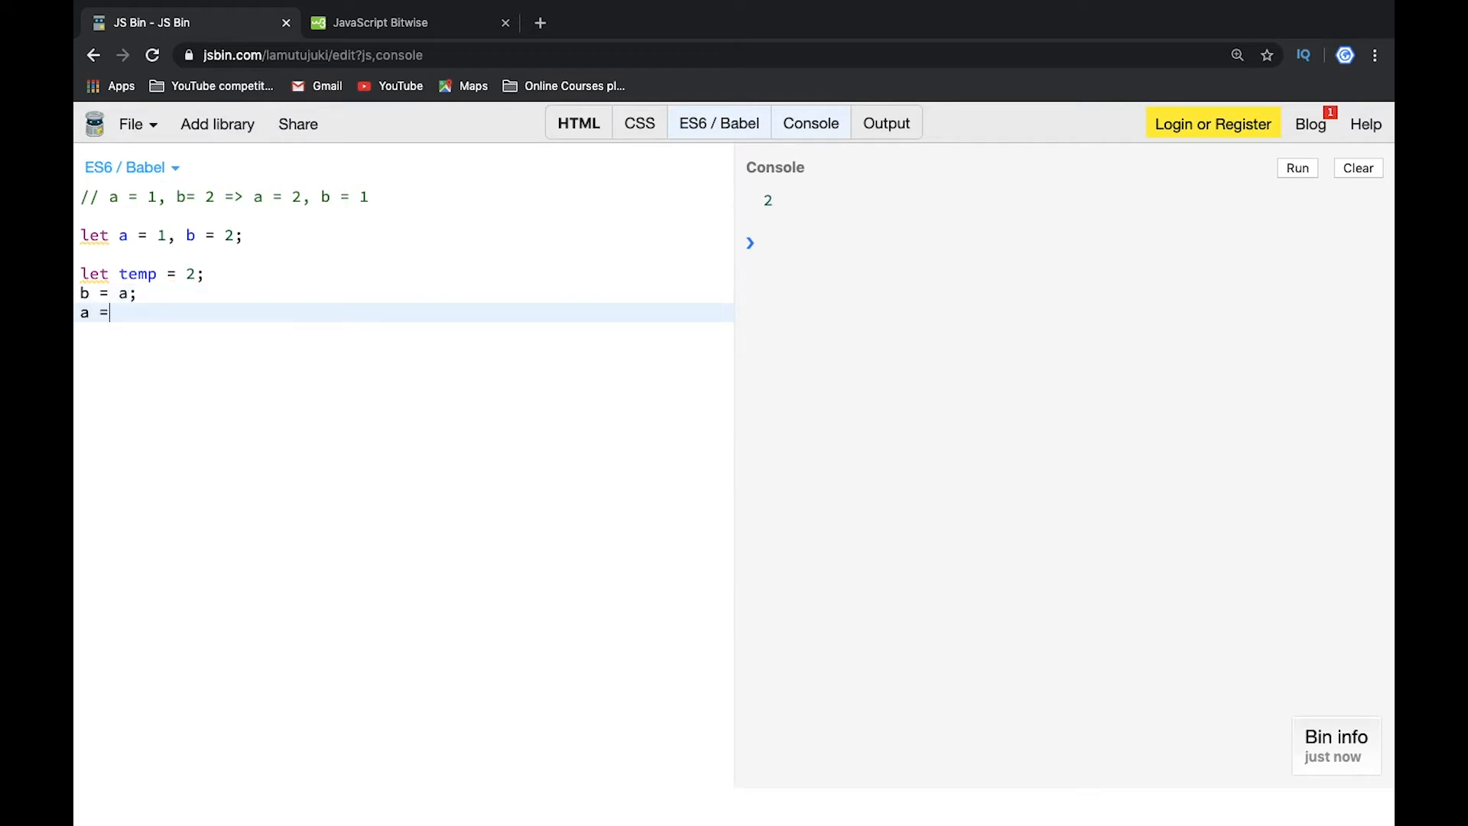
text(temp)
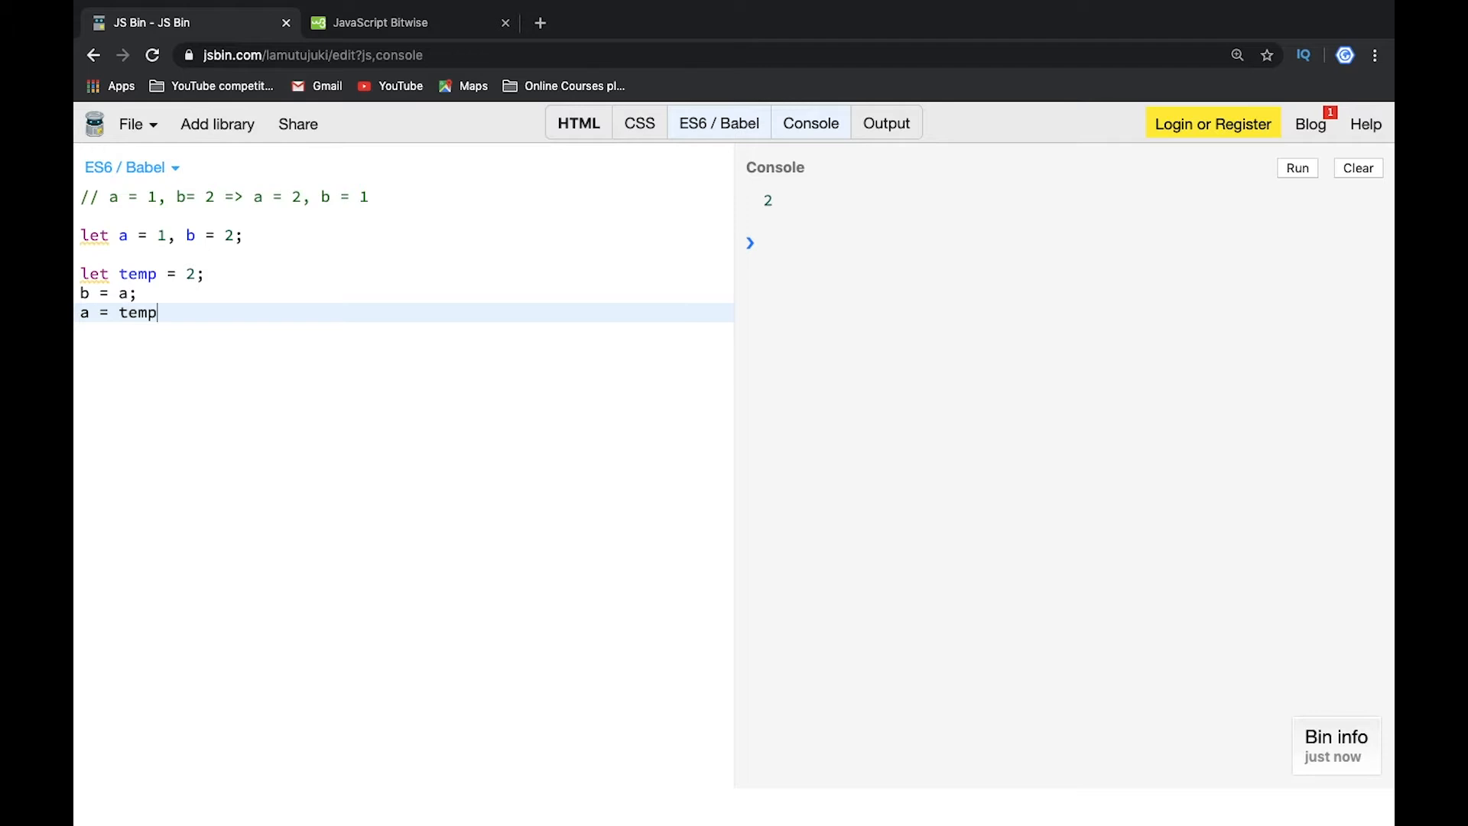
Log both values with console.log(`a = ${a}, b = ${b}`)
text(console.log()
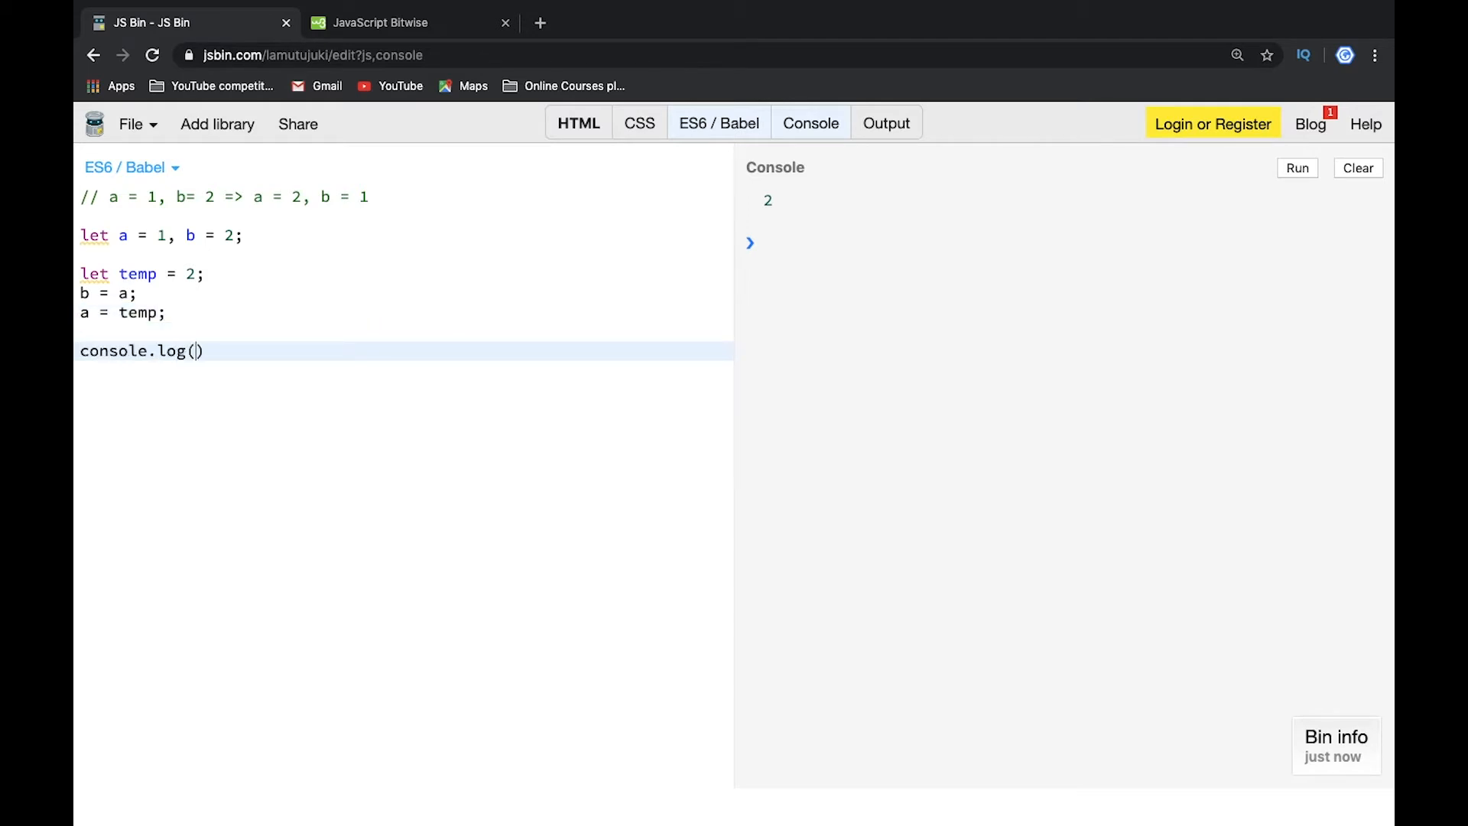
text(`)
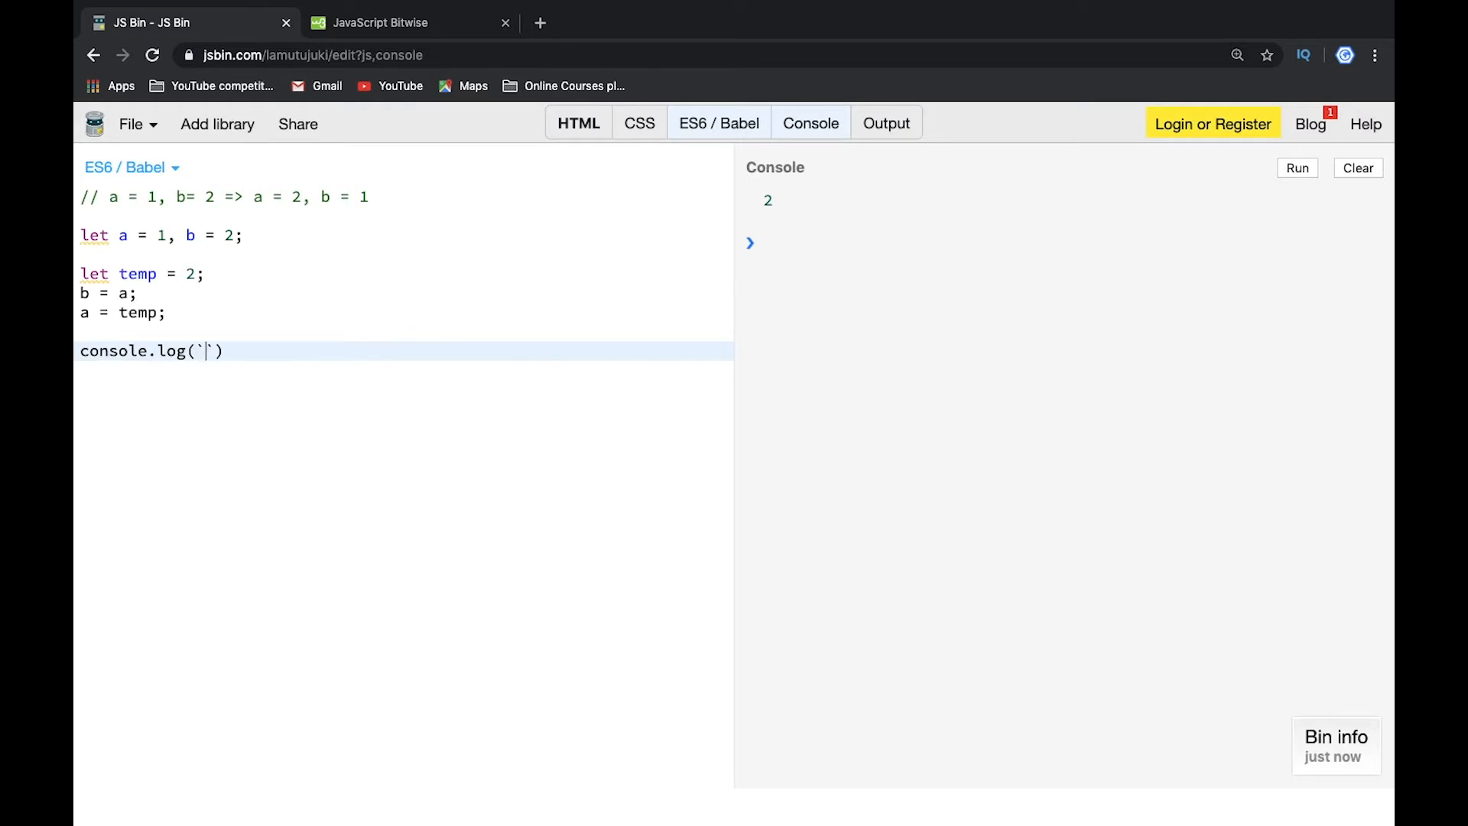
text(${a})
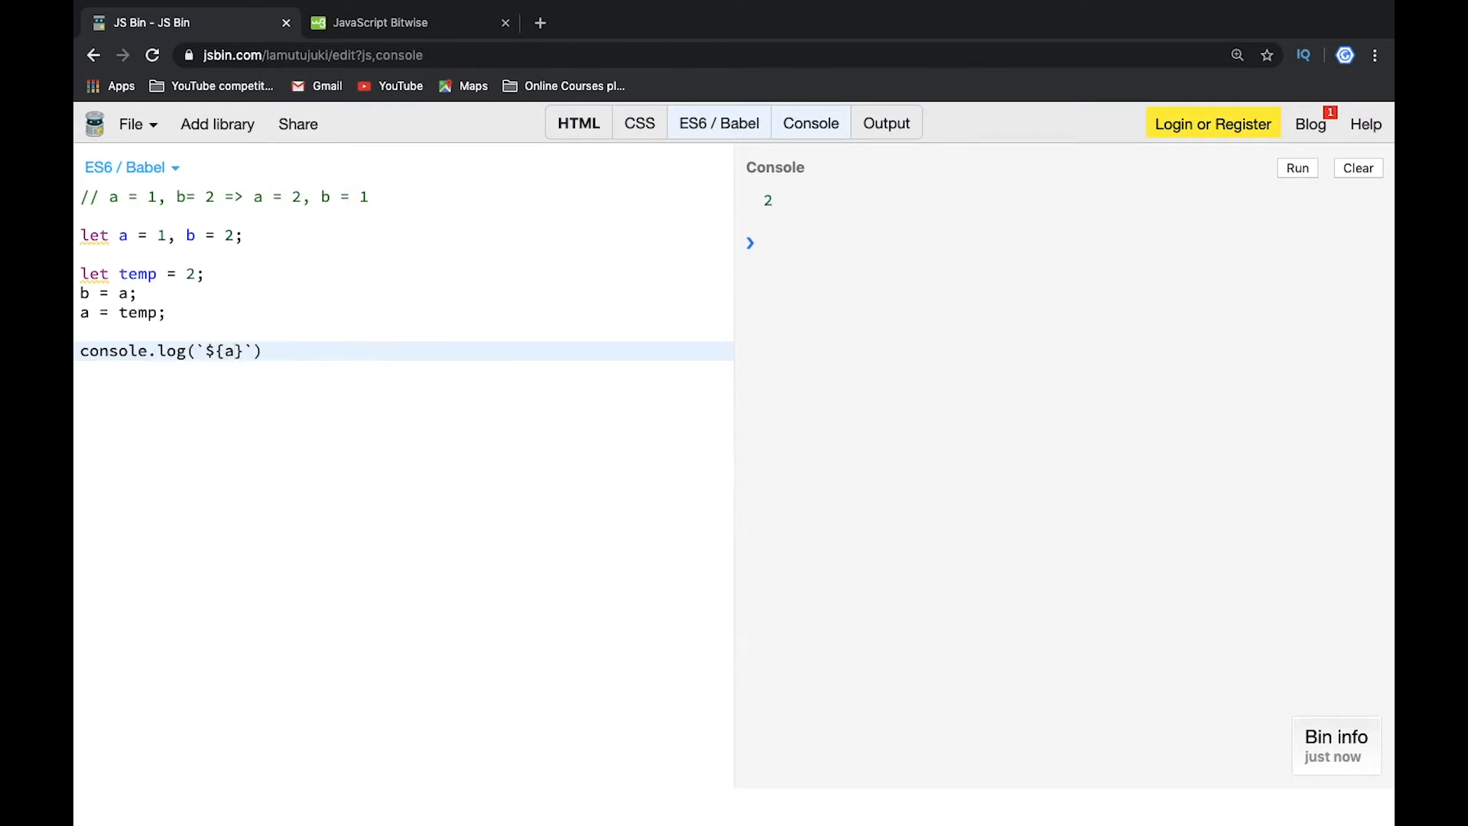
text(a)
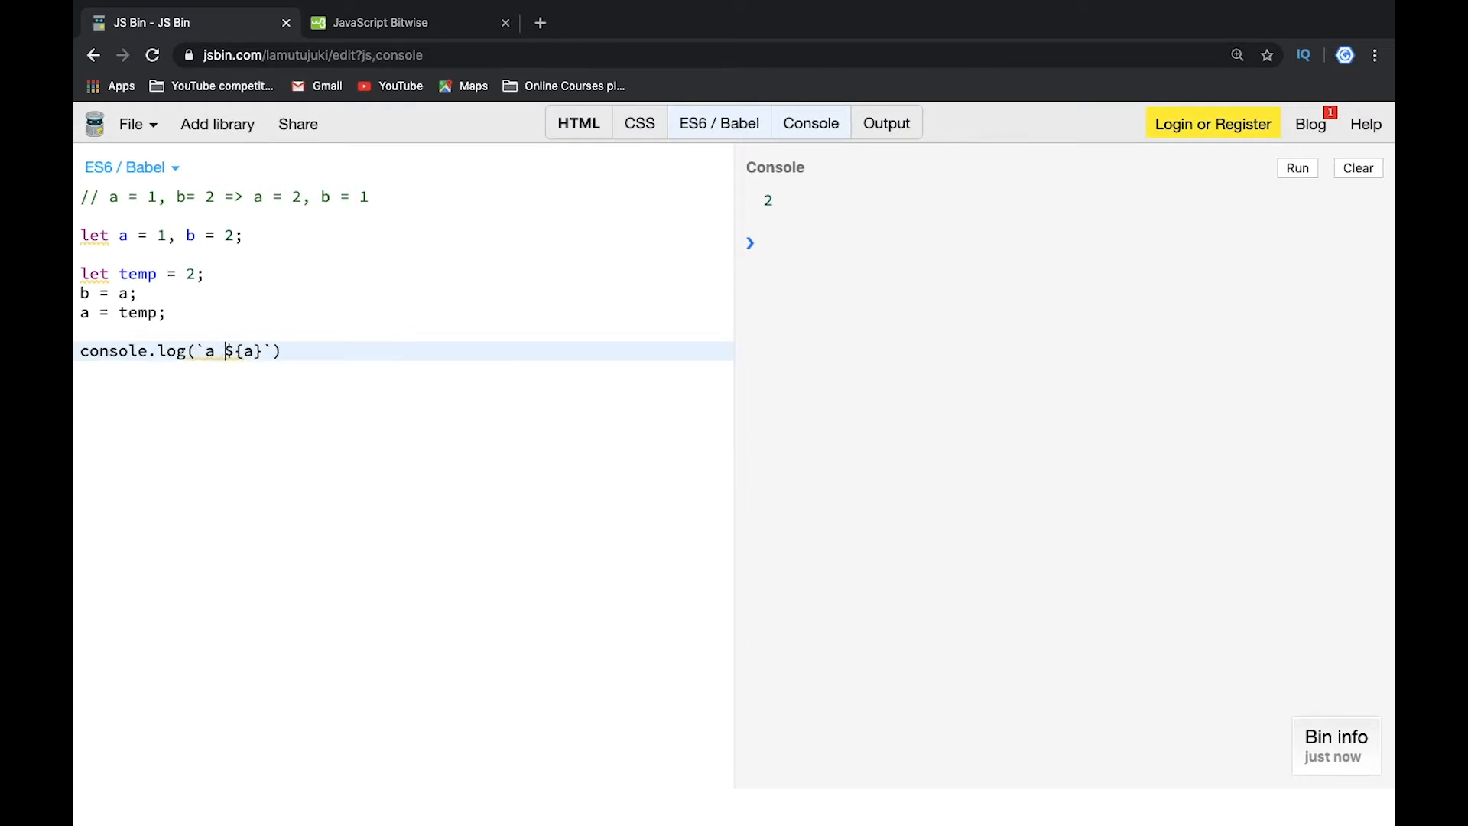
text(=)
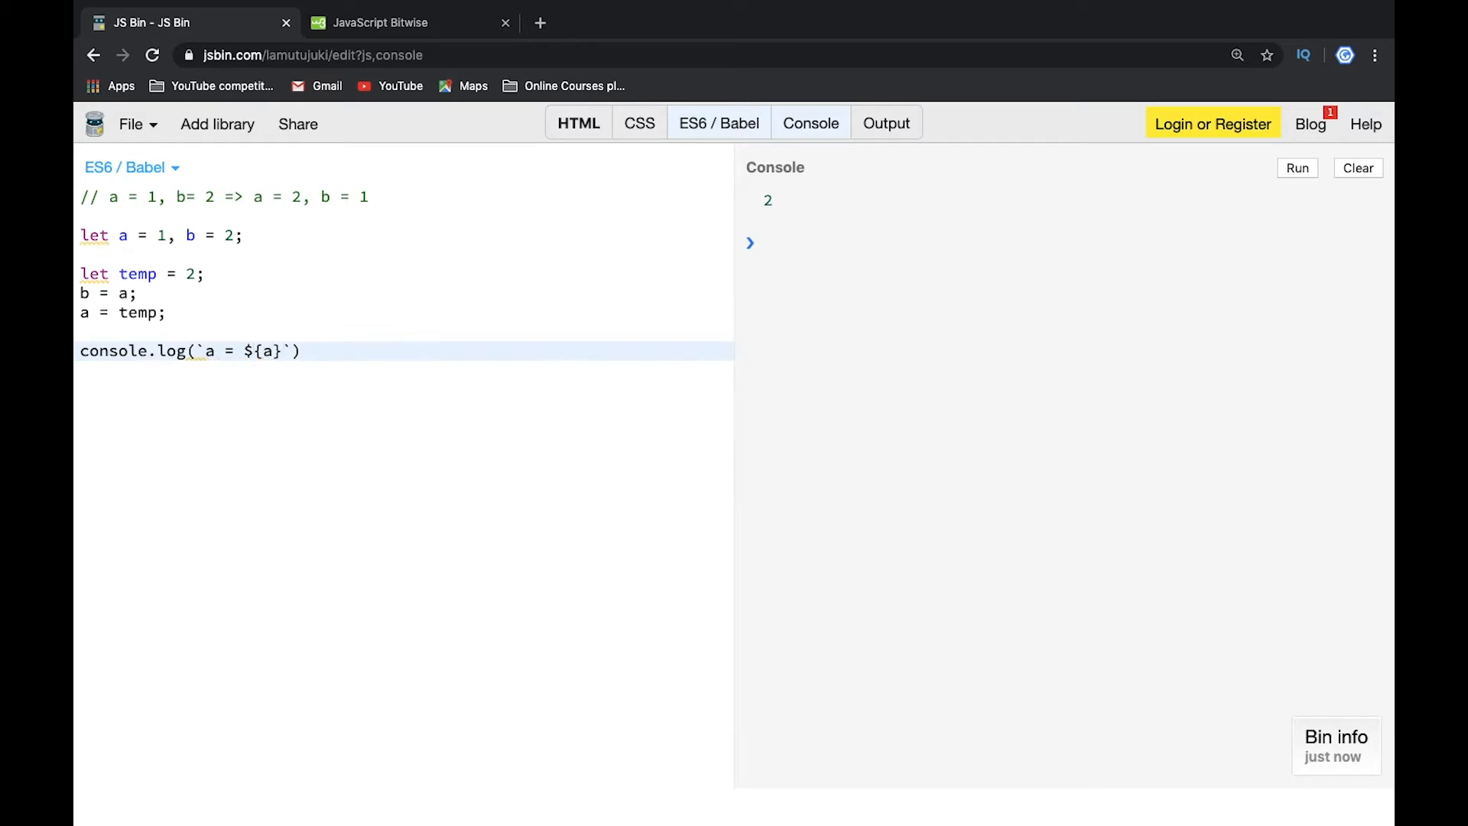
text(, b = ${)
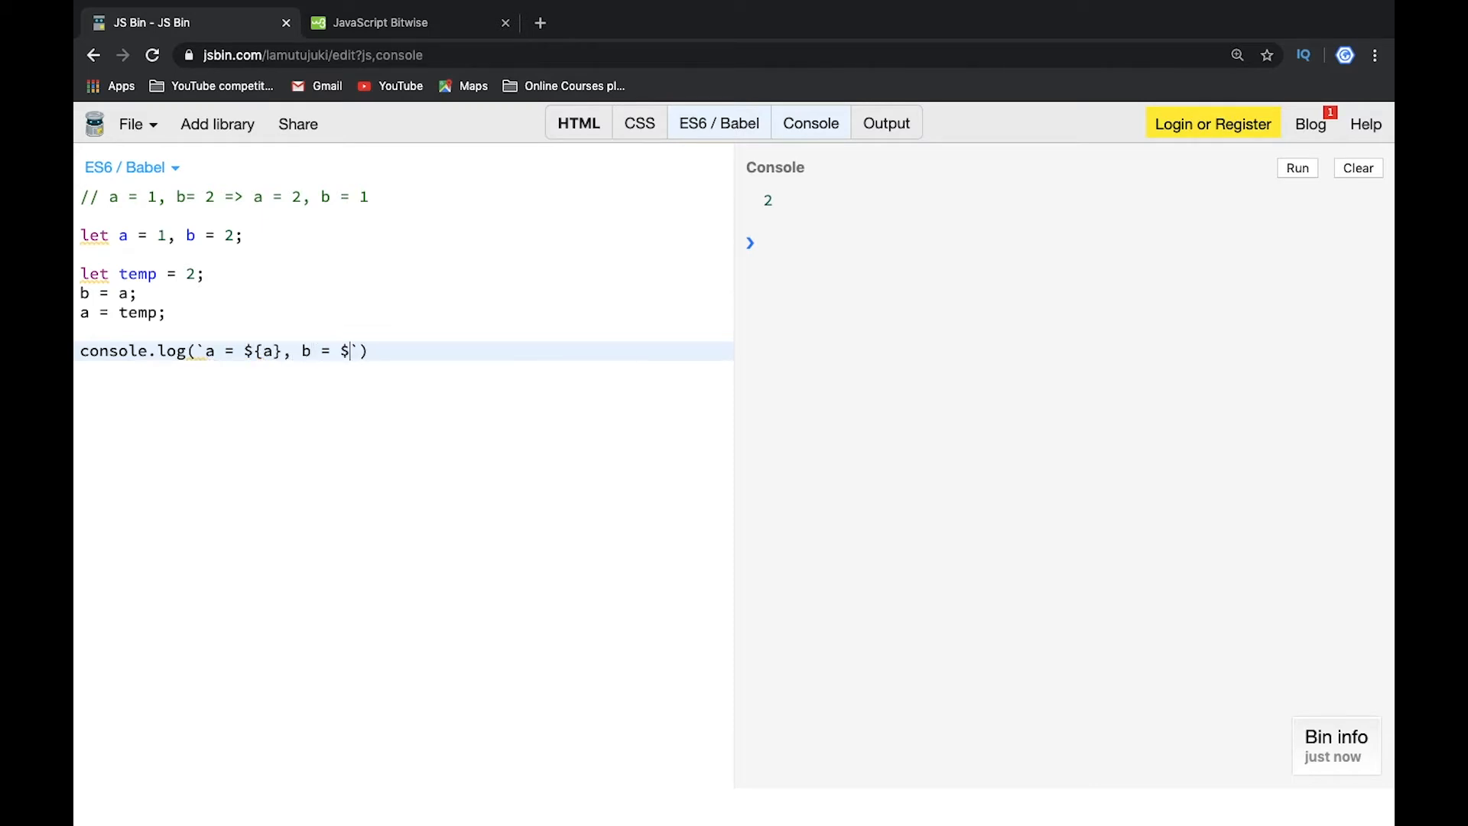
text({b})
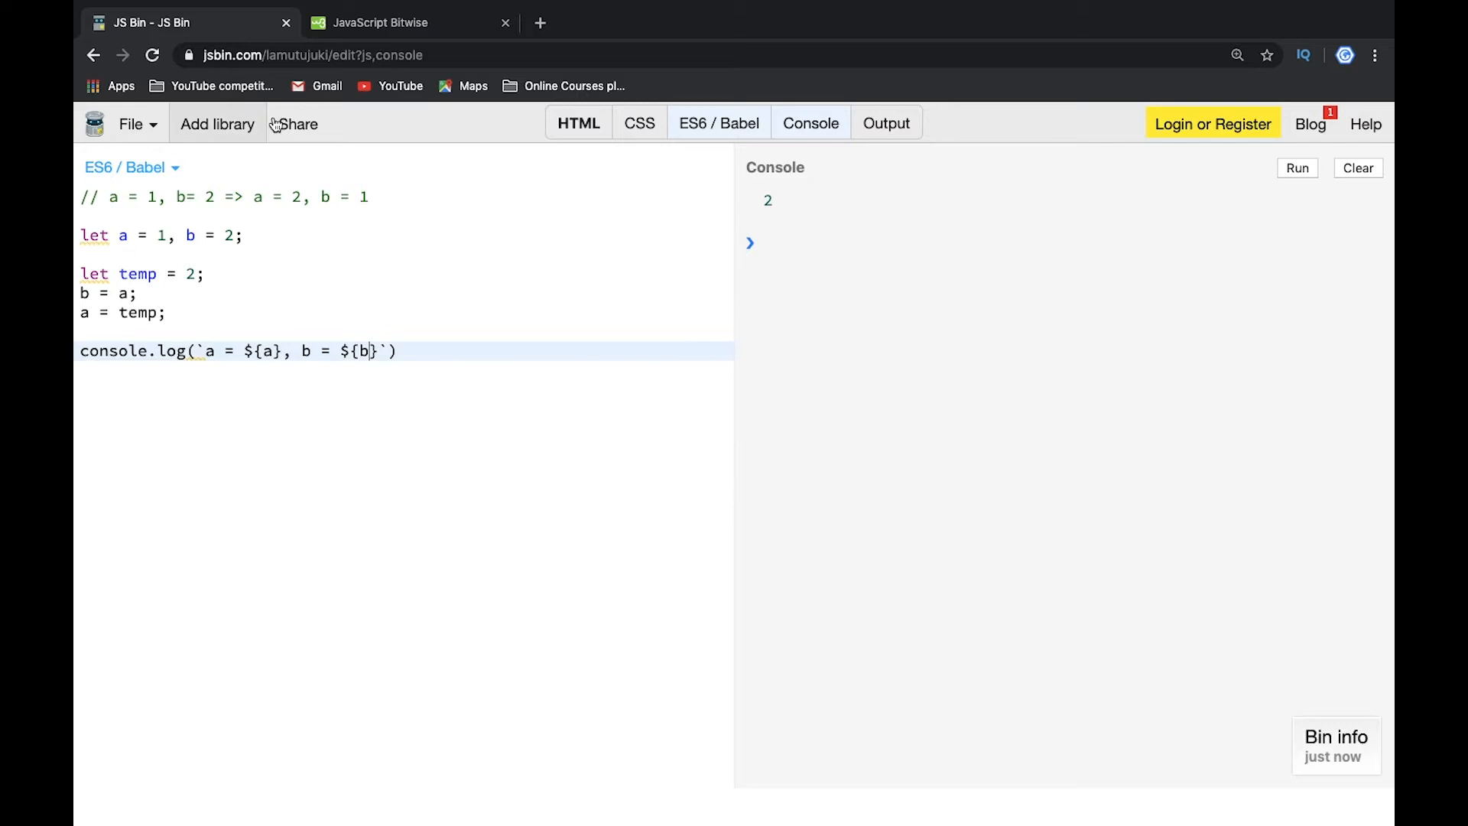
Run the script so the console prints a = 2, b = 1
click(1299, 168)
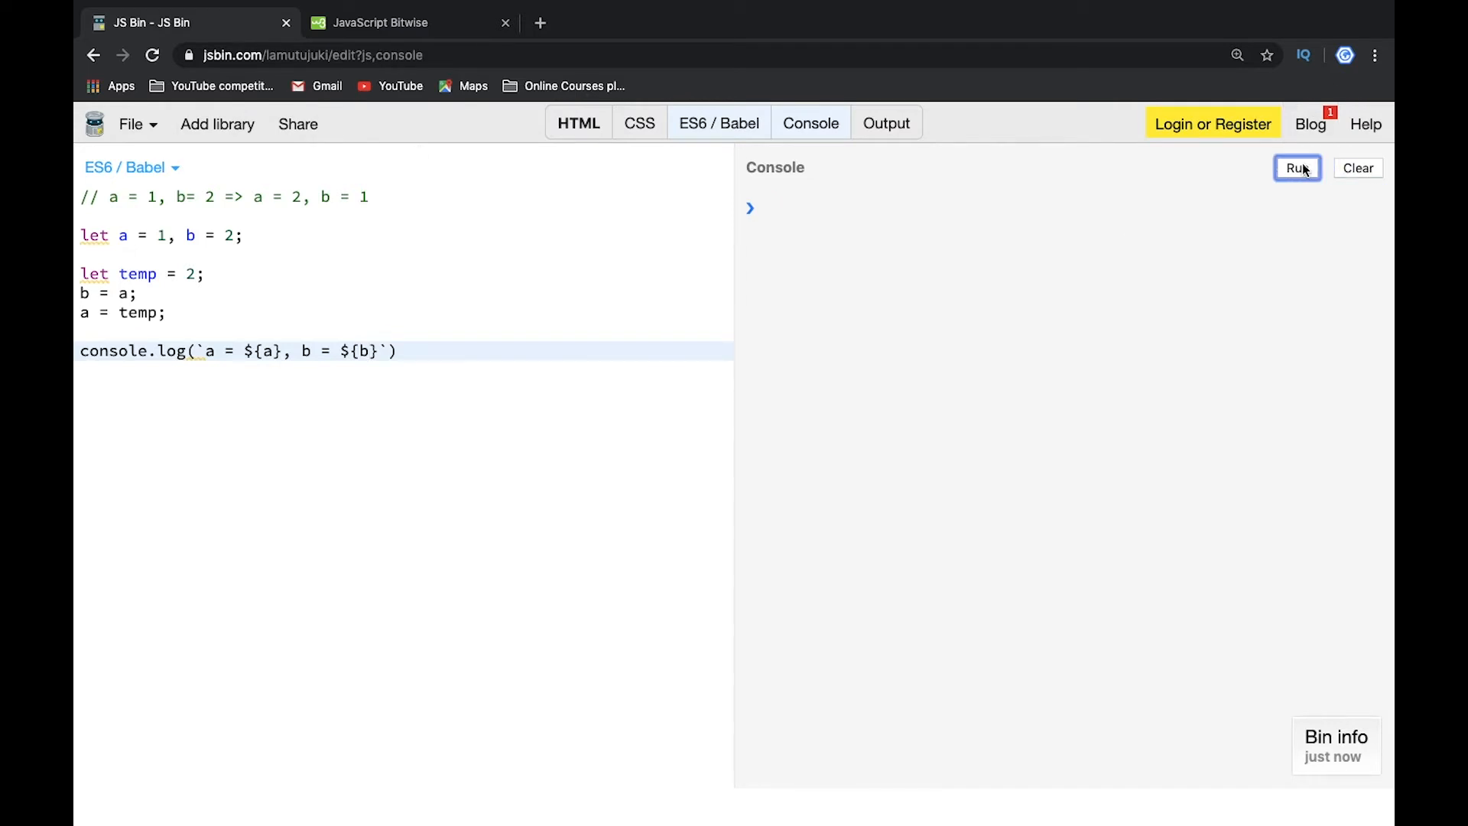
click(1297, 169)
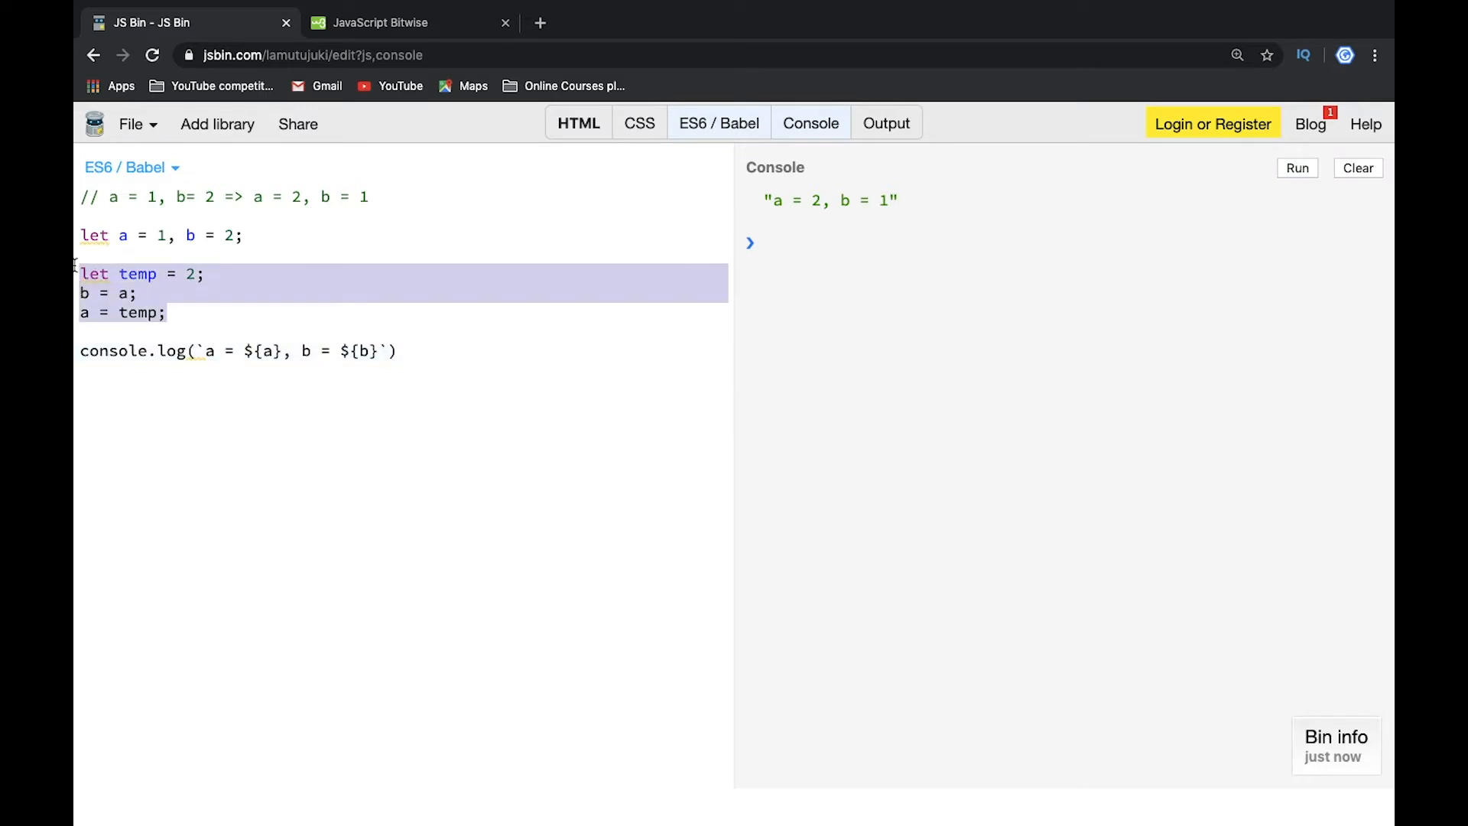
Delete the temp swap and write a ^= b, b ^= a, a ^= b instead
key(Delete)
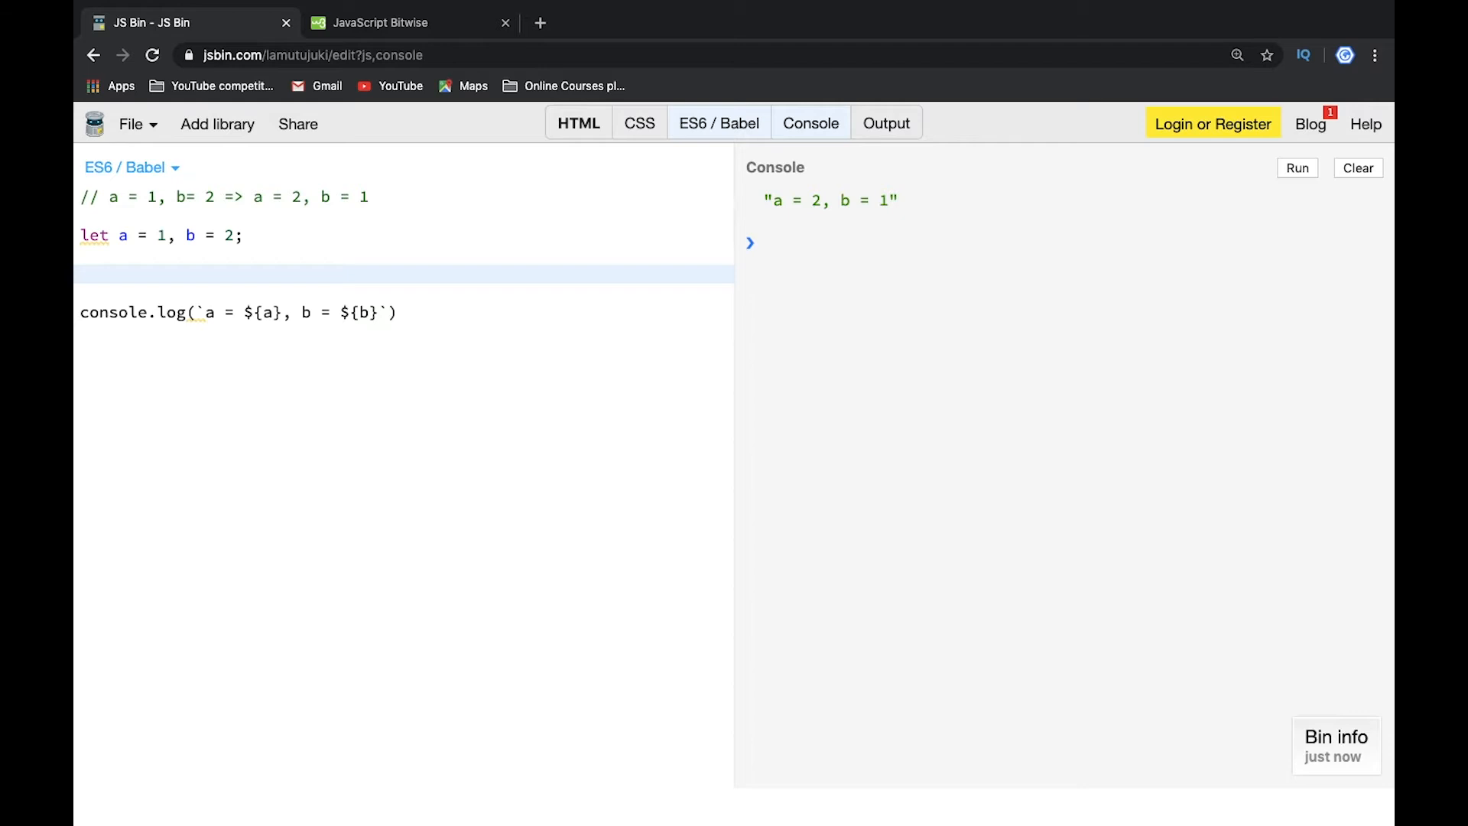
text(a)
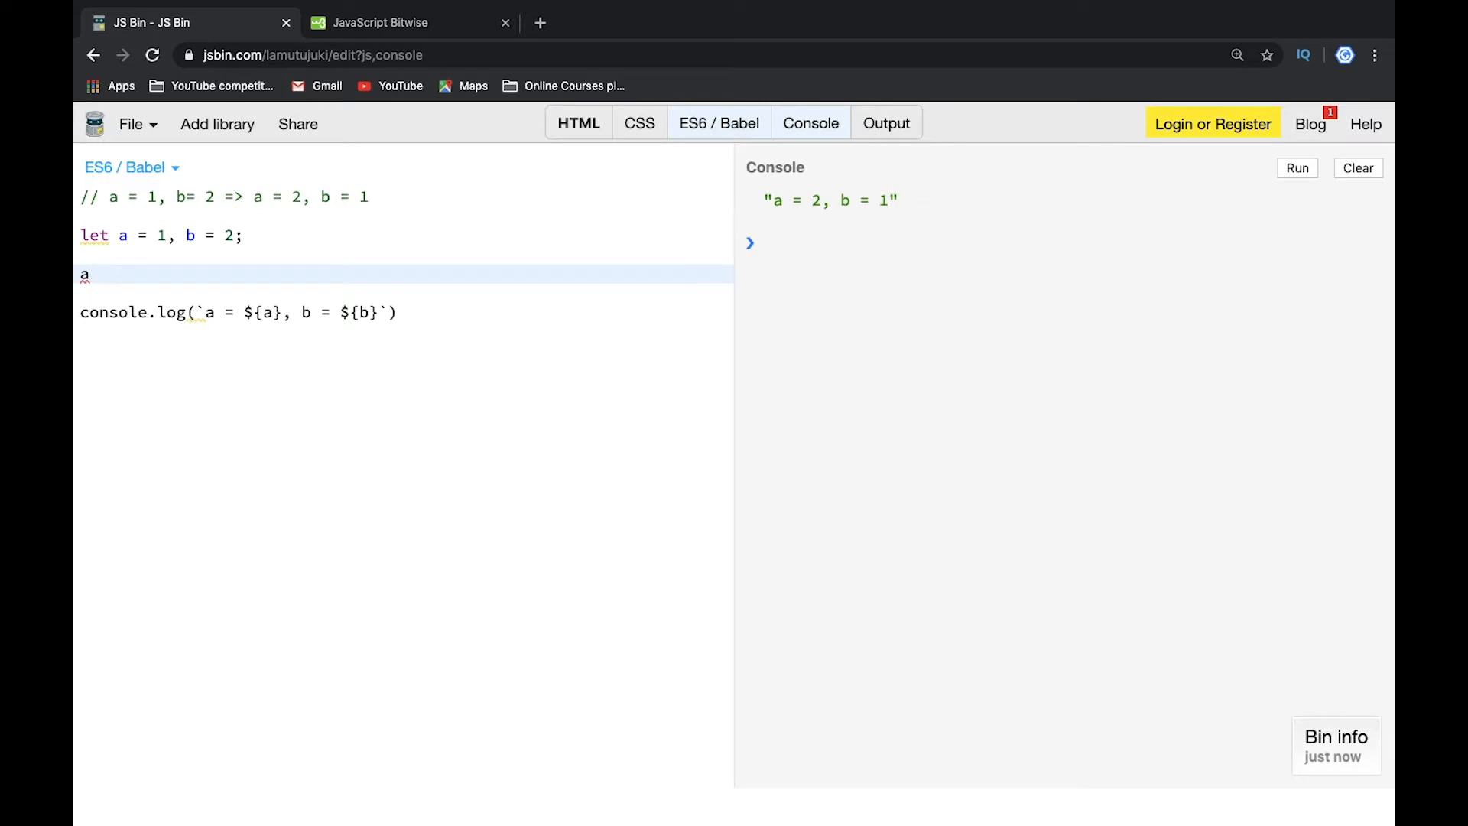
text(^= b)
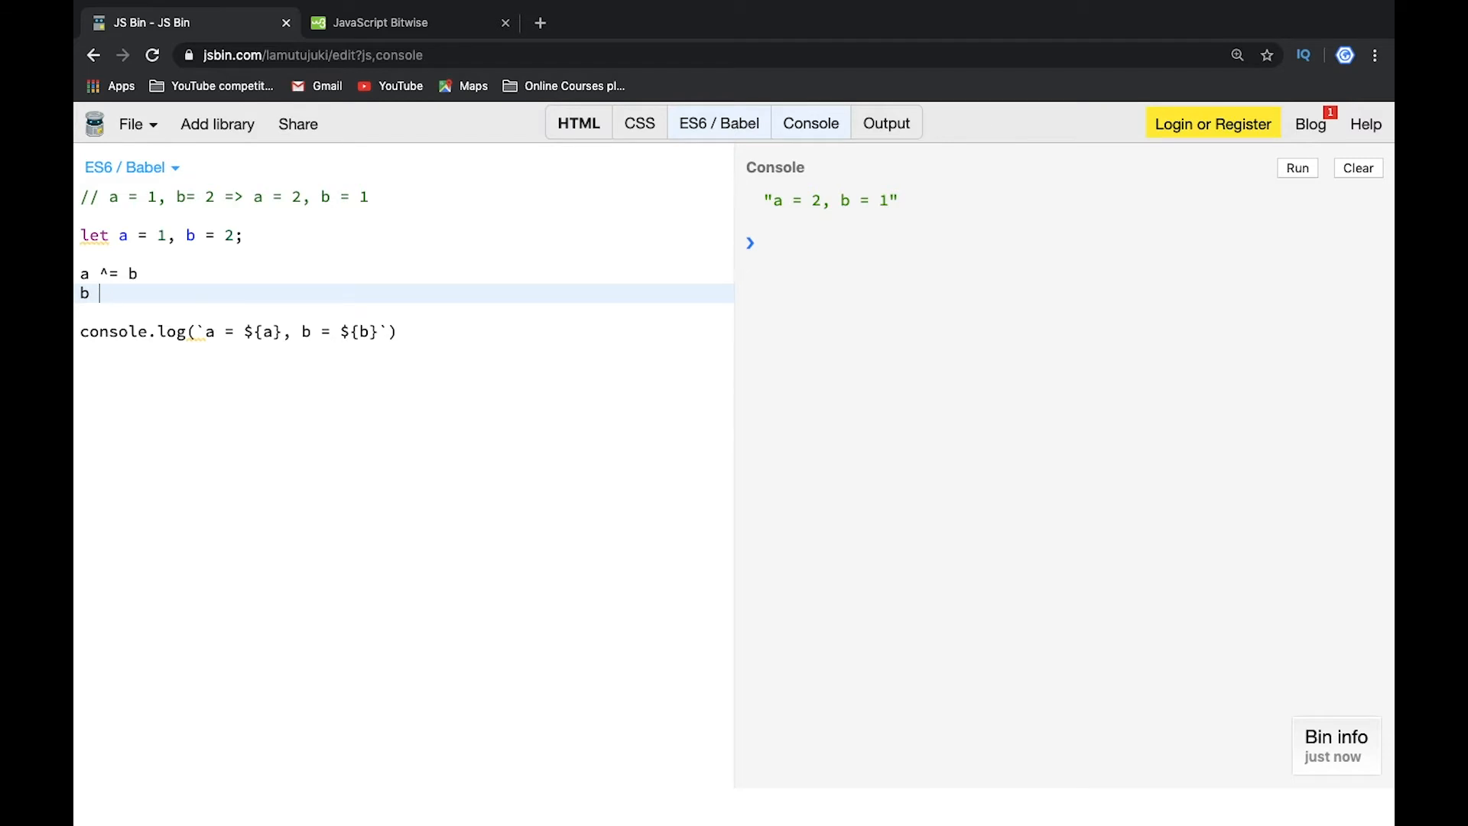
text(^=)
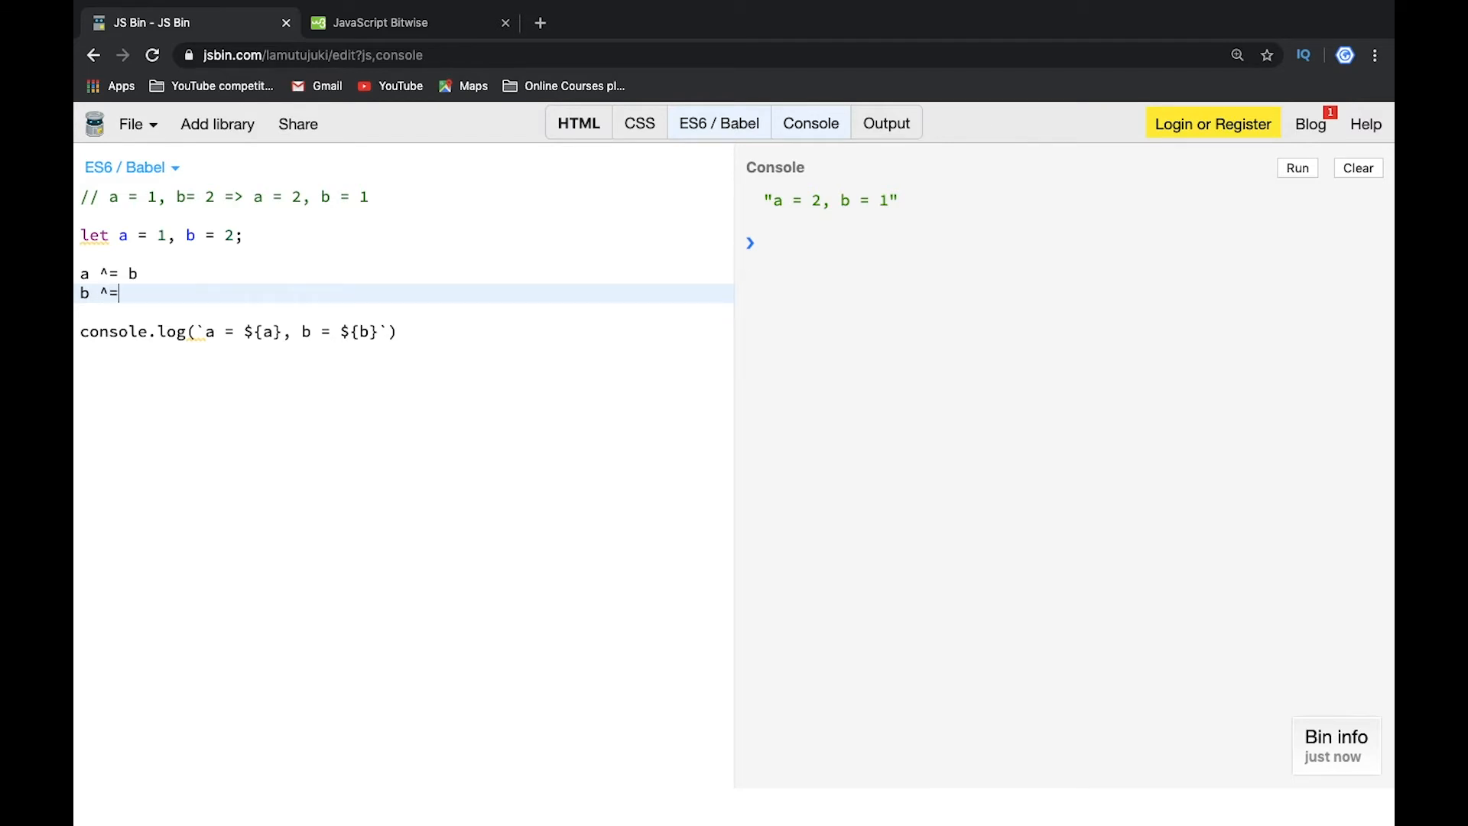
text(a)
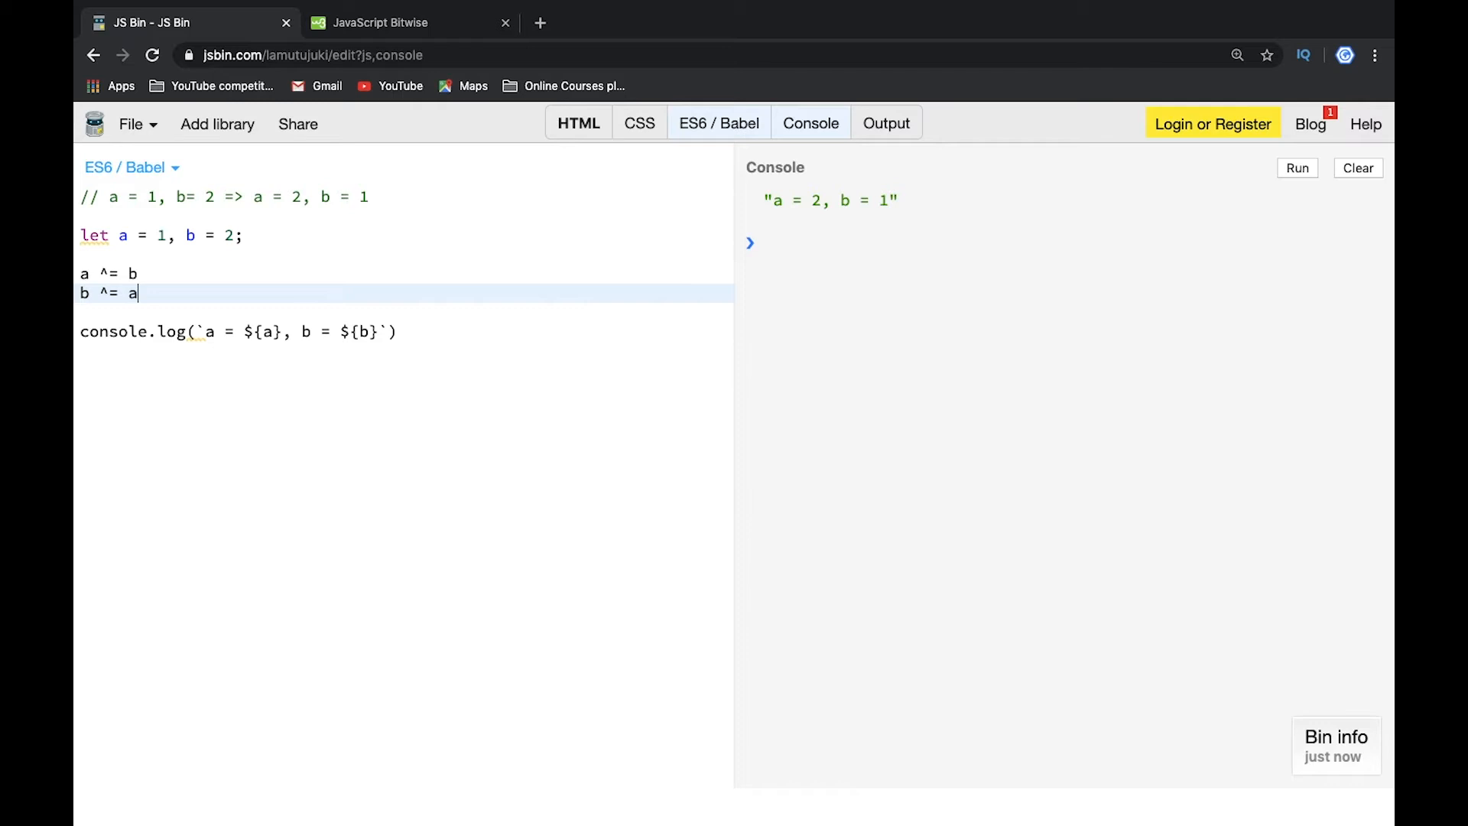
text(a ^)
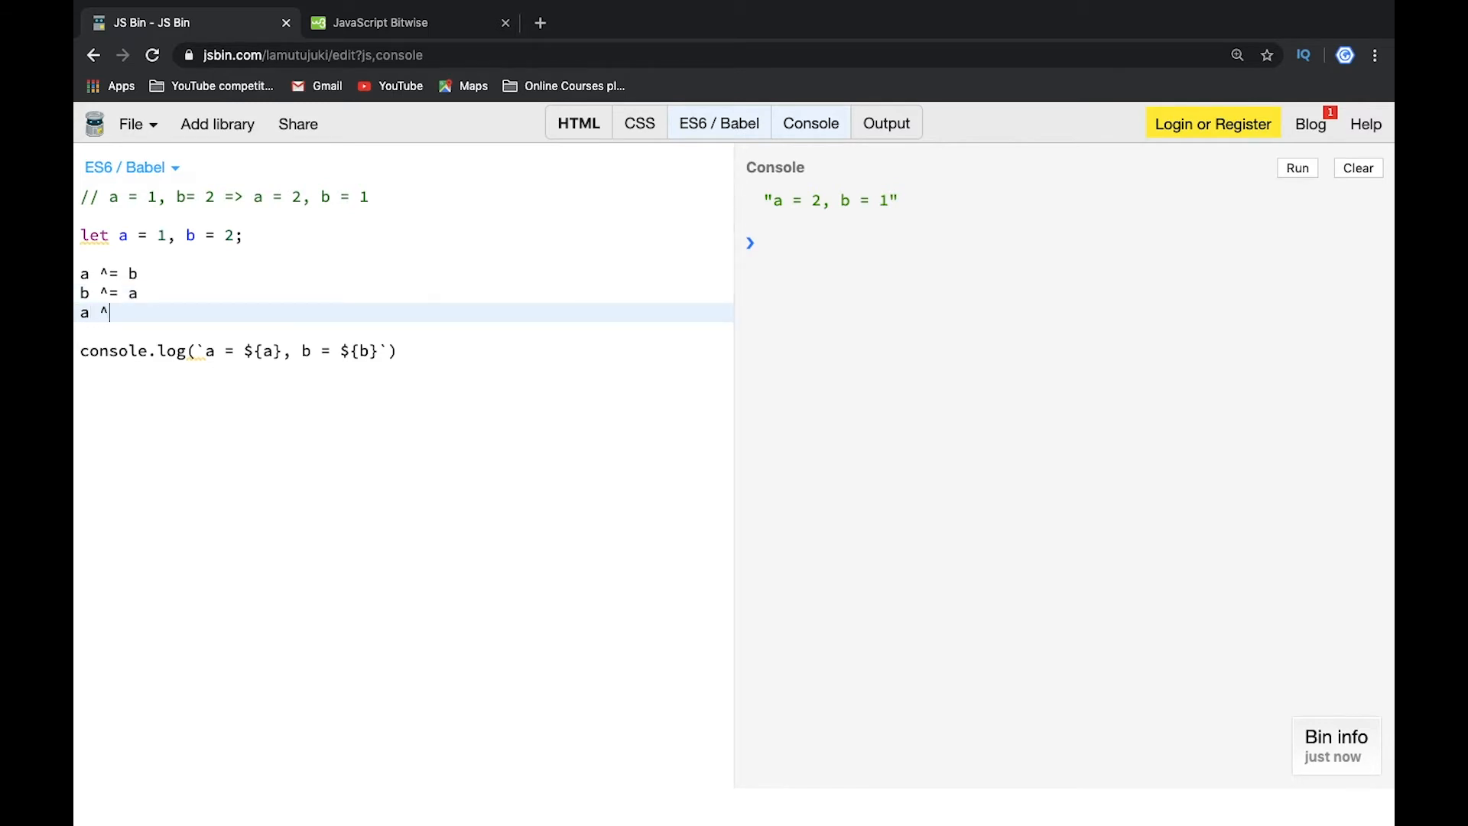
text(= b)
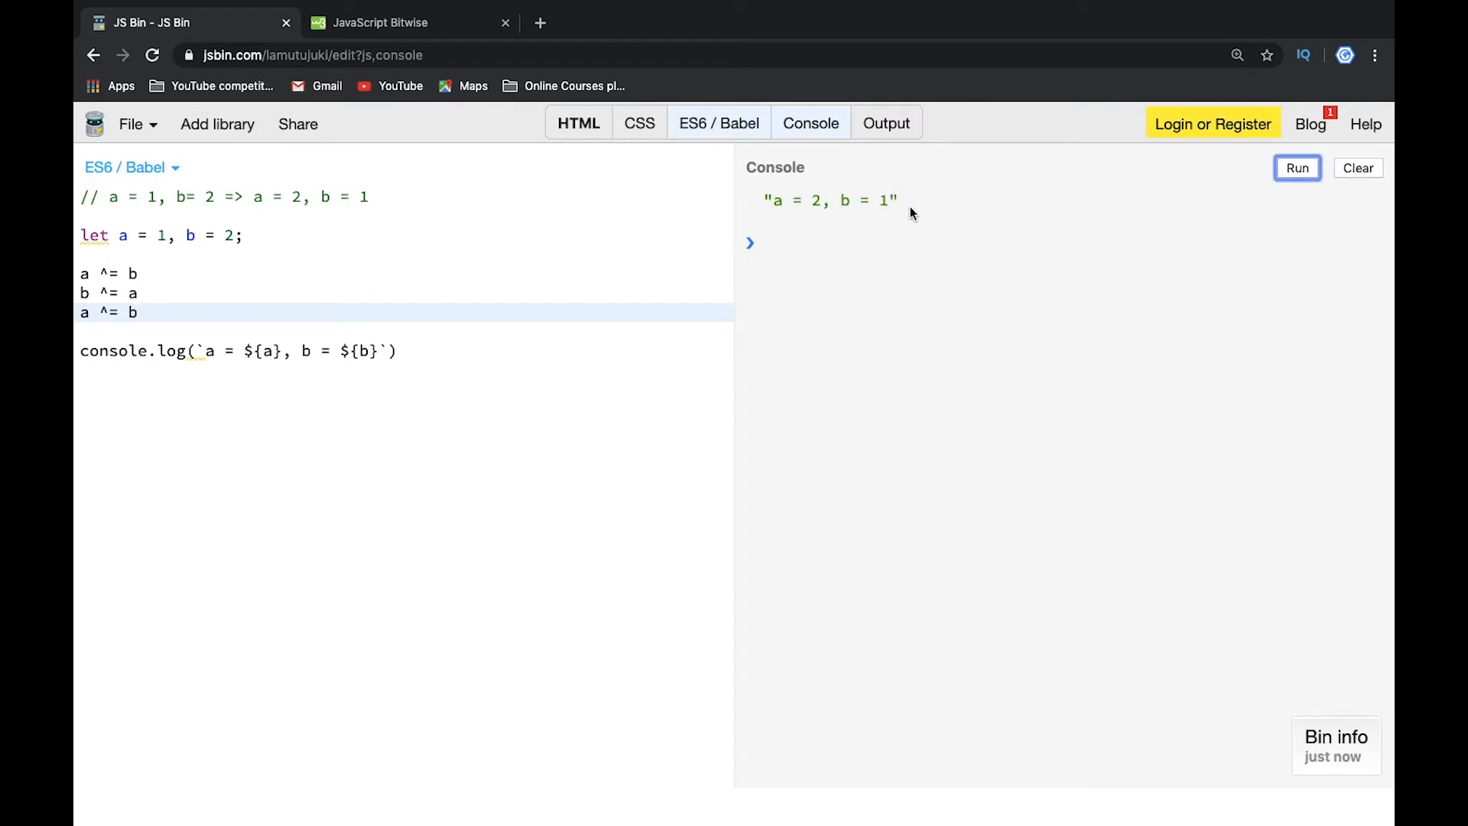
mouse_move(167, 286)
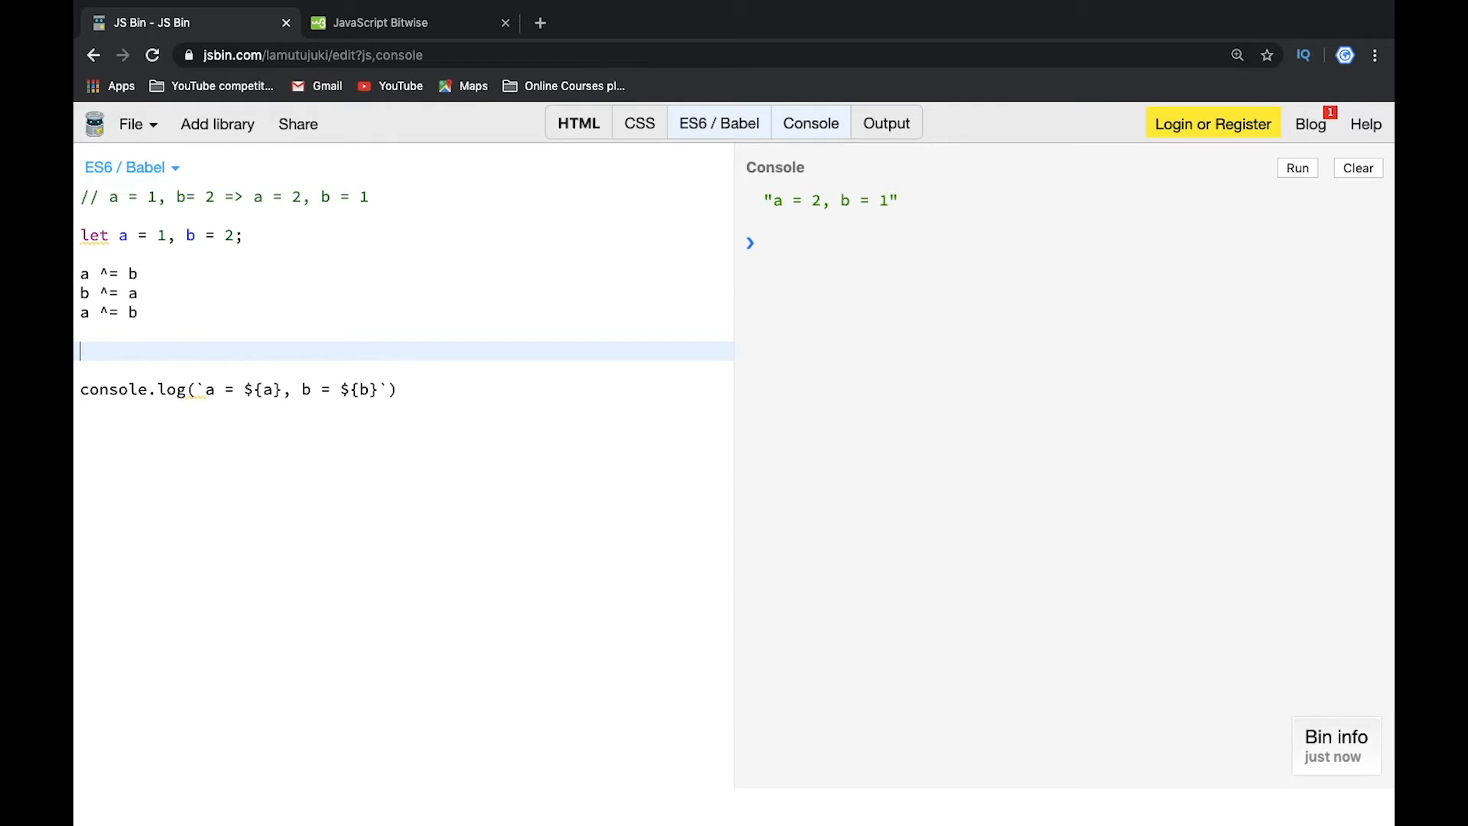
Add console.log(a.toString(2)) after the XOR swap and rerun the script
text(console.)
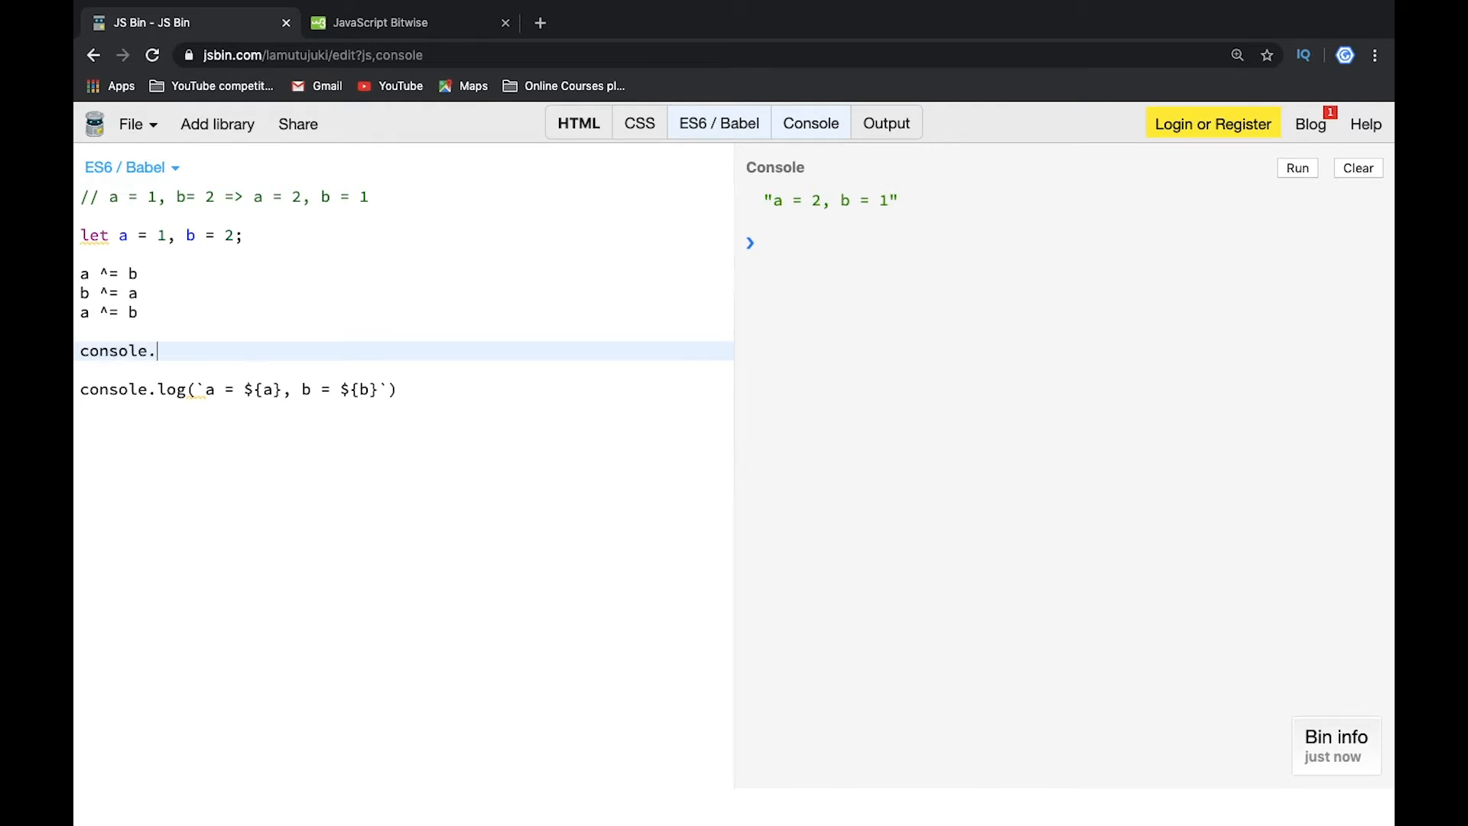
text(log())
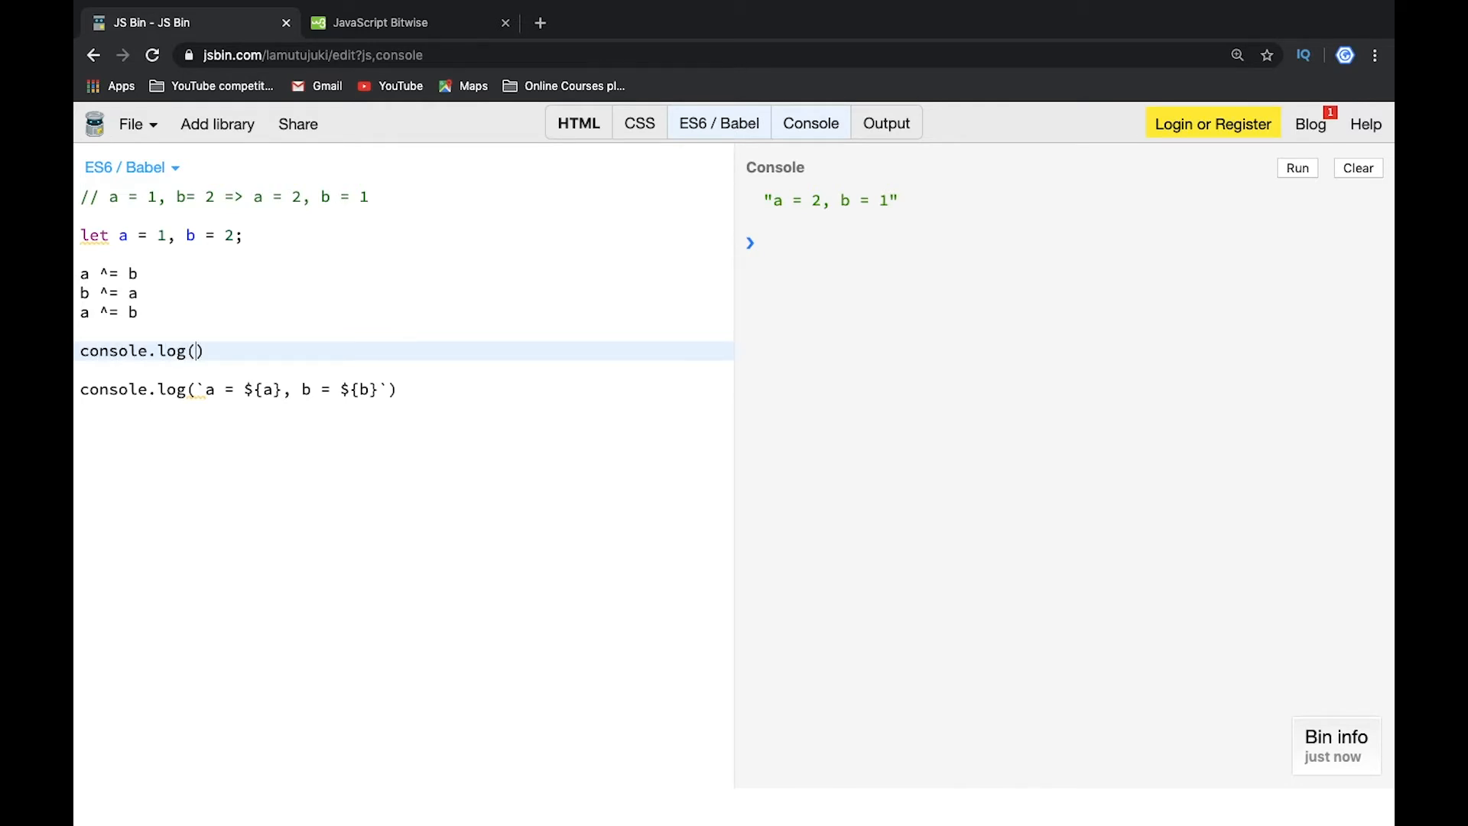
mouse_move(108, 267)
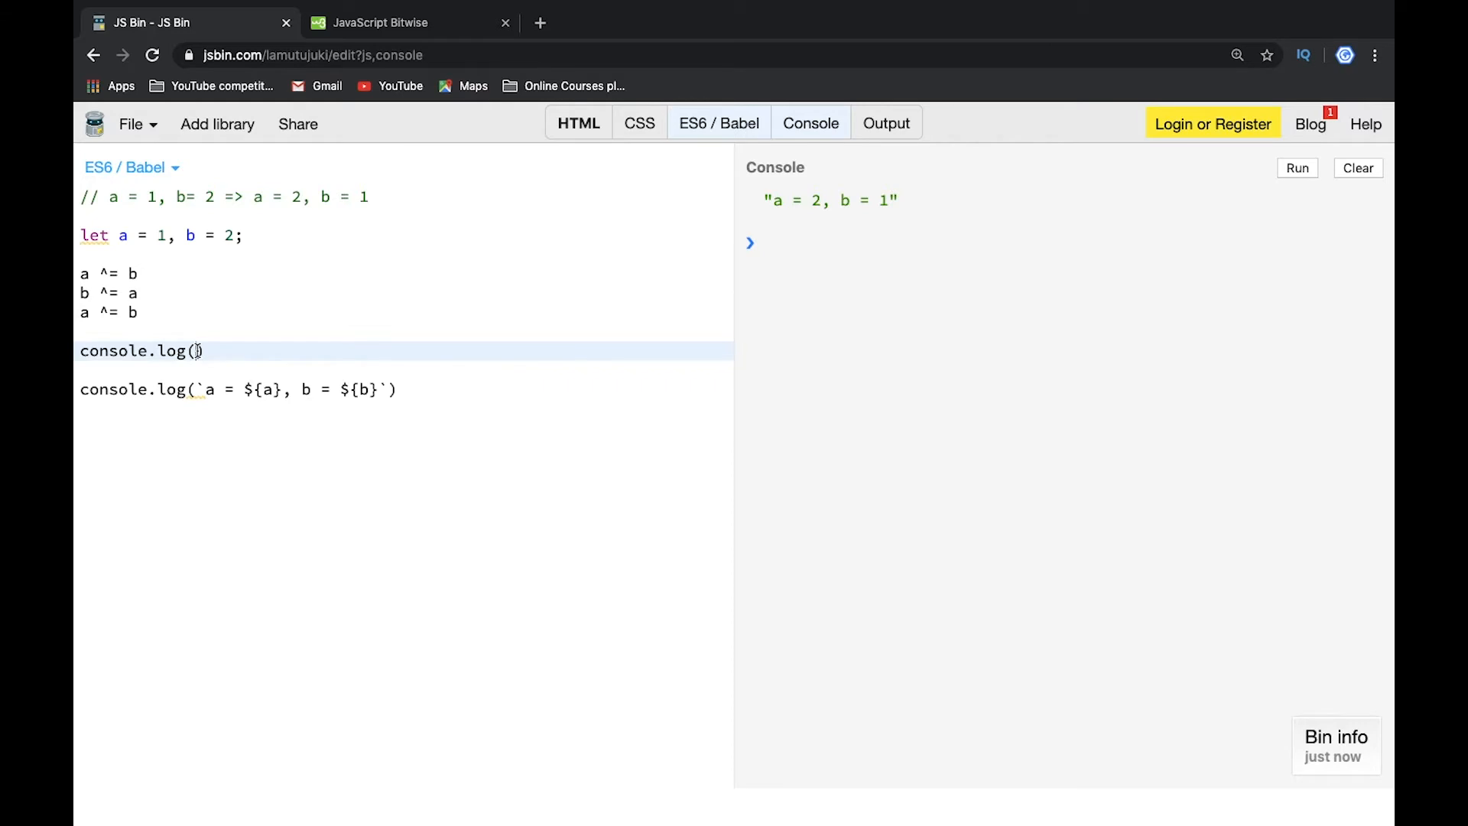
text(a.to)
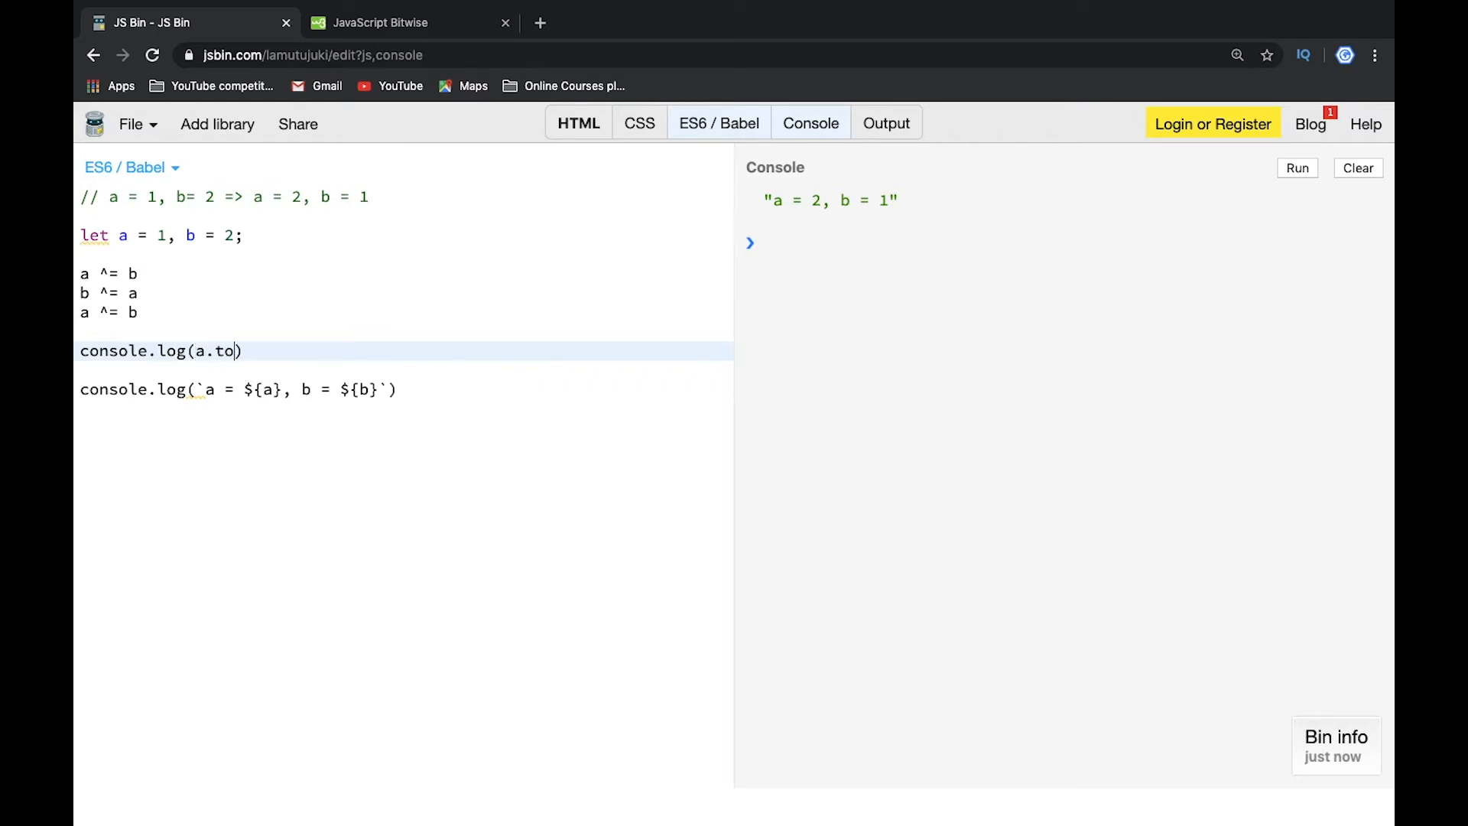
text(Strin)
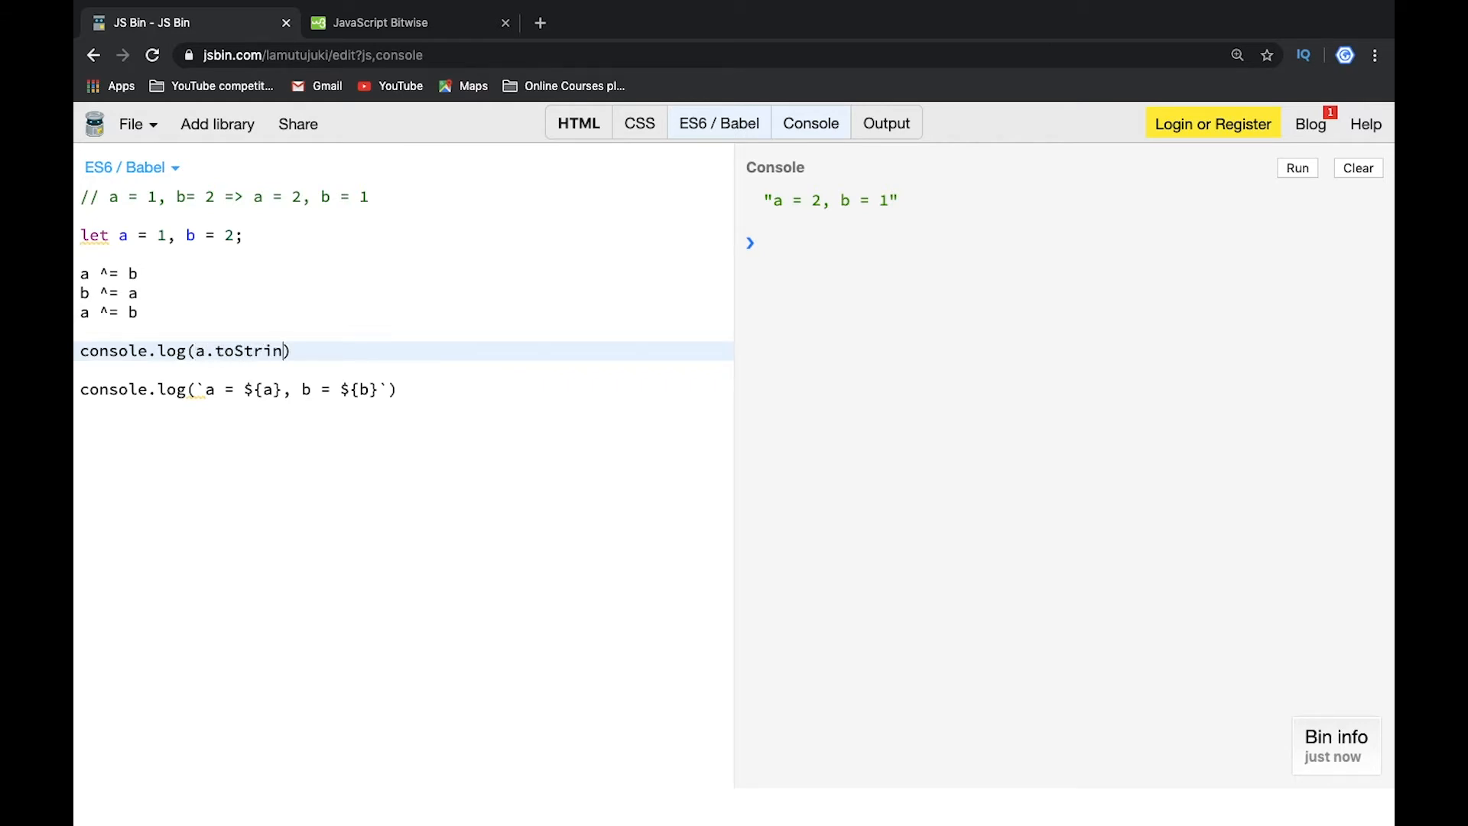
text(g())
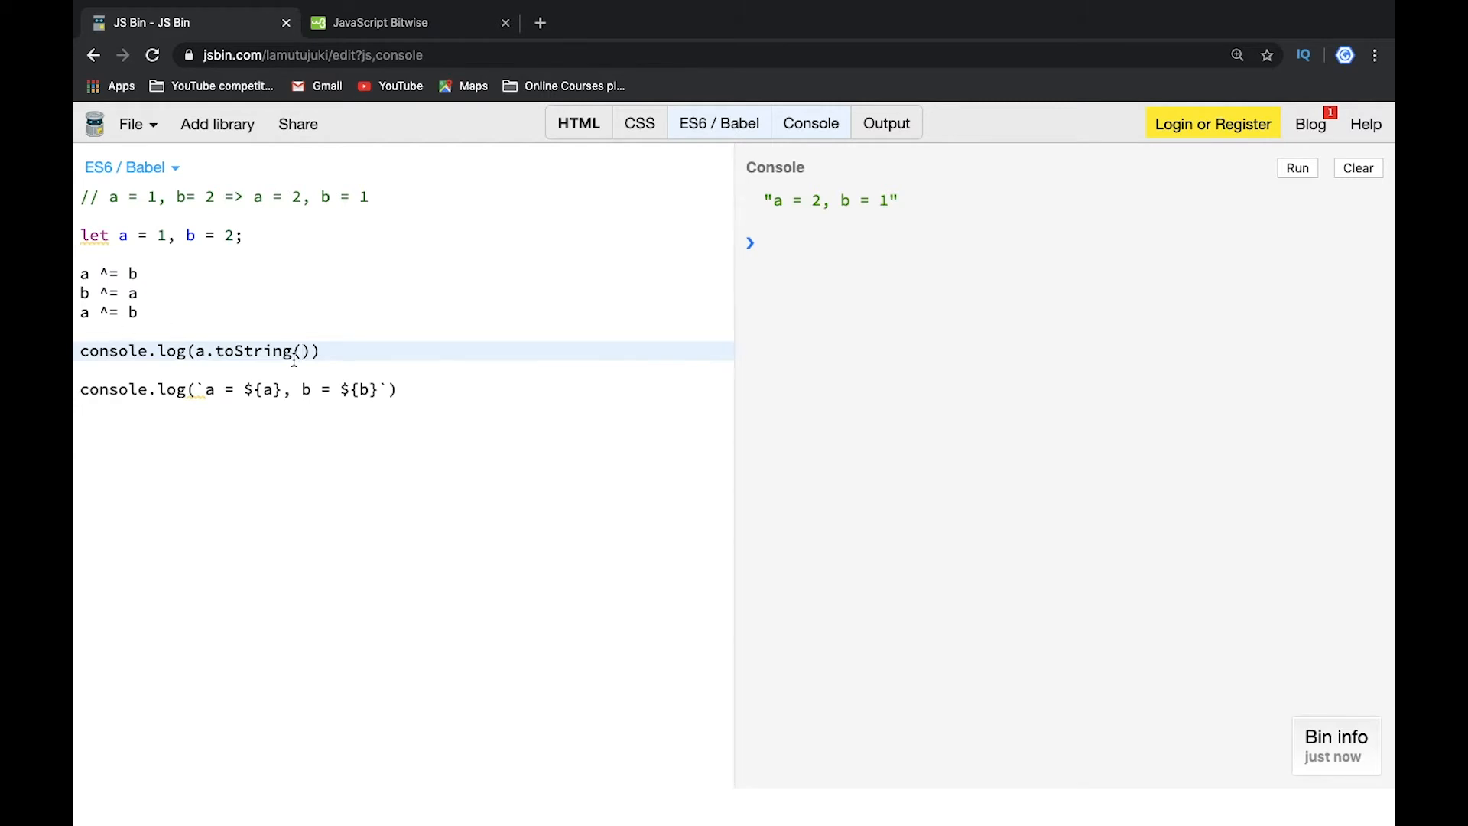
text(2)
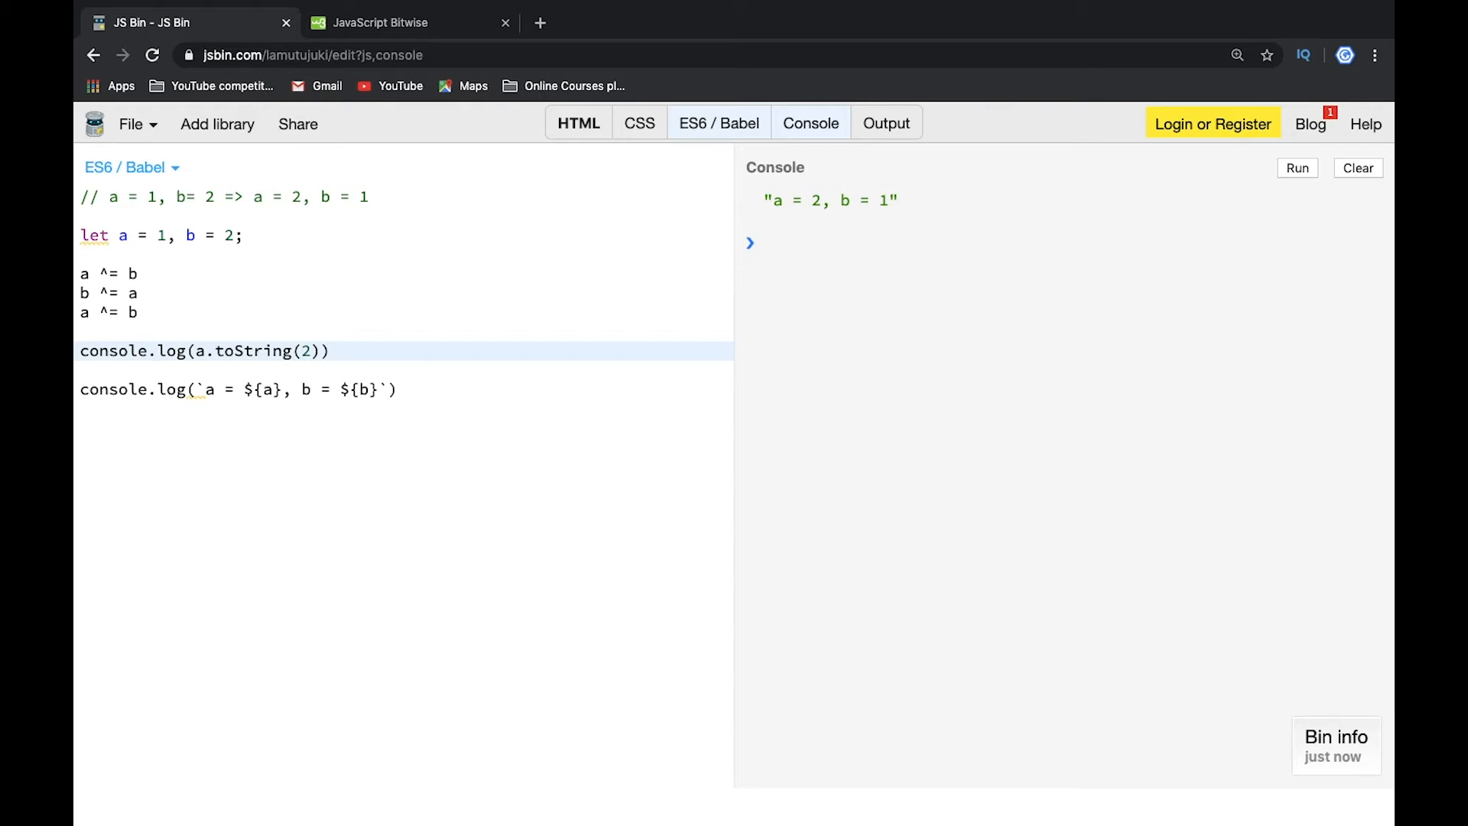
click(309, 350)
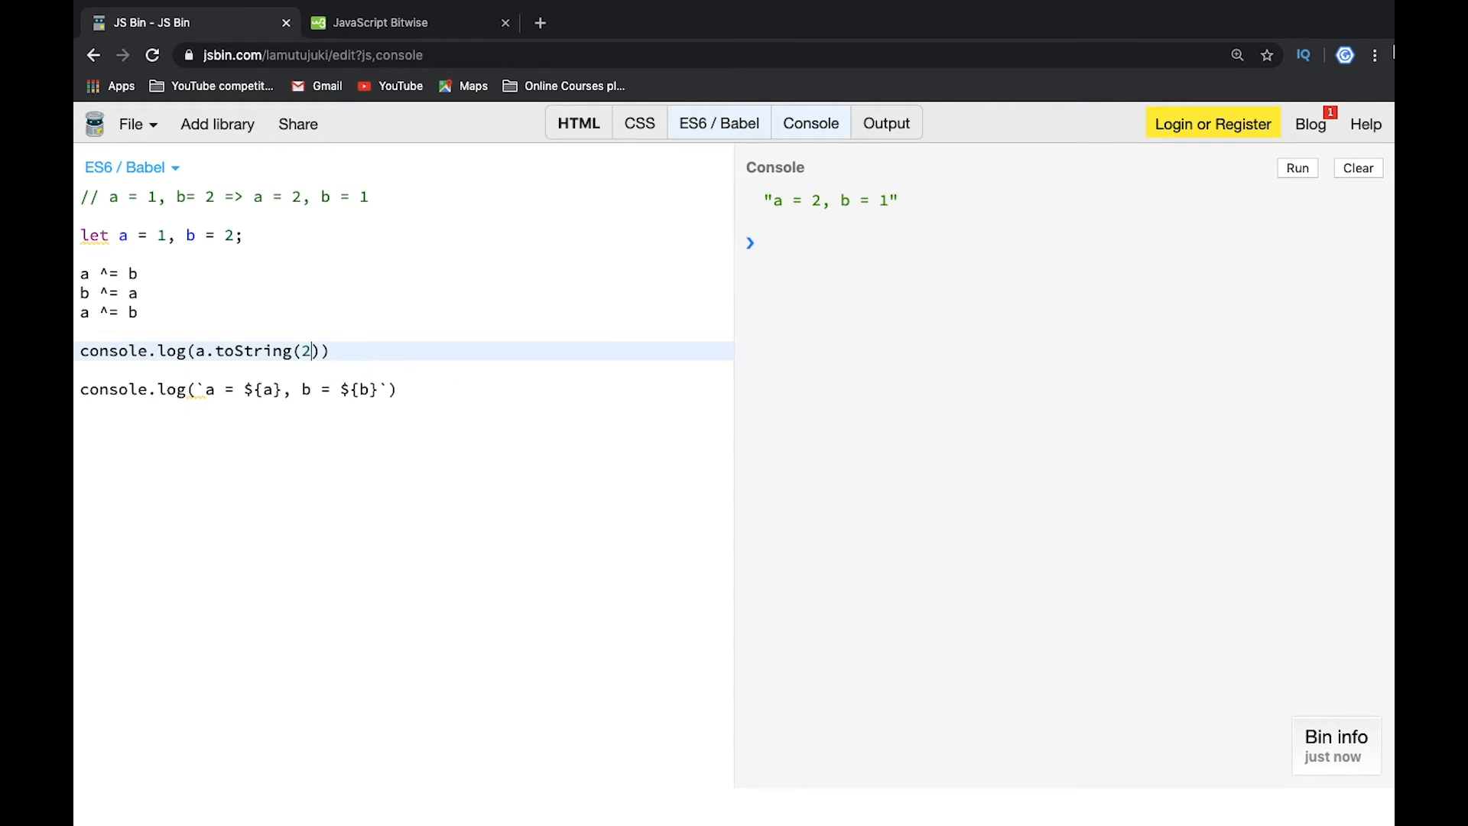
click(1298, 169)
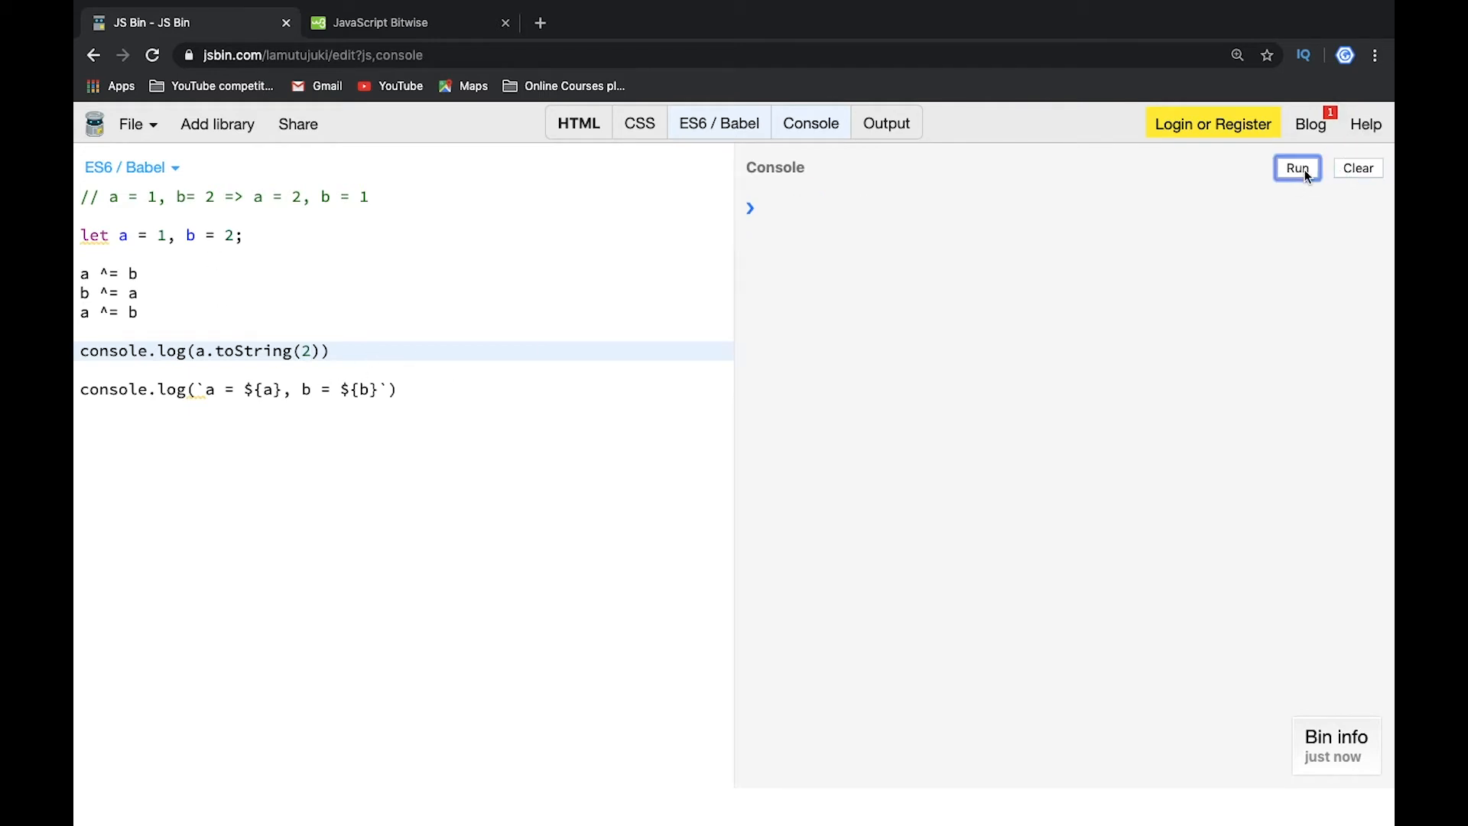
Change the starting values to a = 134, b = 2343, clear the console and rerun the swap
click(1299, 168)
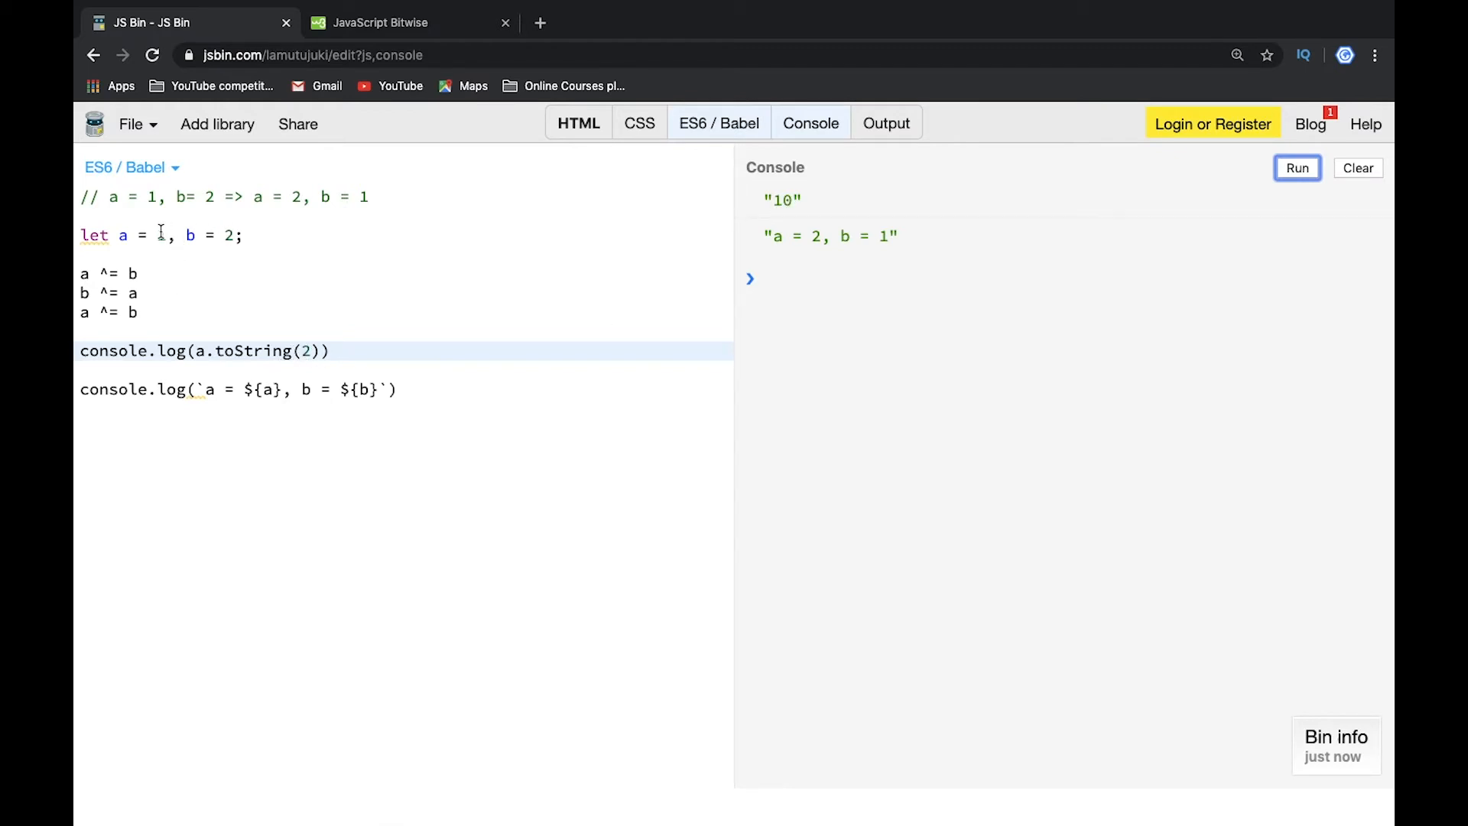
text(34)
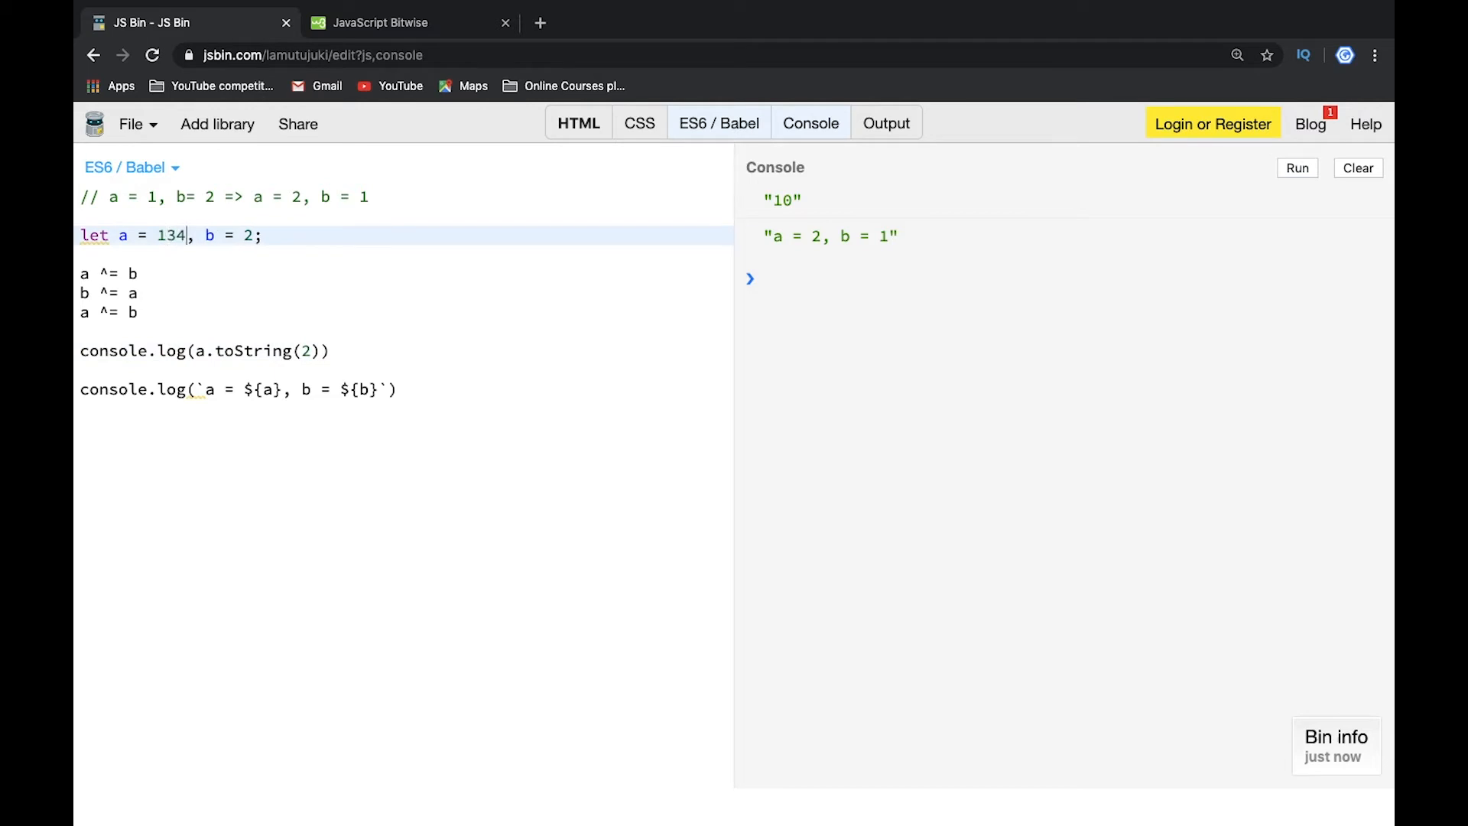
click(1298, 169)
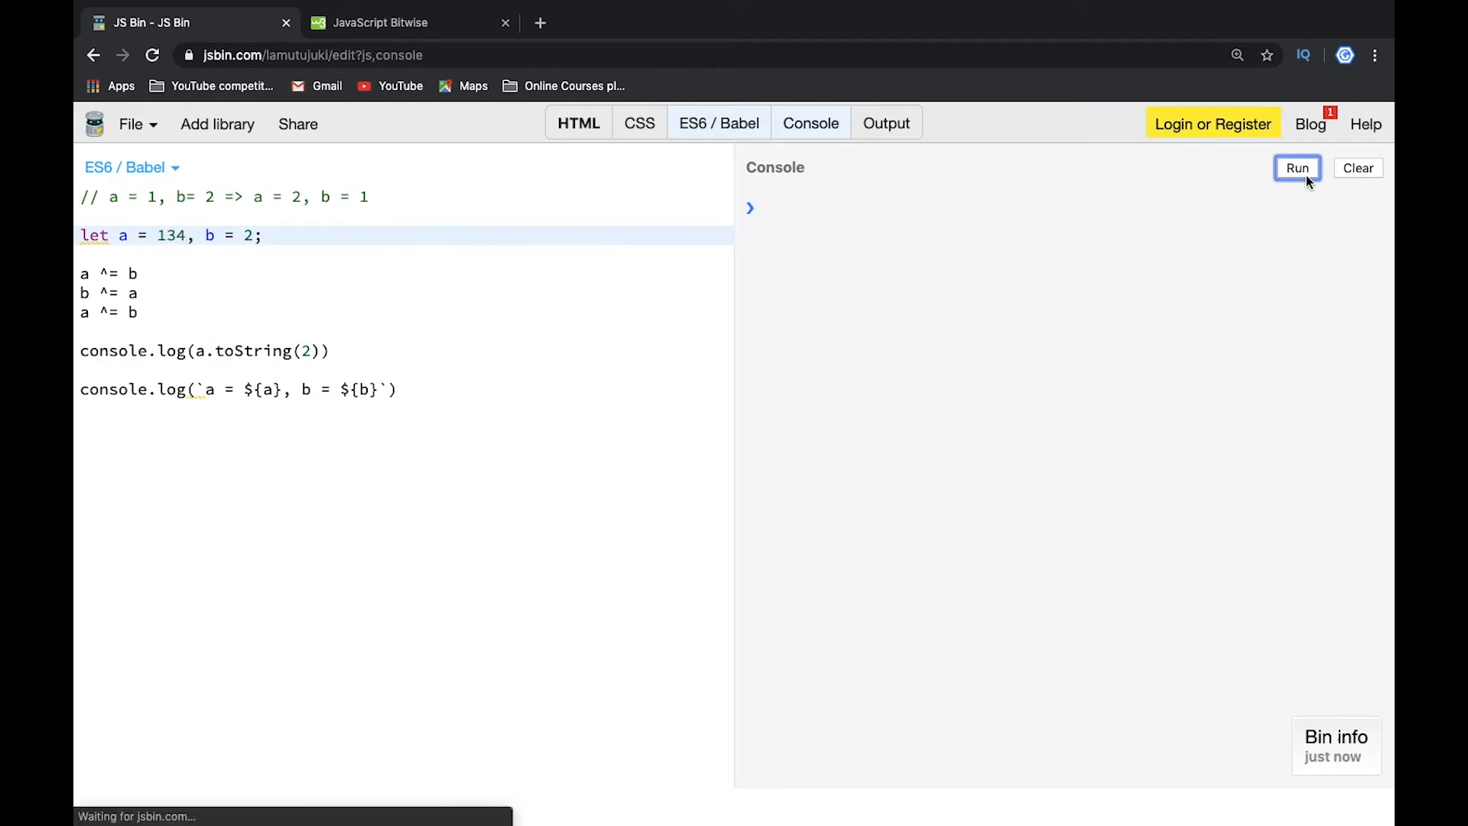
click(1297, 168)
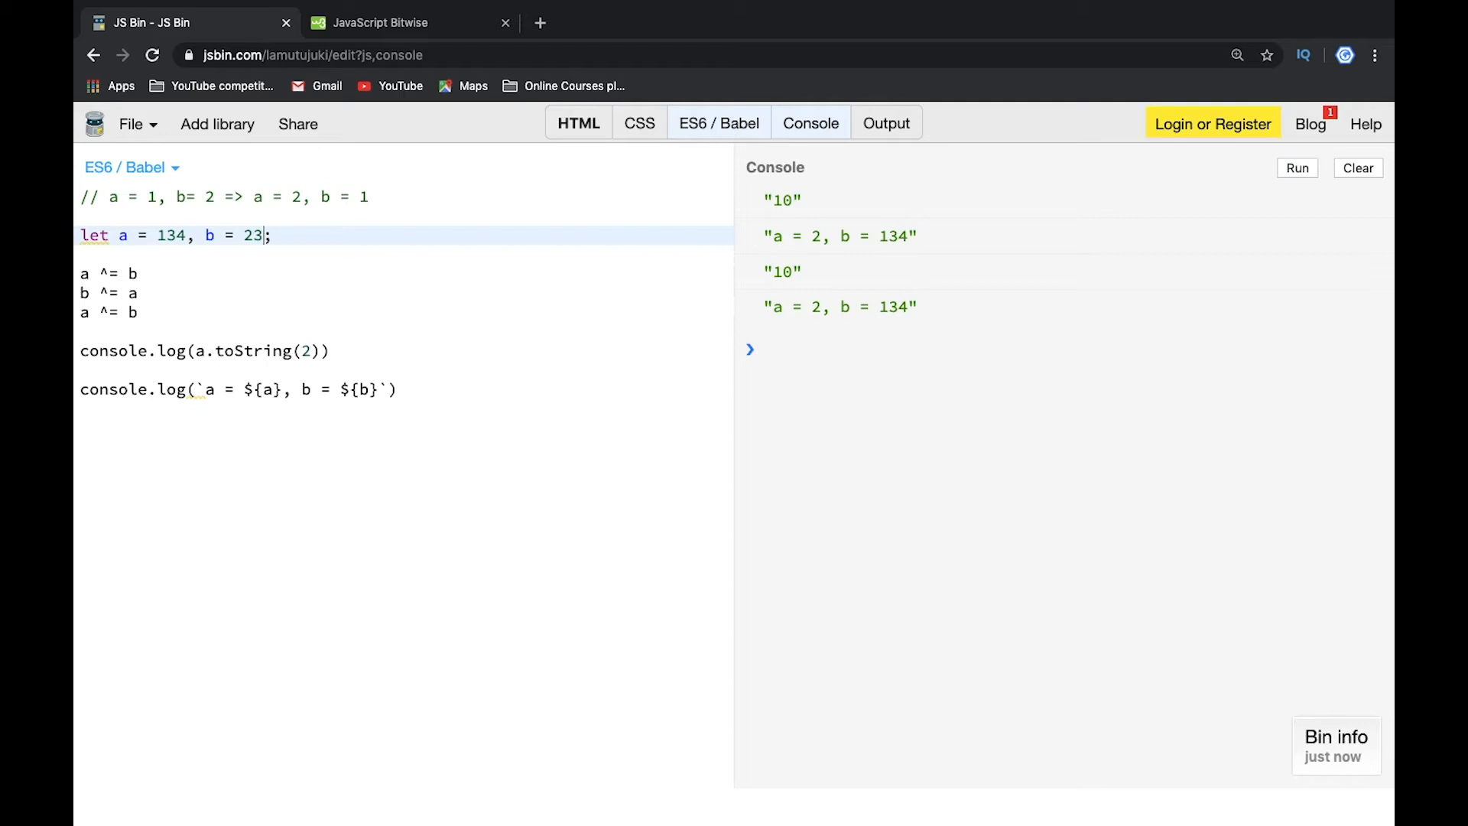
click(1357, 168)
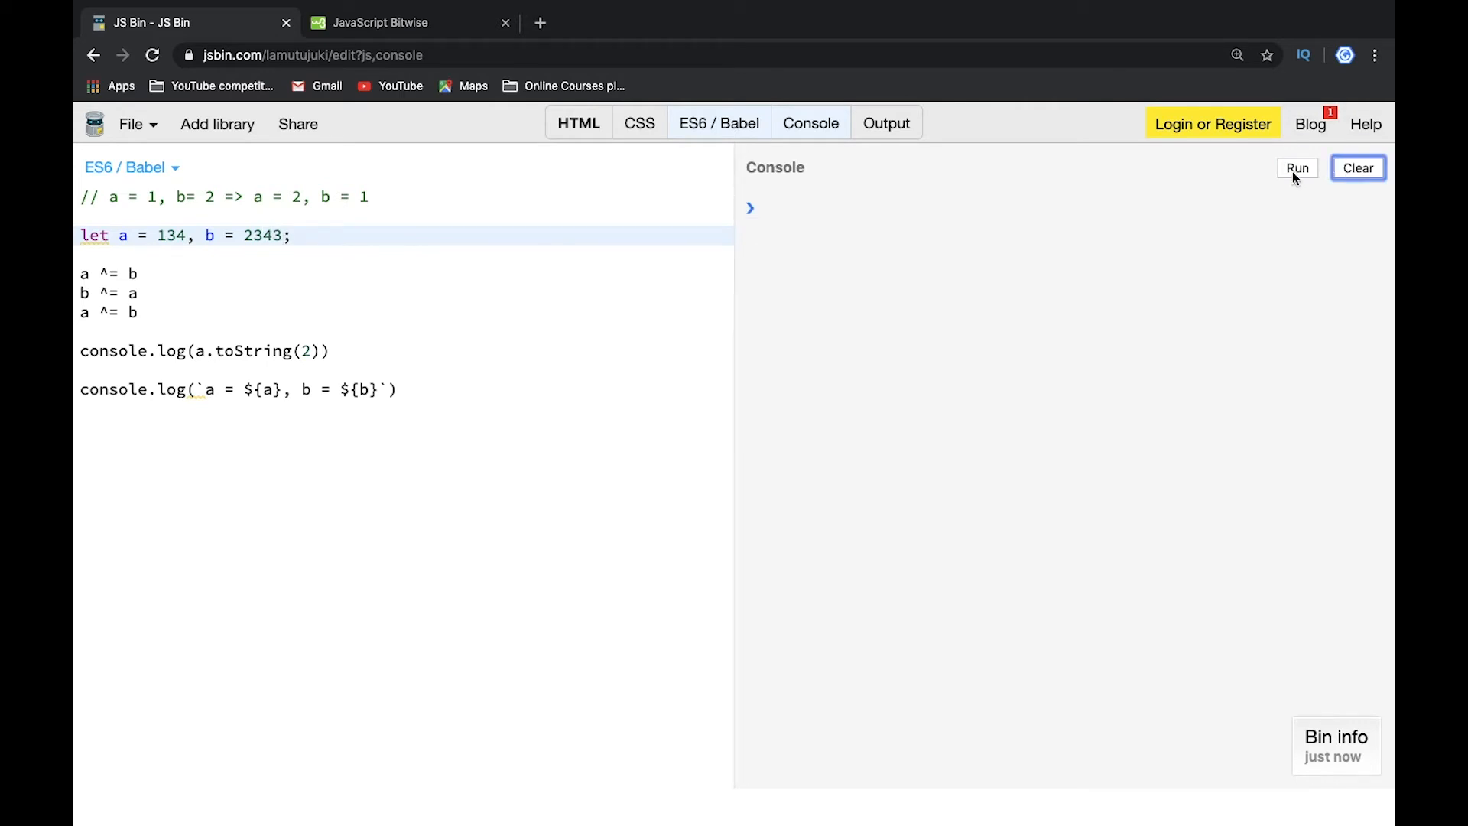
click(1297, 168)
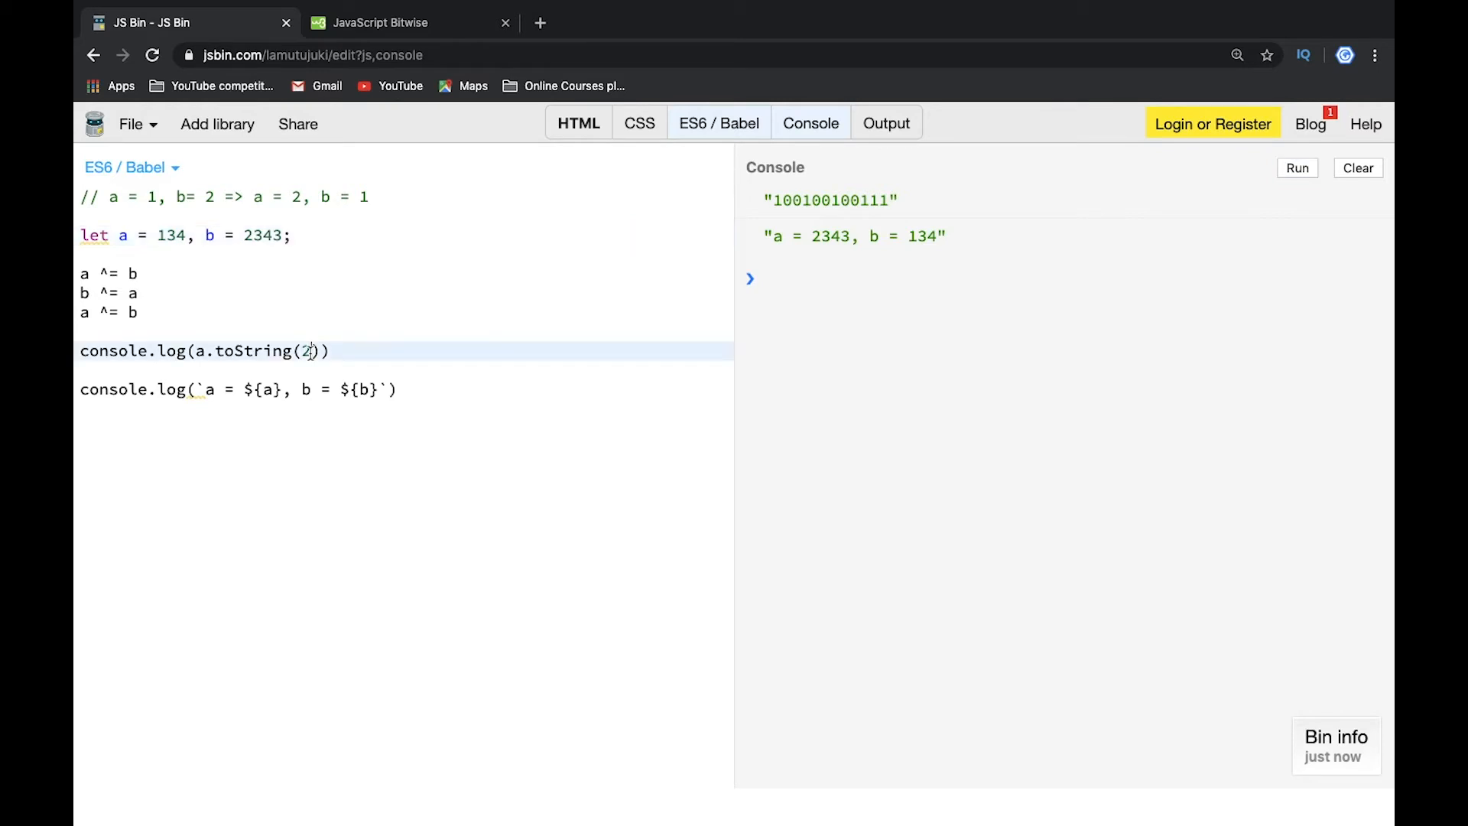
Try toString(8), restore toString(2), add the same binary log for b, and run it
text(8)
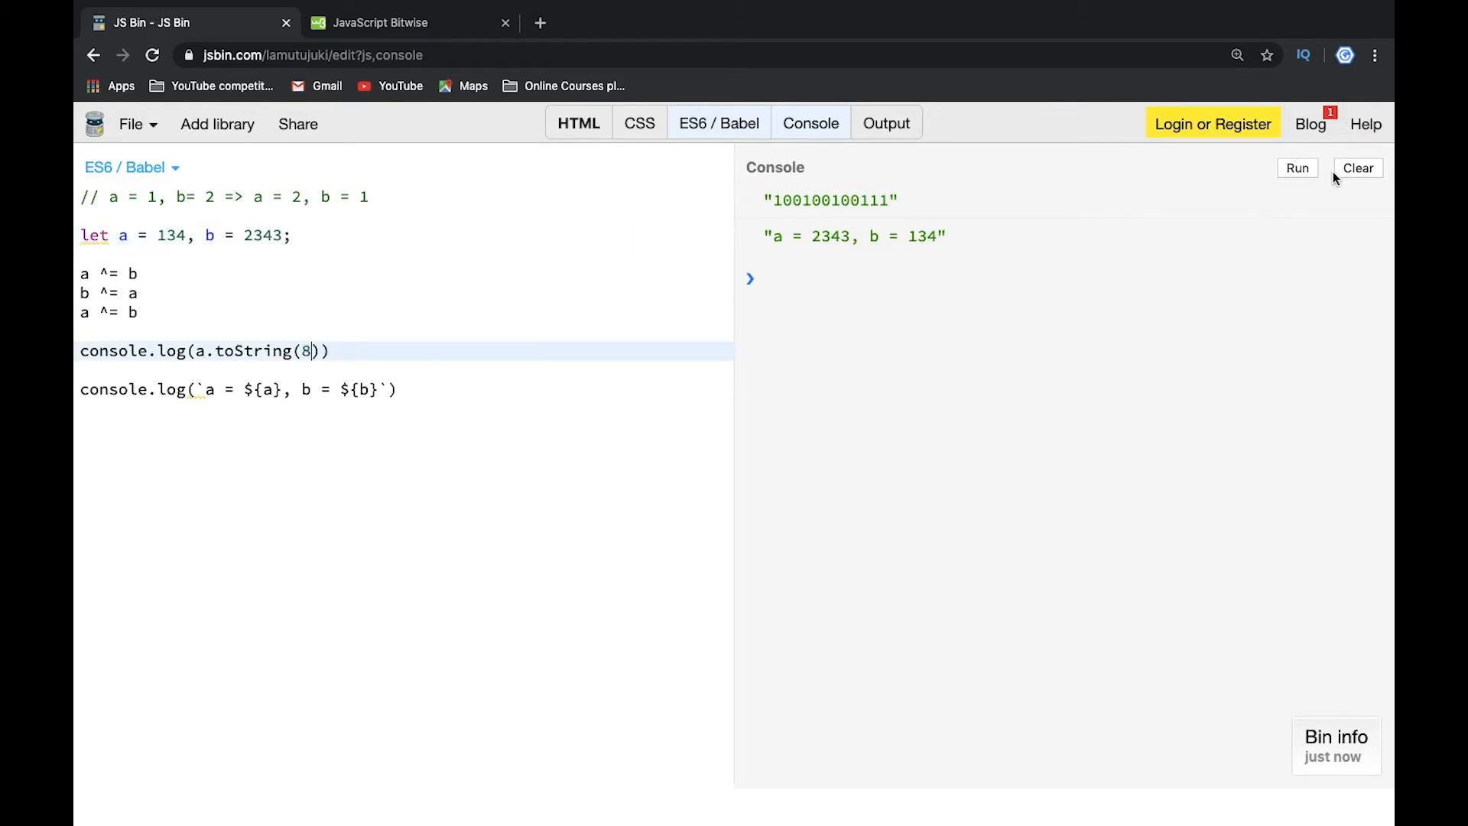
click(1298, 168)
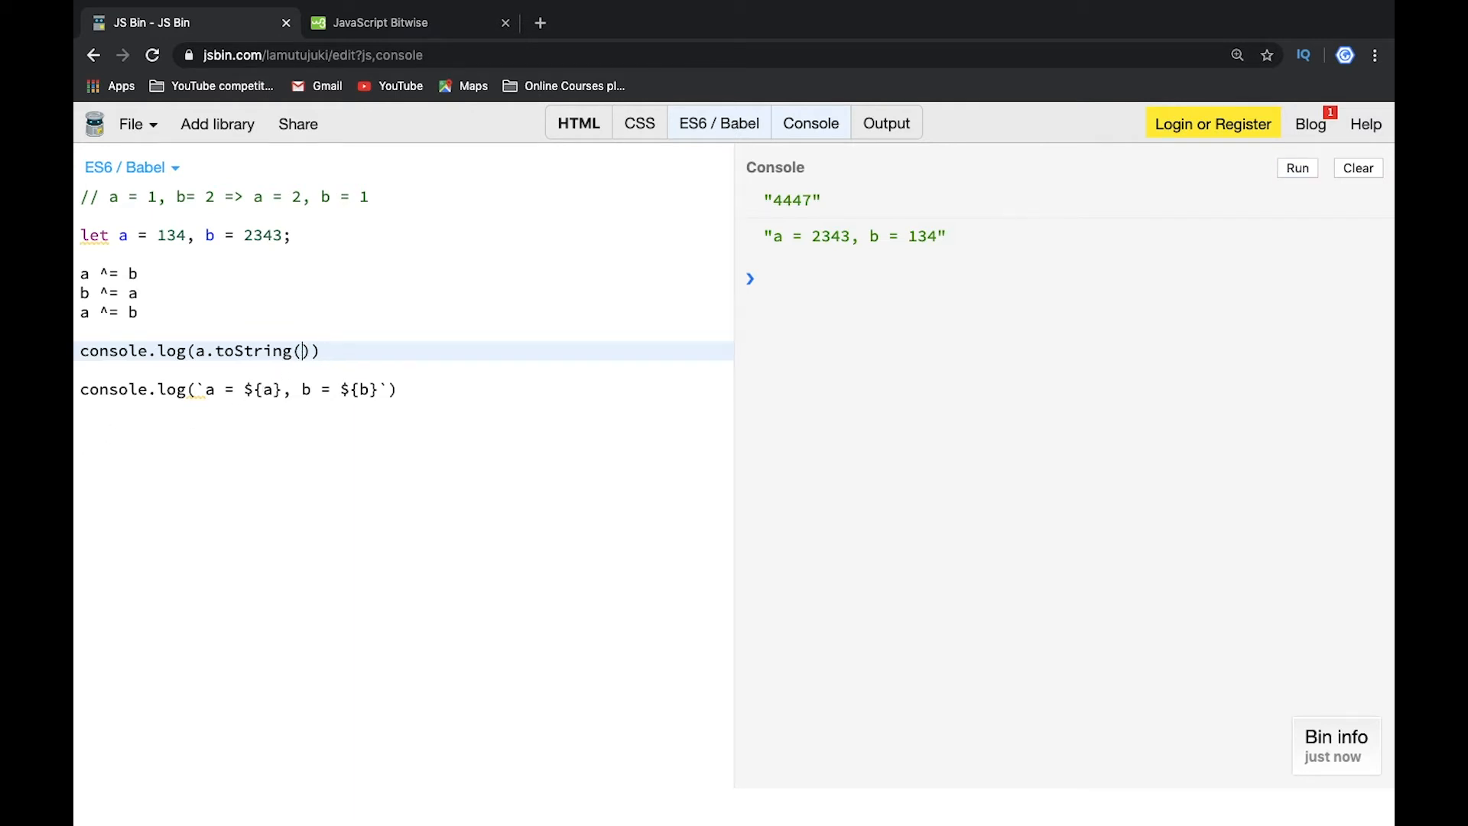
text(2)
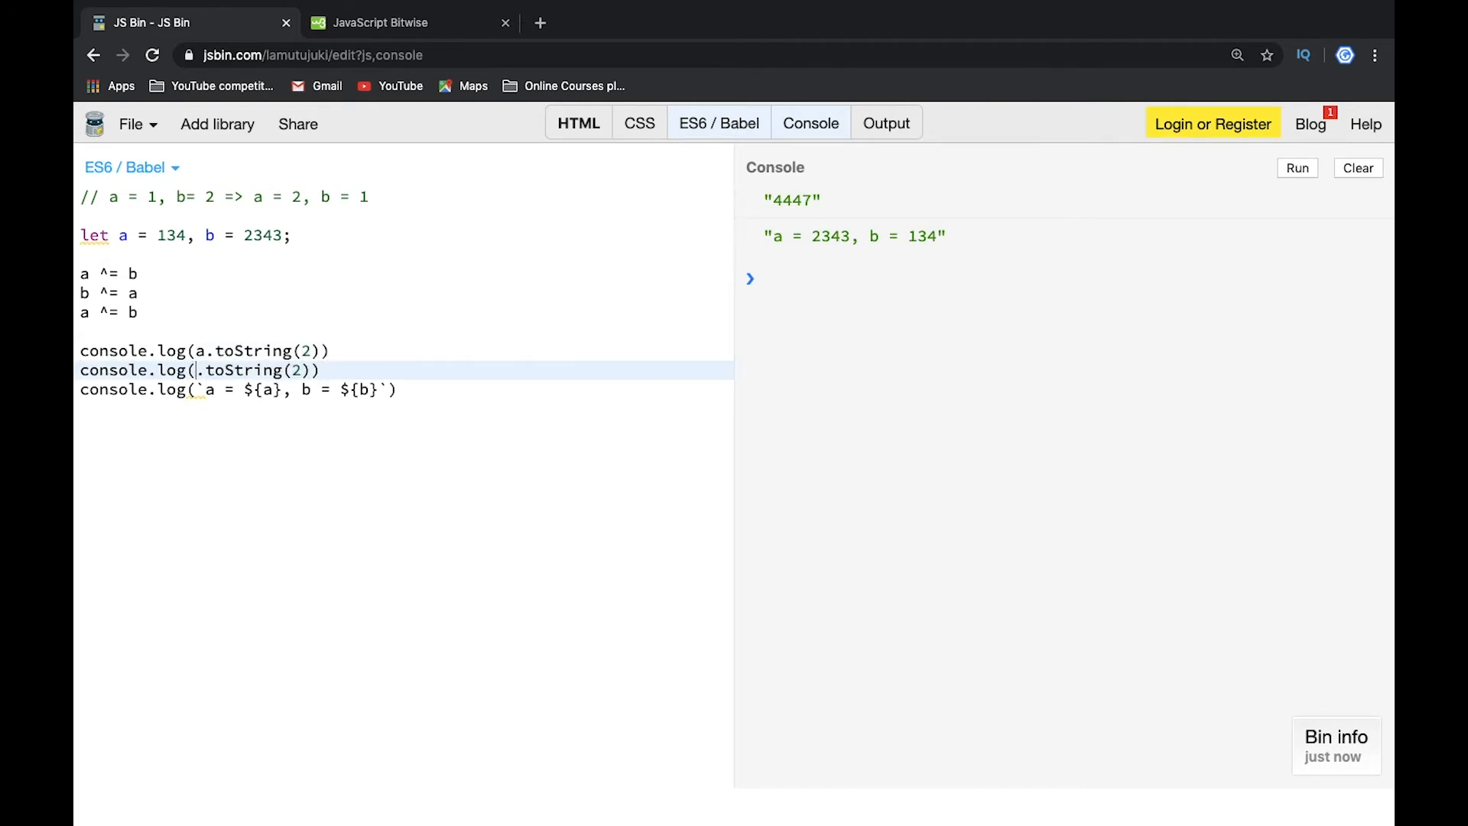
text(b)
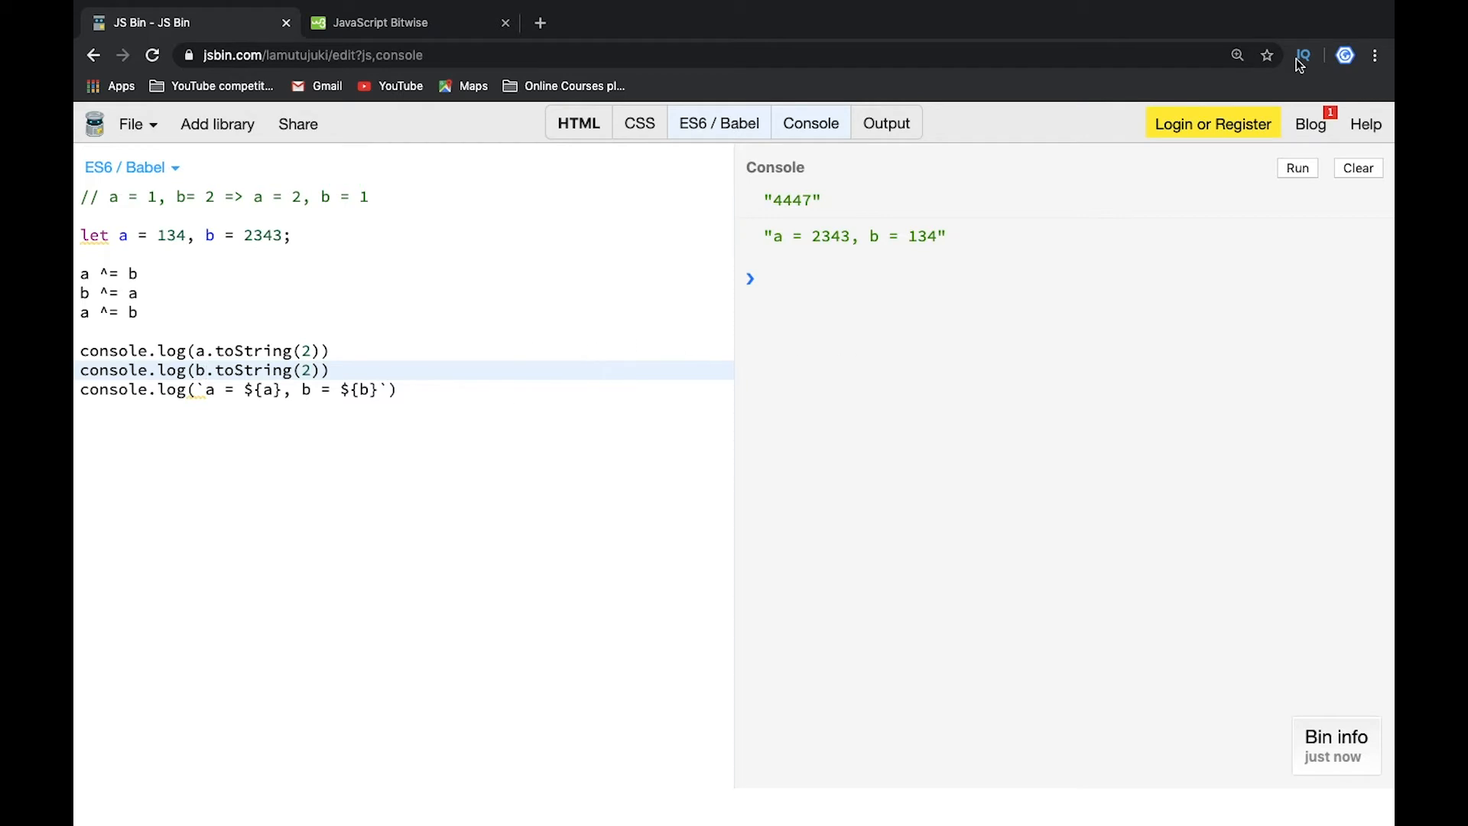
click(1297, 169)
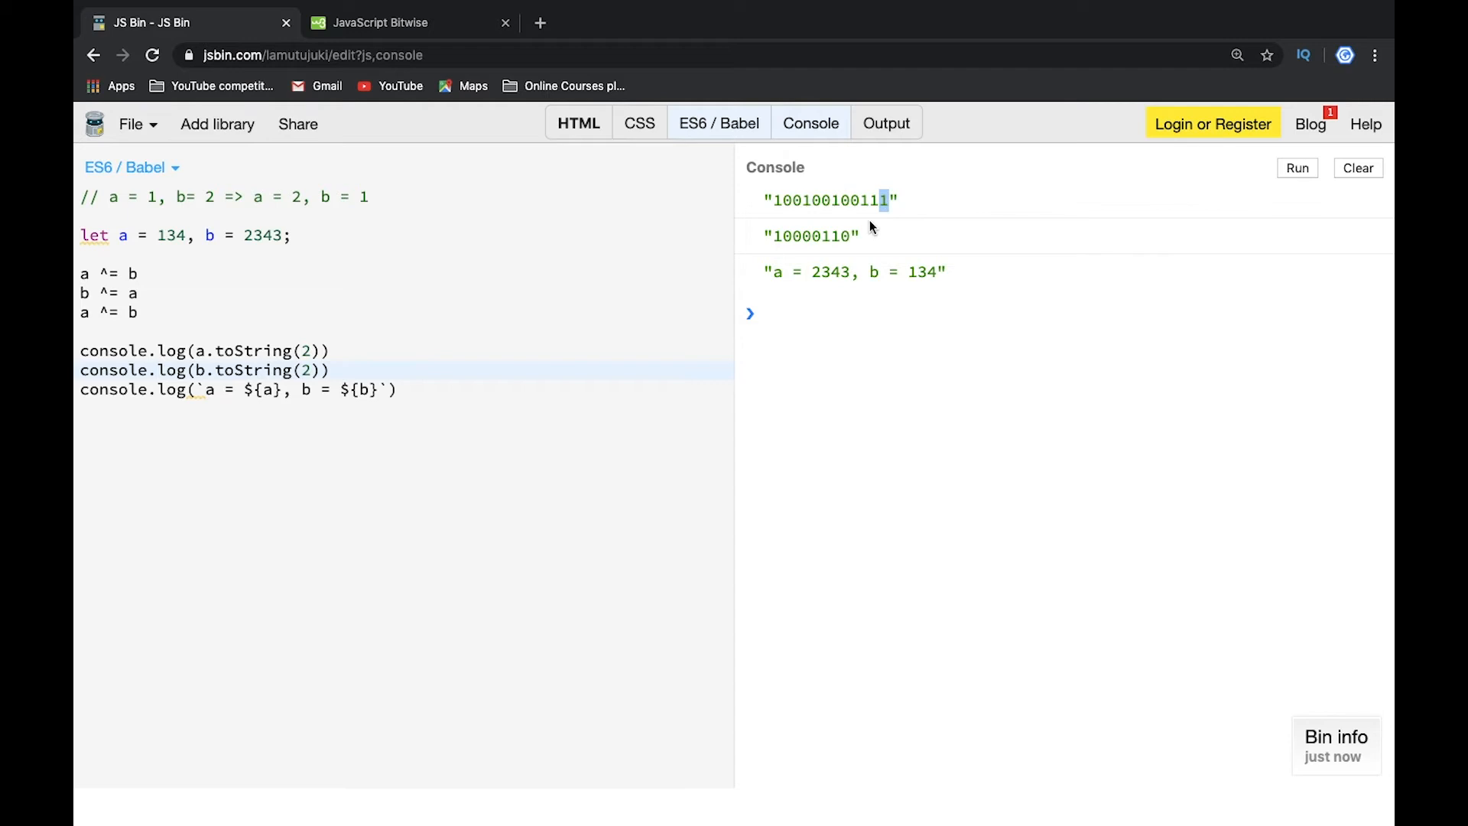
mouse_move(887, 179)
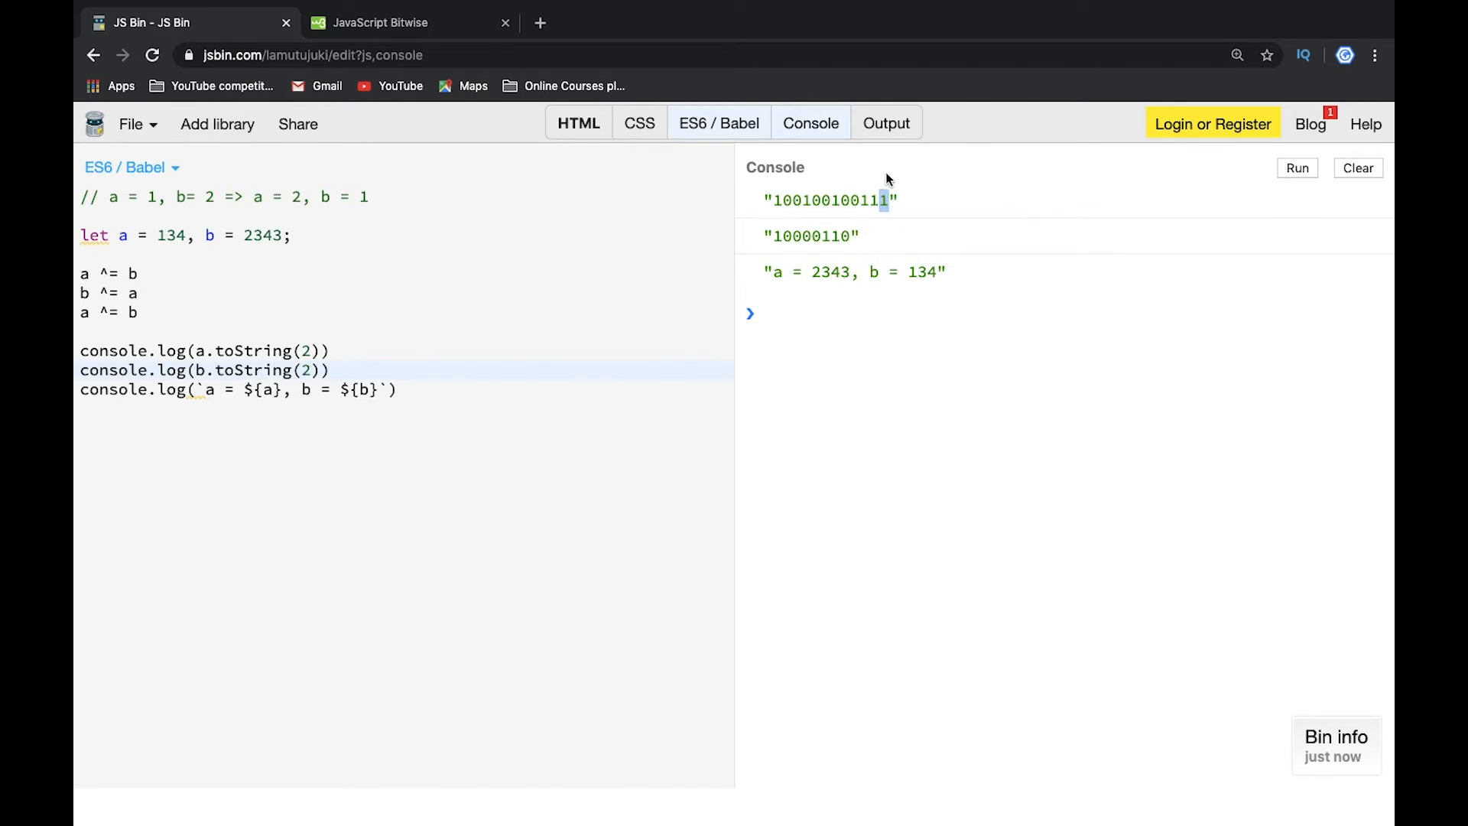
mouse_move(854, 240)
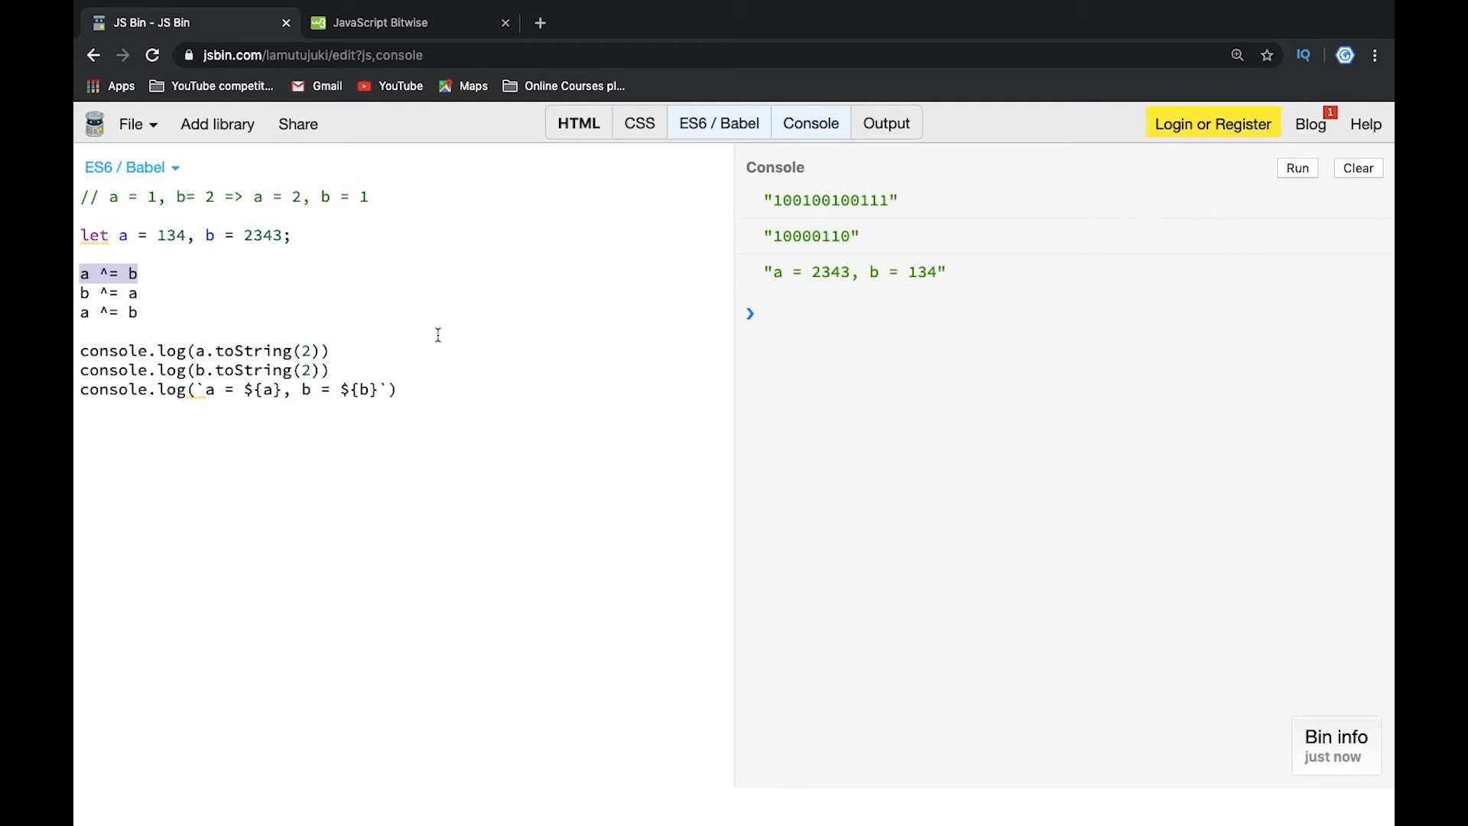
mouse_move(339, 372)
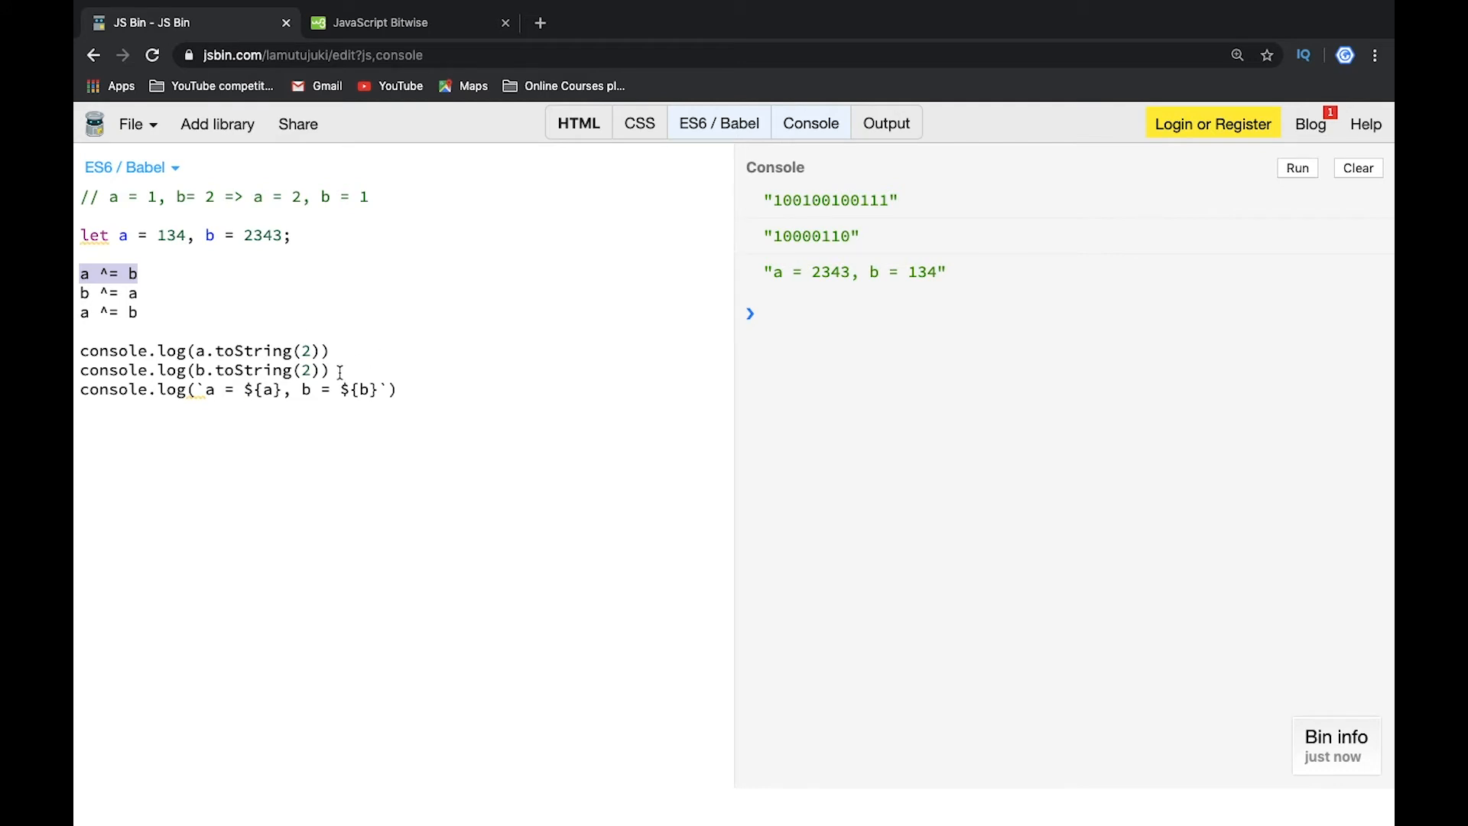
Replace the XOR swap and binary logs with a = [b, b = a][0]
drag(81, 273, 329, 370)
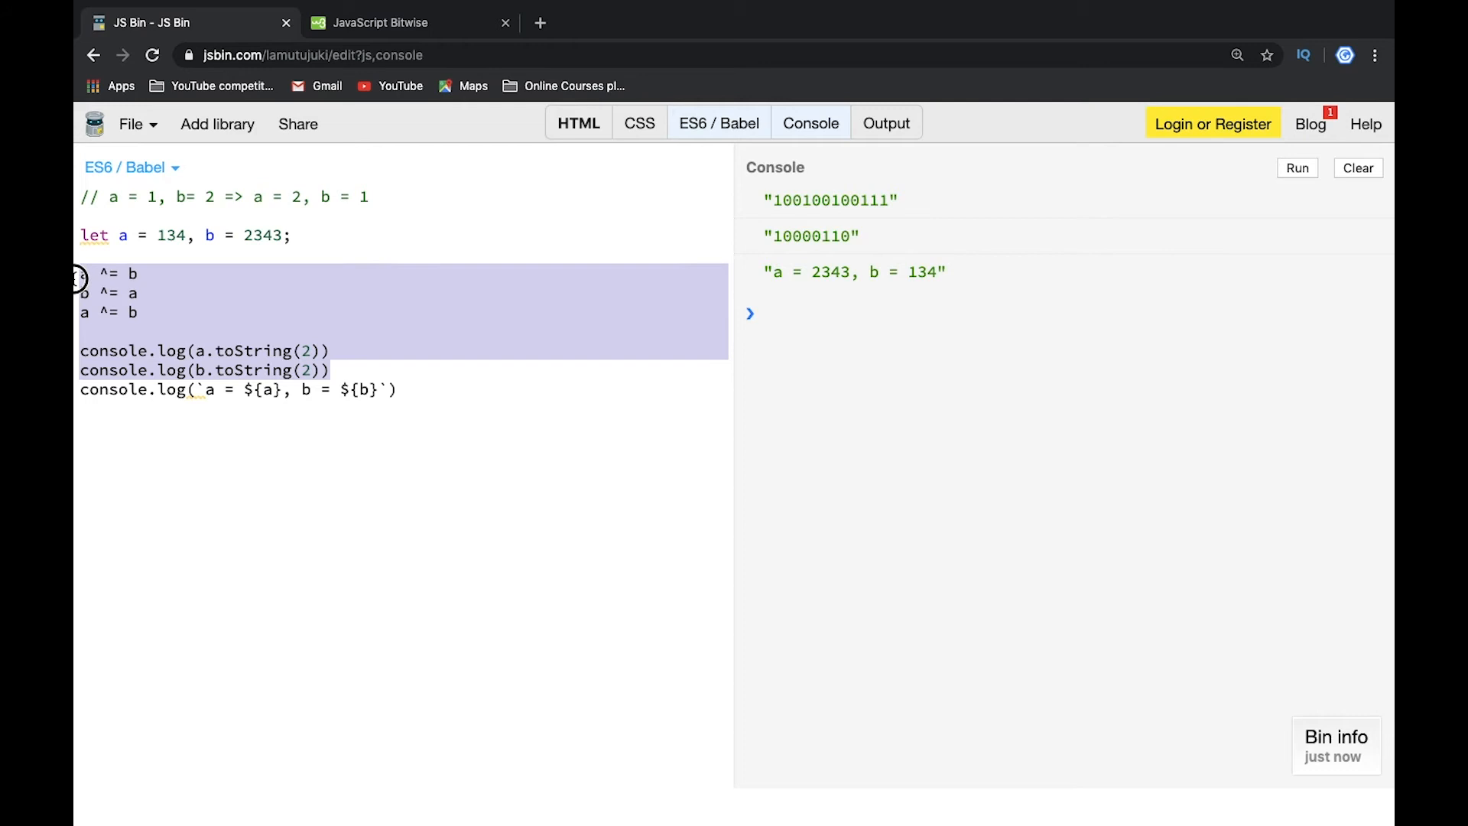
key(Delete)
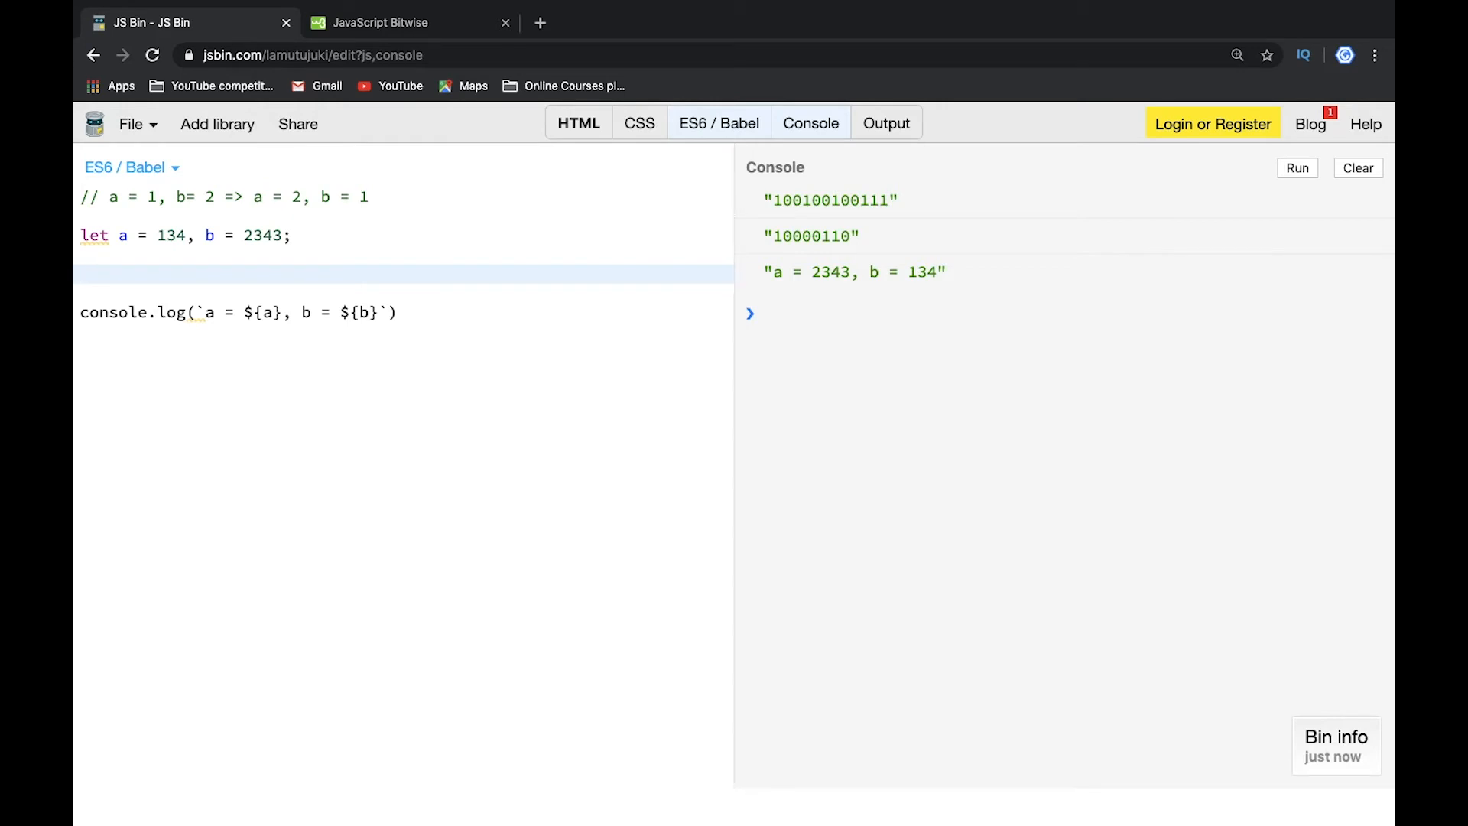
text(a = [])
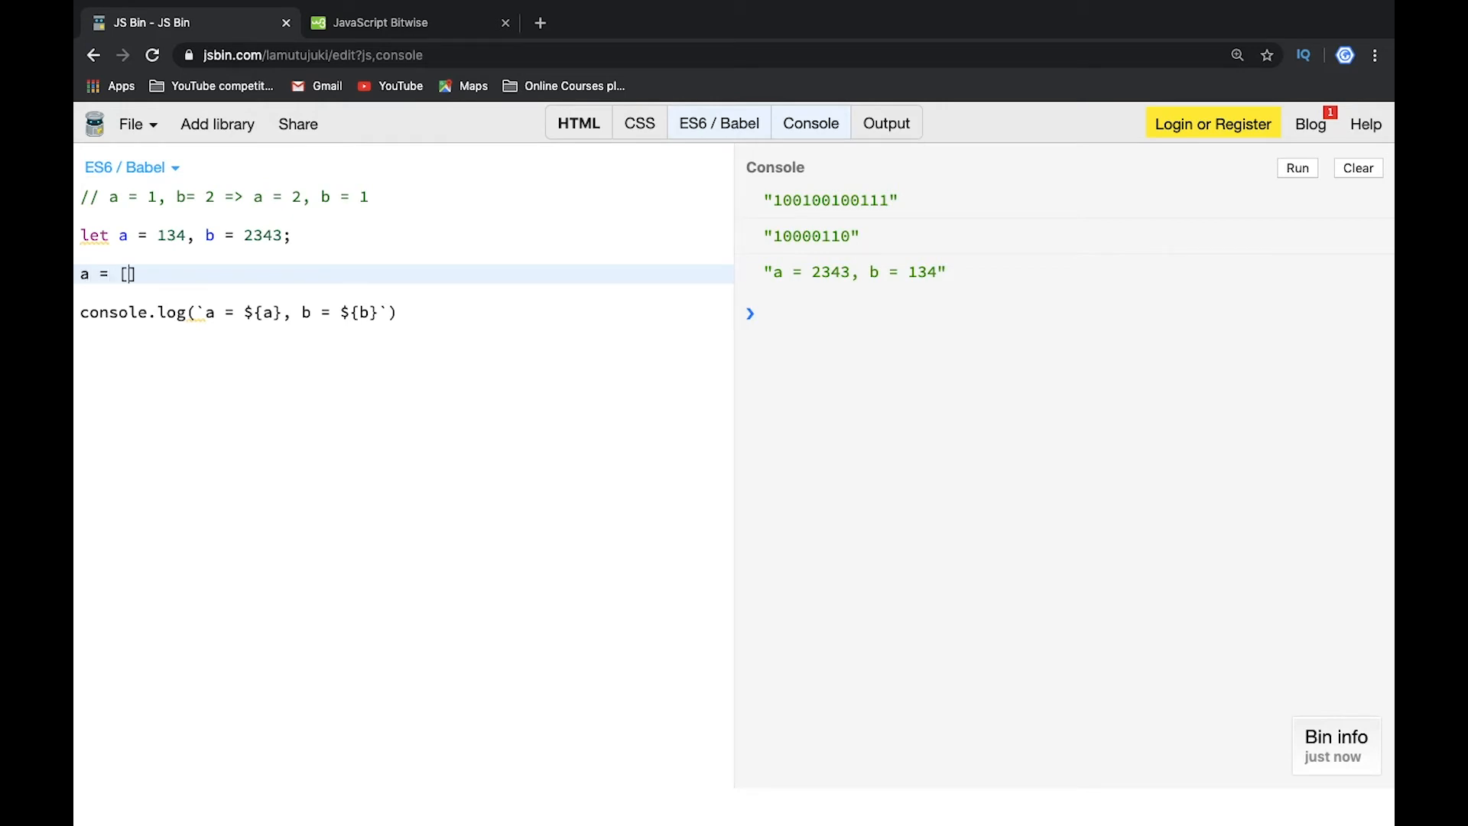
text(b,)
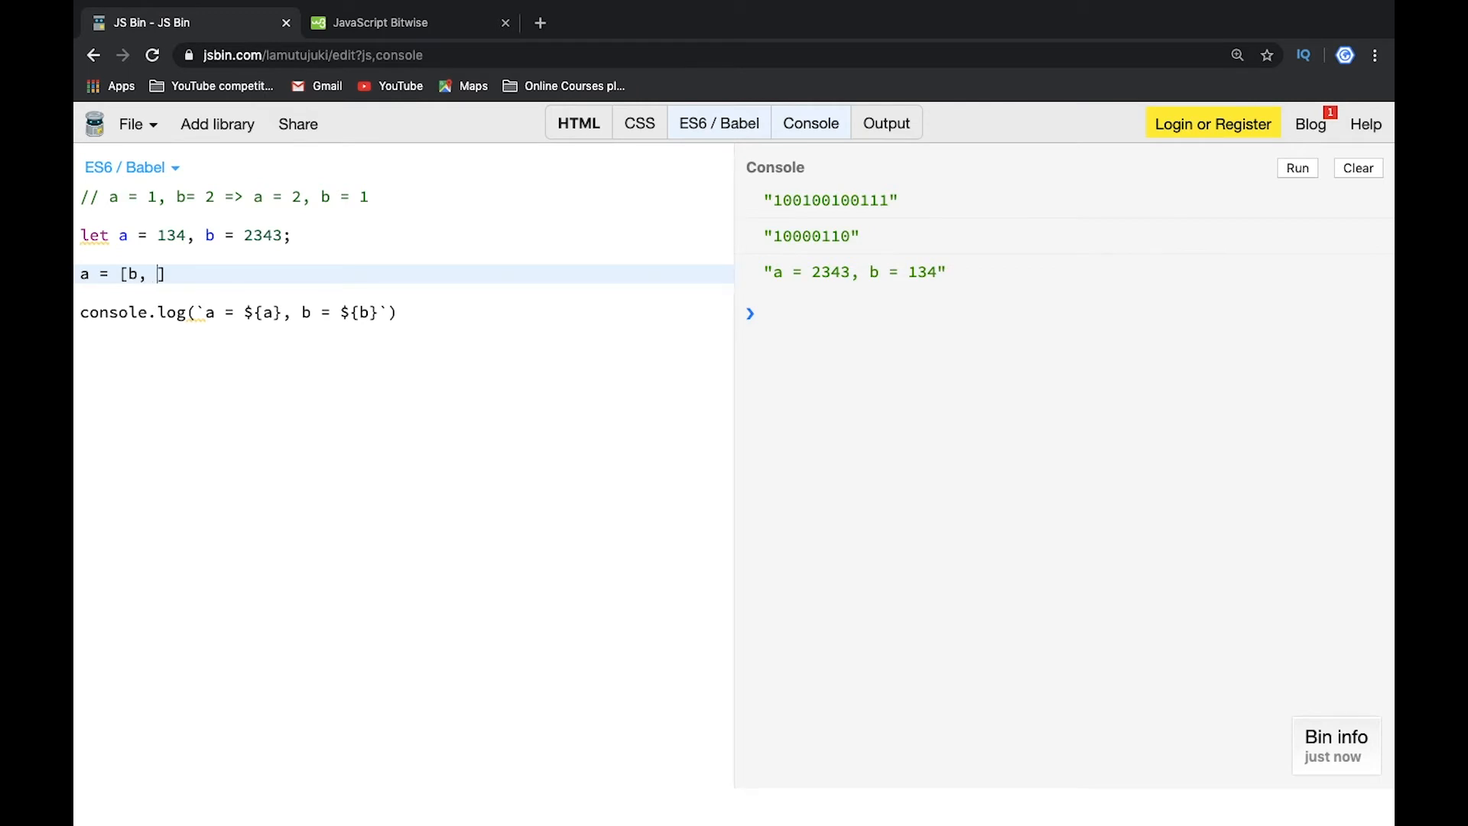
text(b = a)
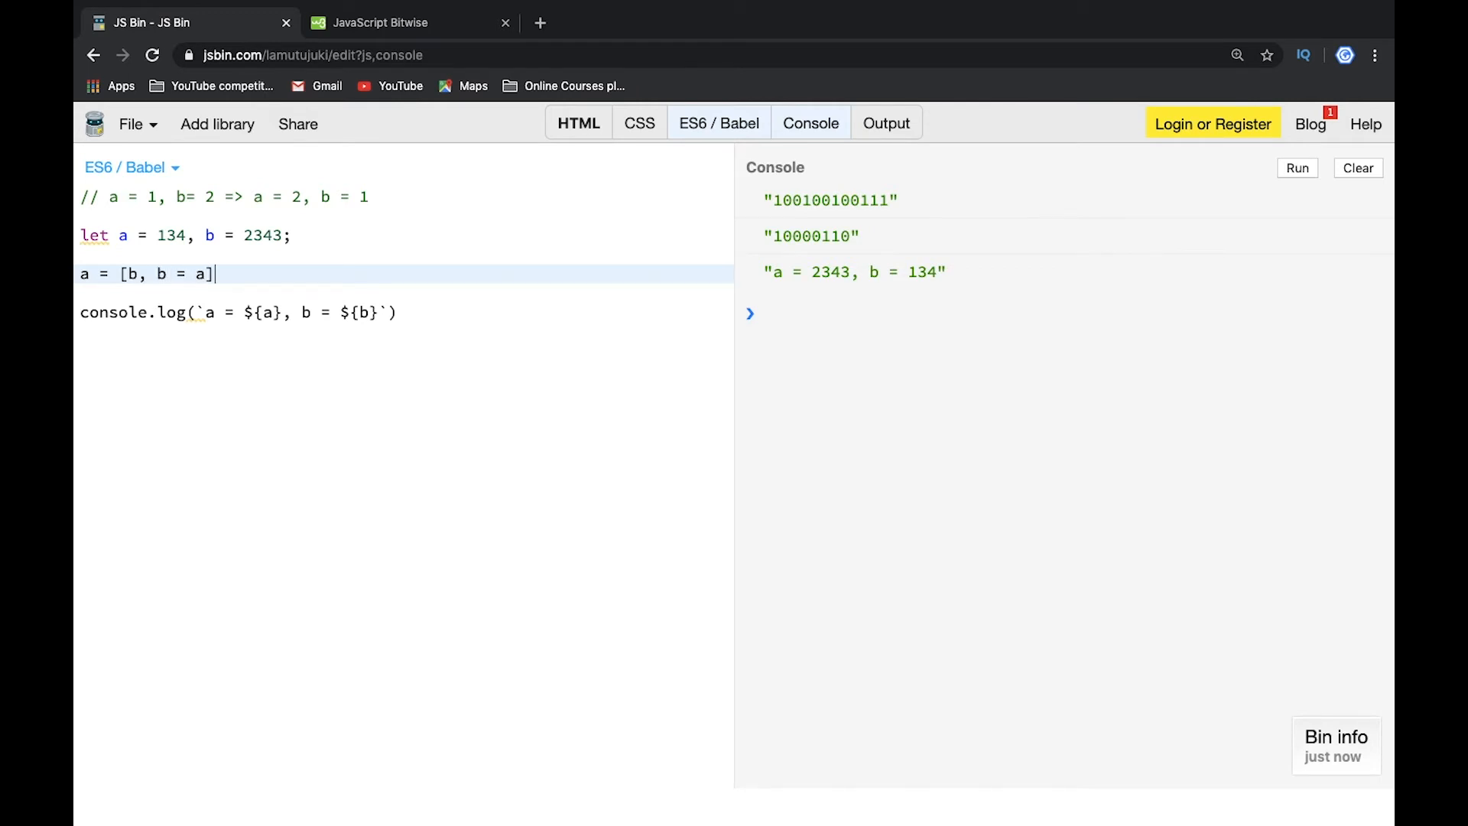
text([0])
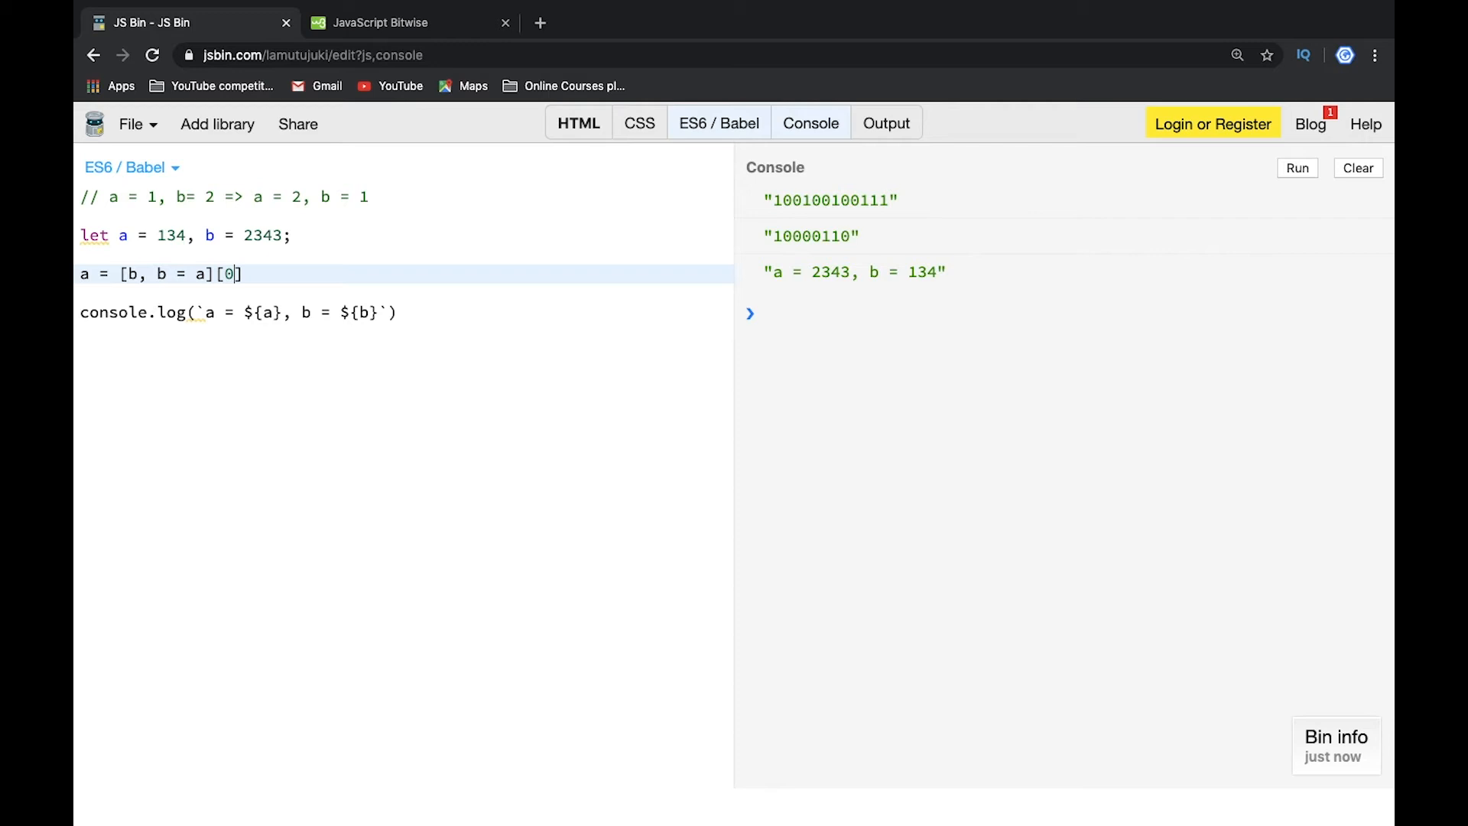
Clear the console and run the array-trick swap to get a = 2, b = 1
click(1357, 169)
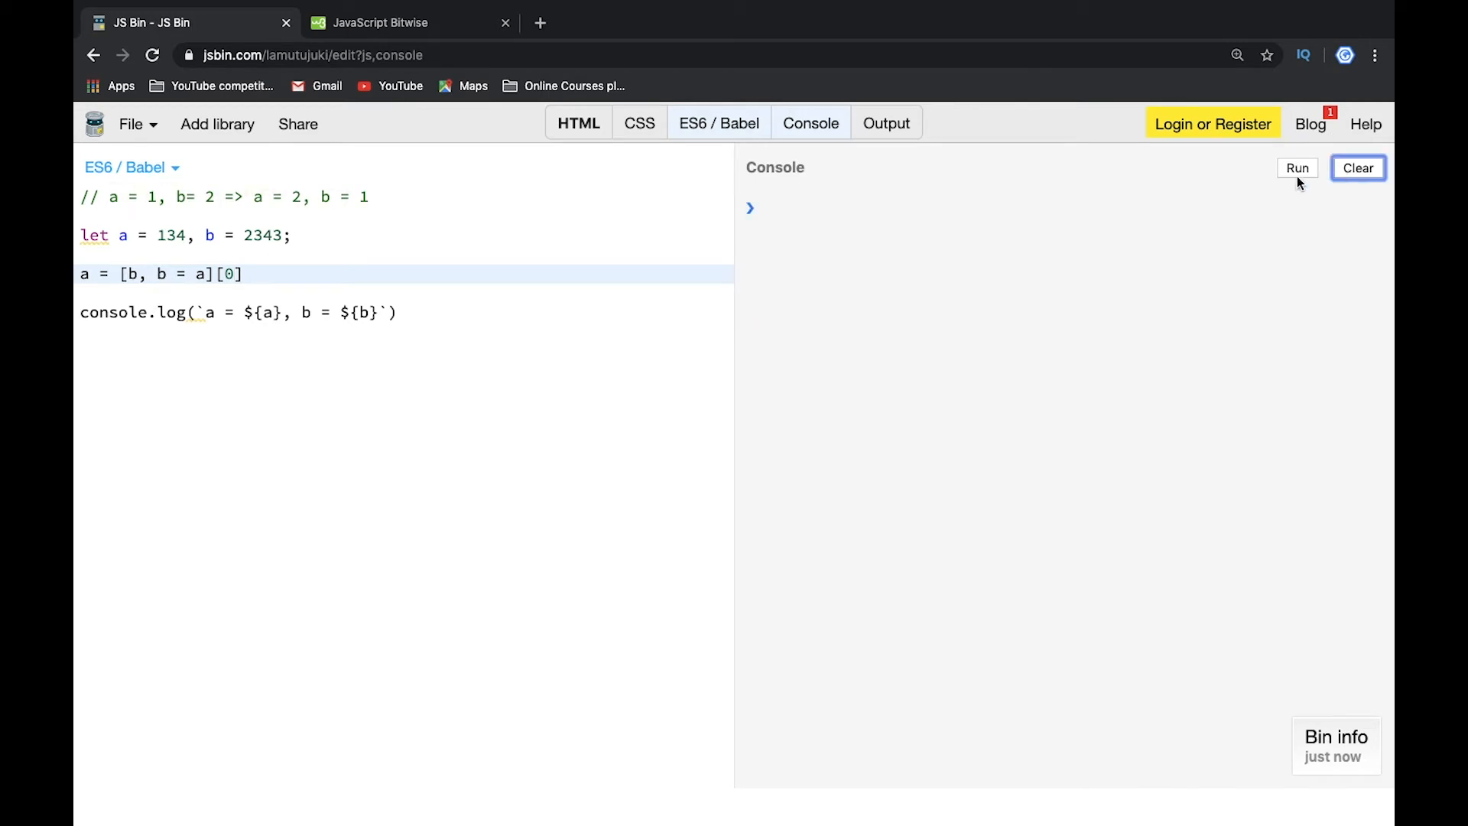
click(1297, 169)
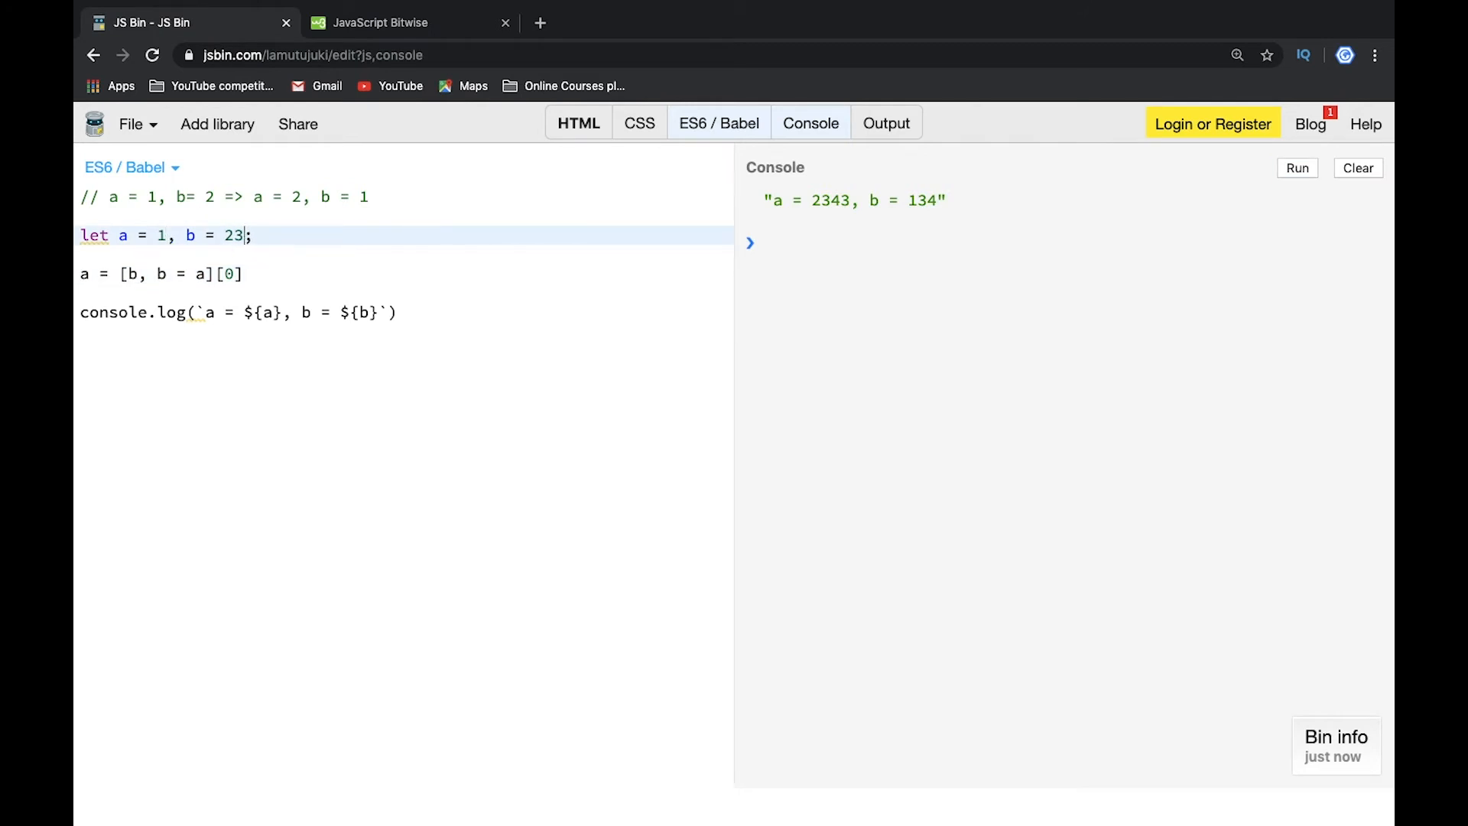
click(1357, 169)
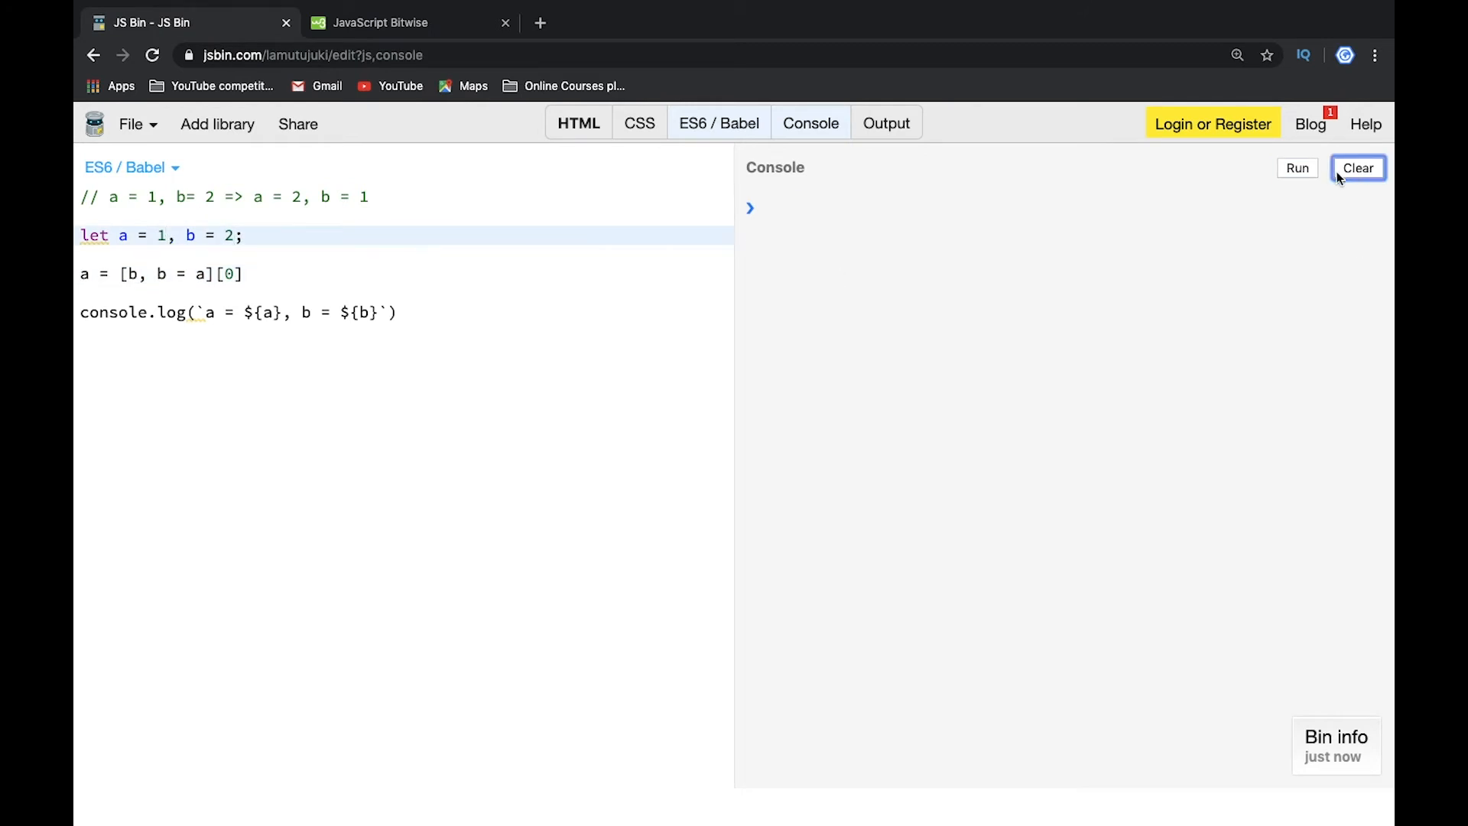
click(1297, 168)
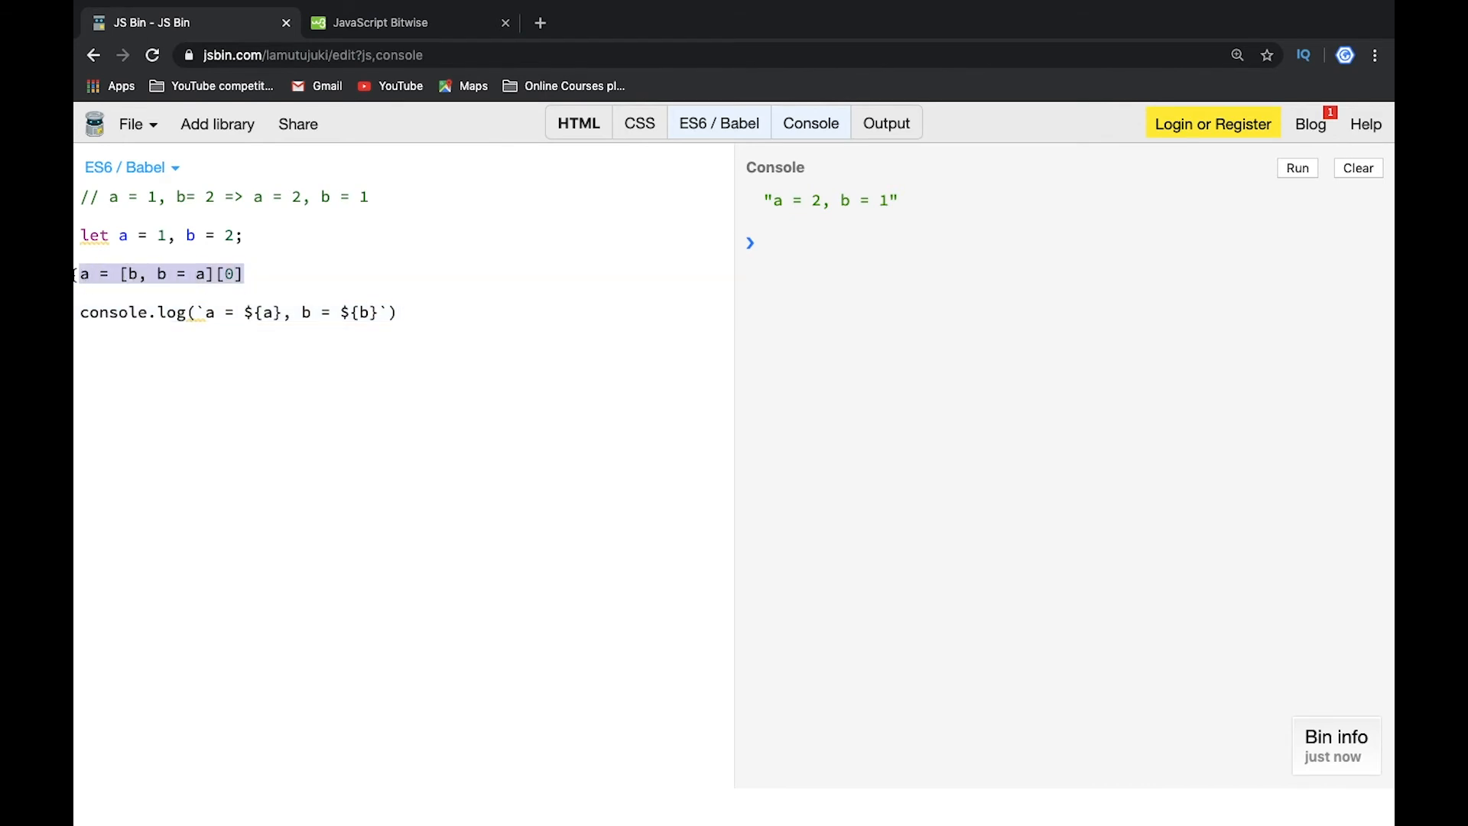
Replace the array line with b = (function(a) {return a})(a, a = b) and run it
key(Delete)
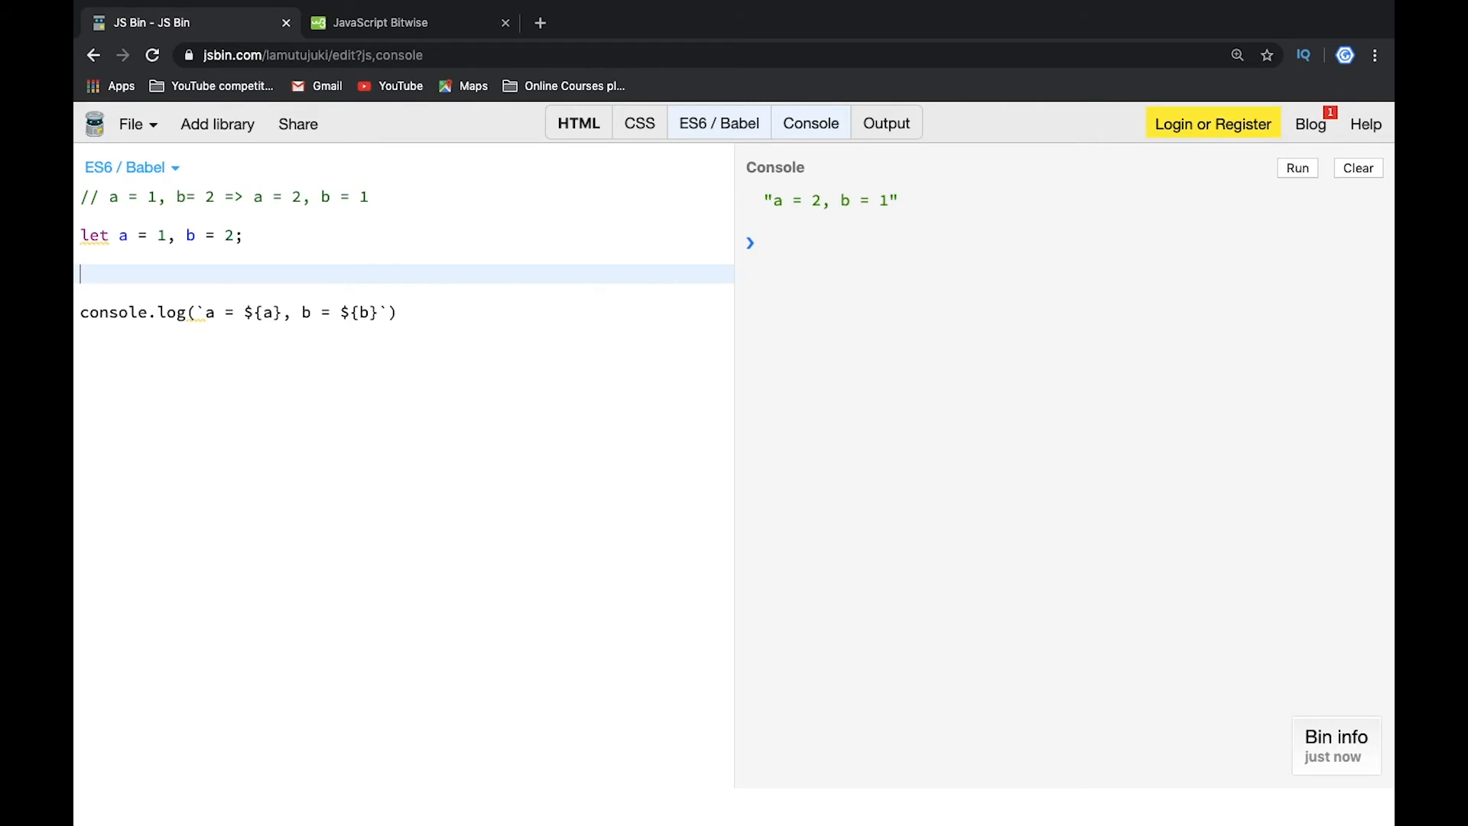
text(b)
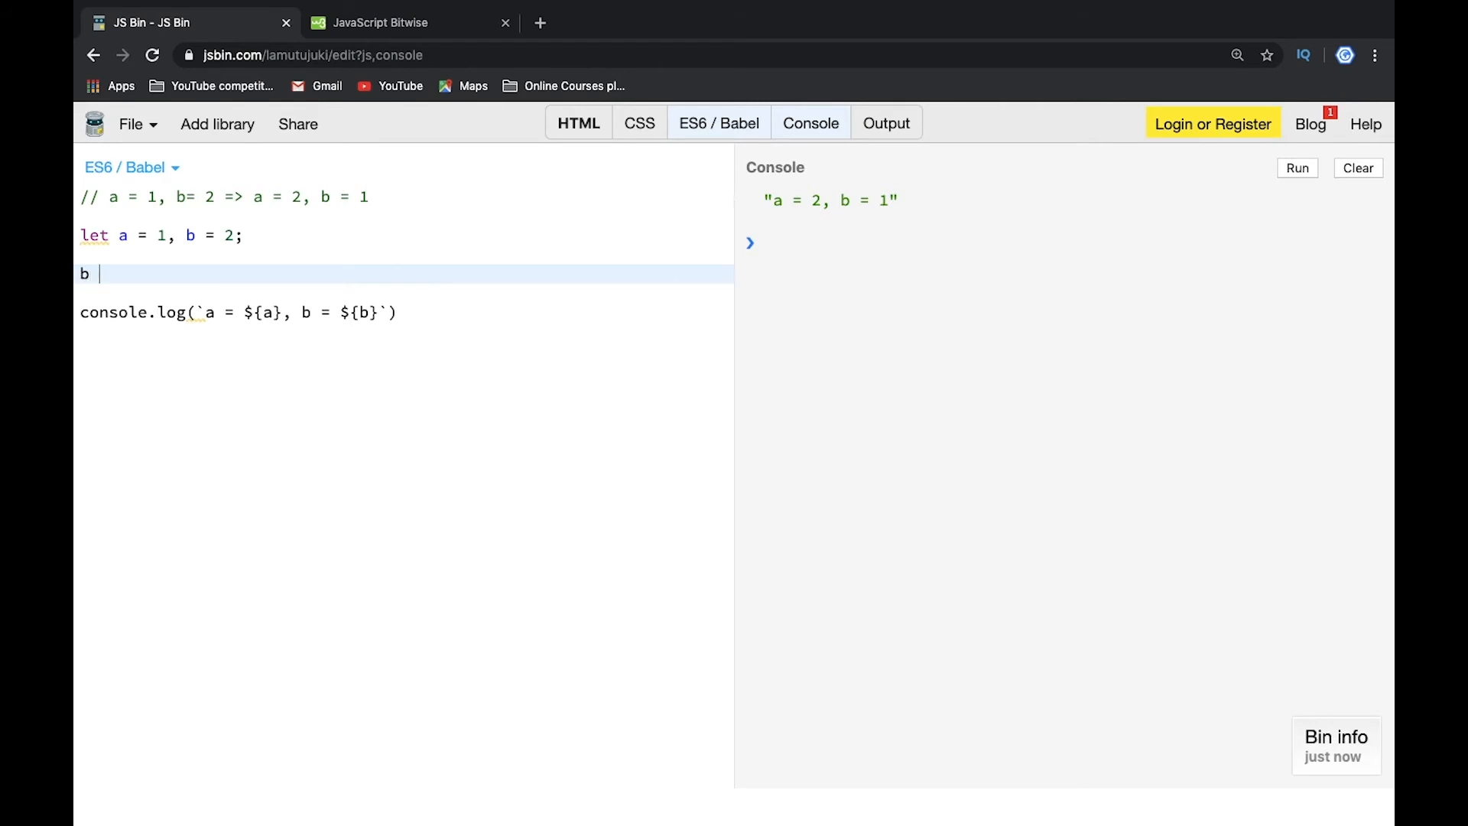
text((func)
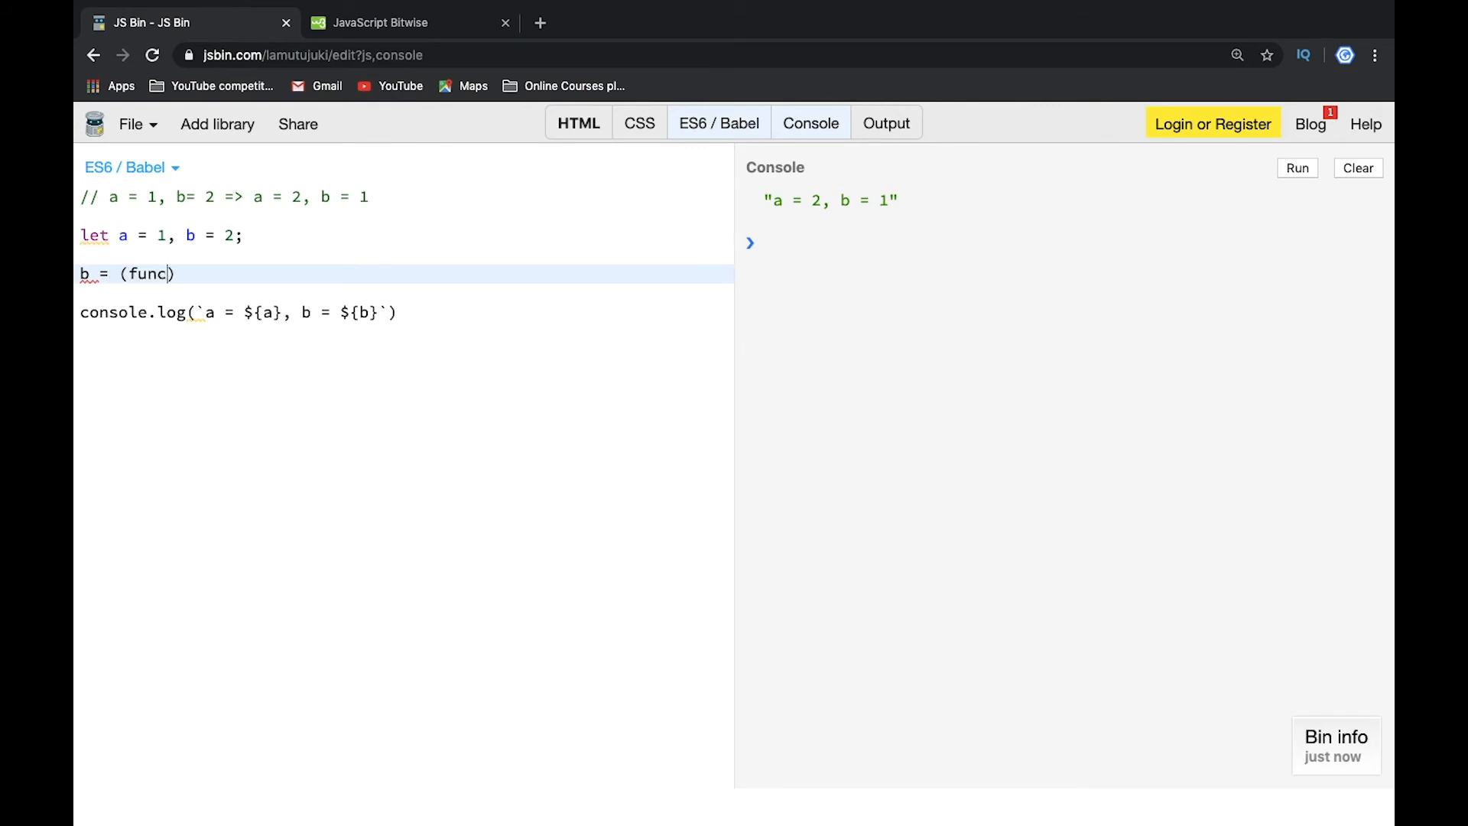
text(tion())
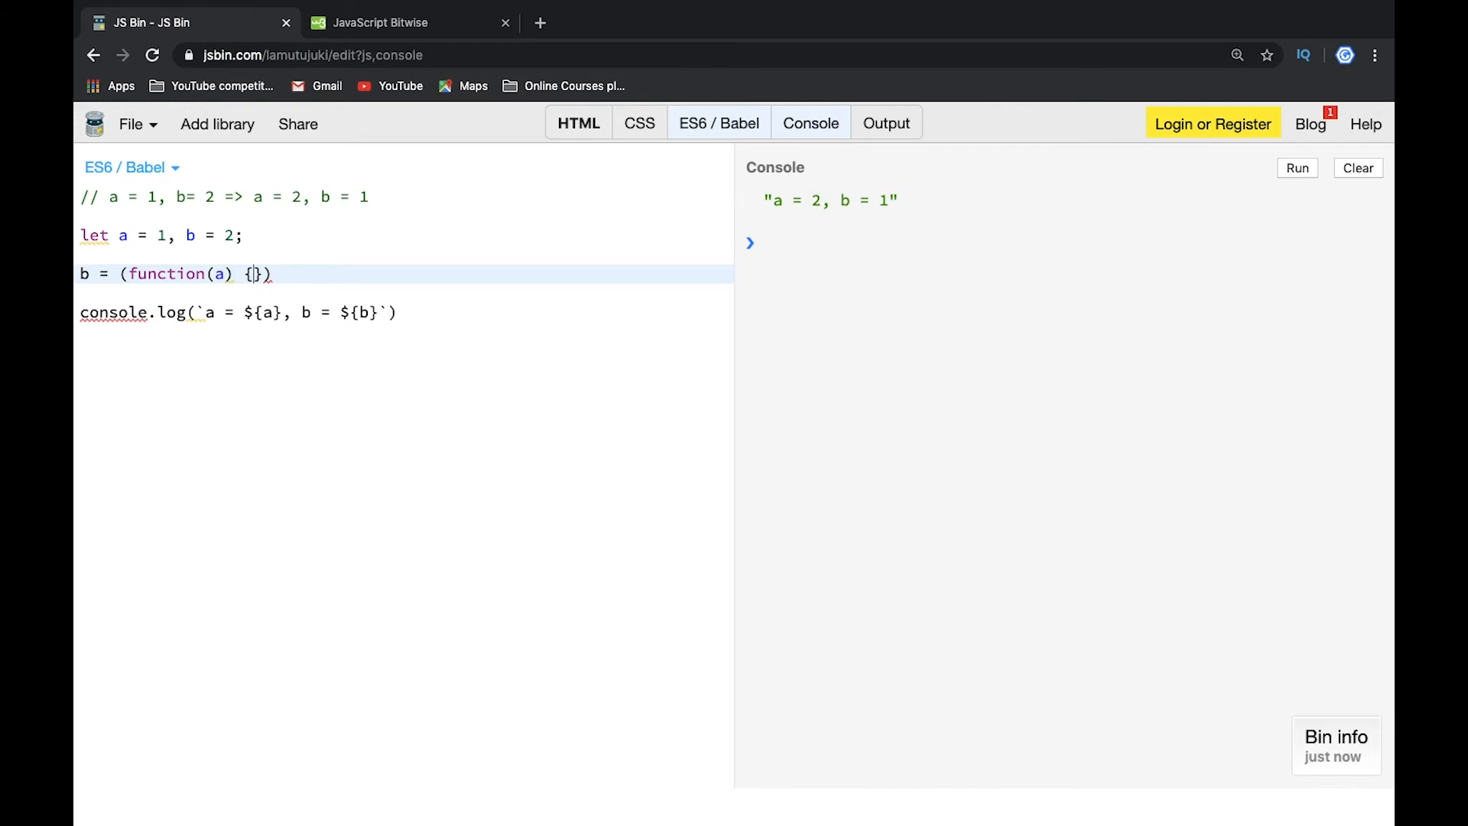
text(return)
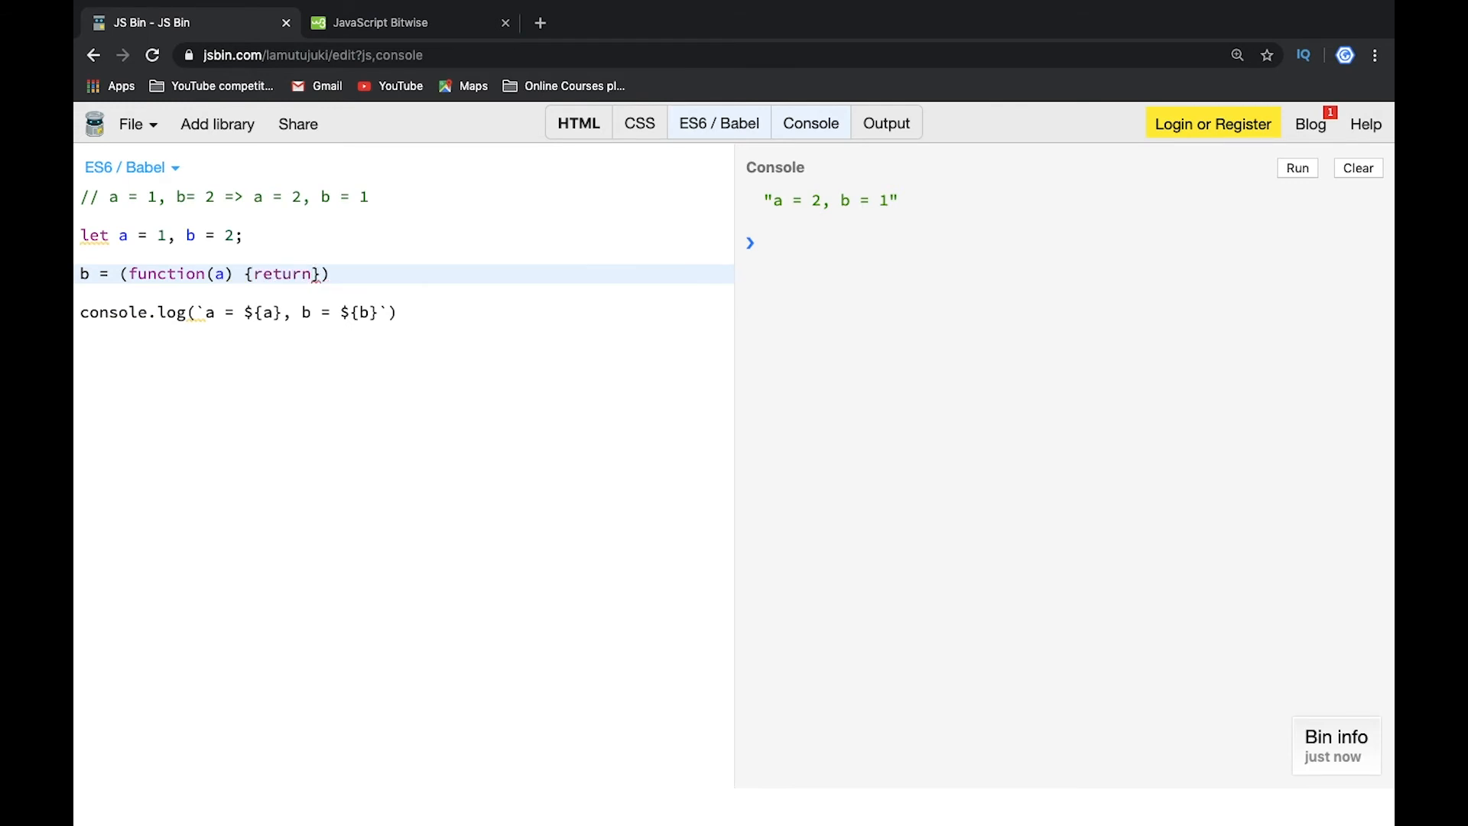
text(a)
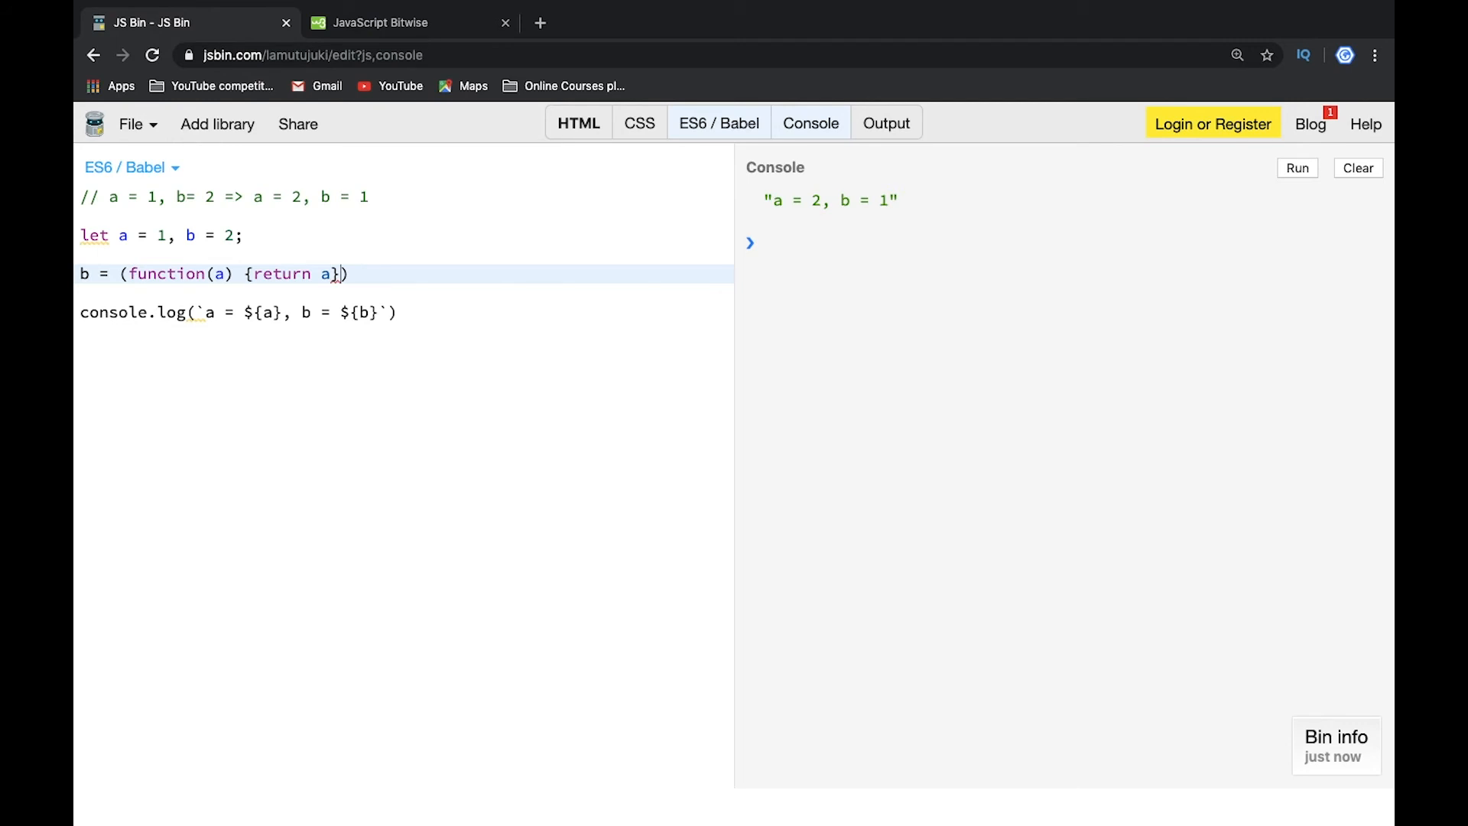
text((a)
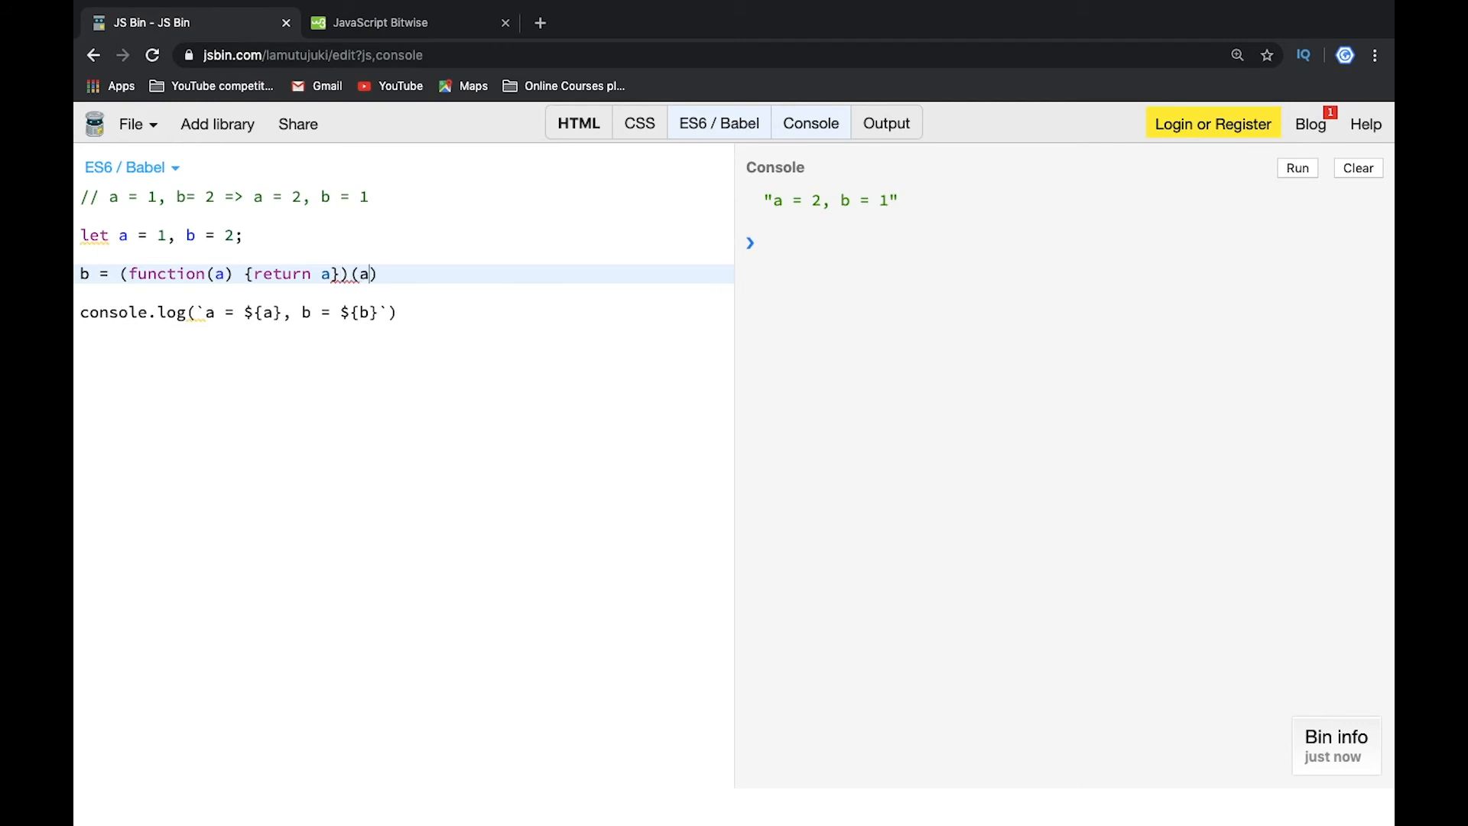
text(, a =)
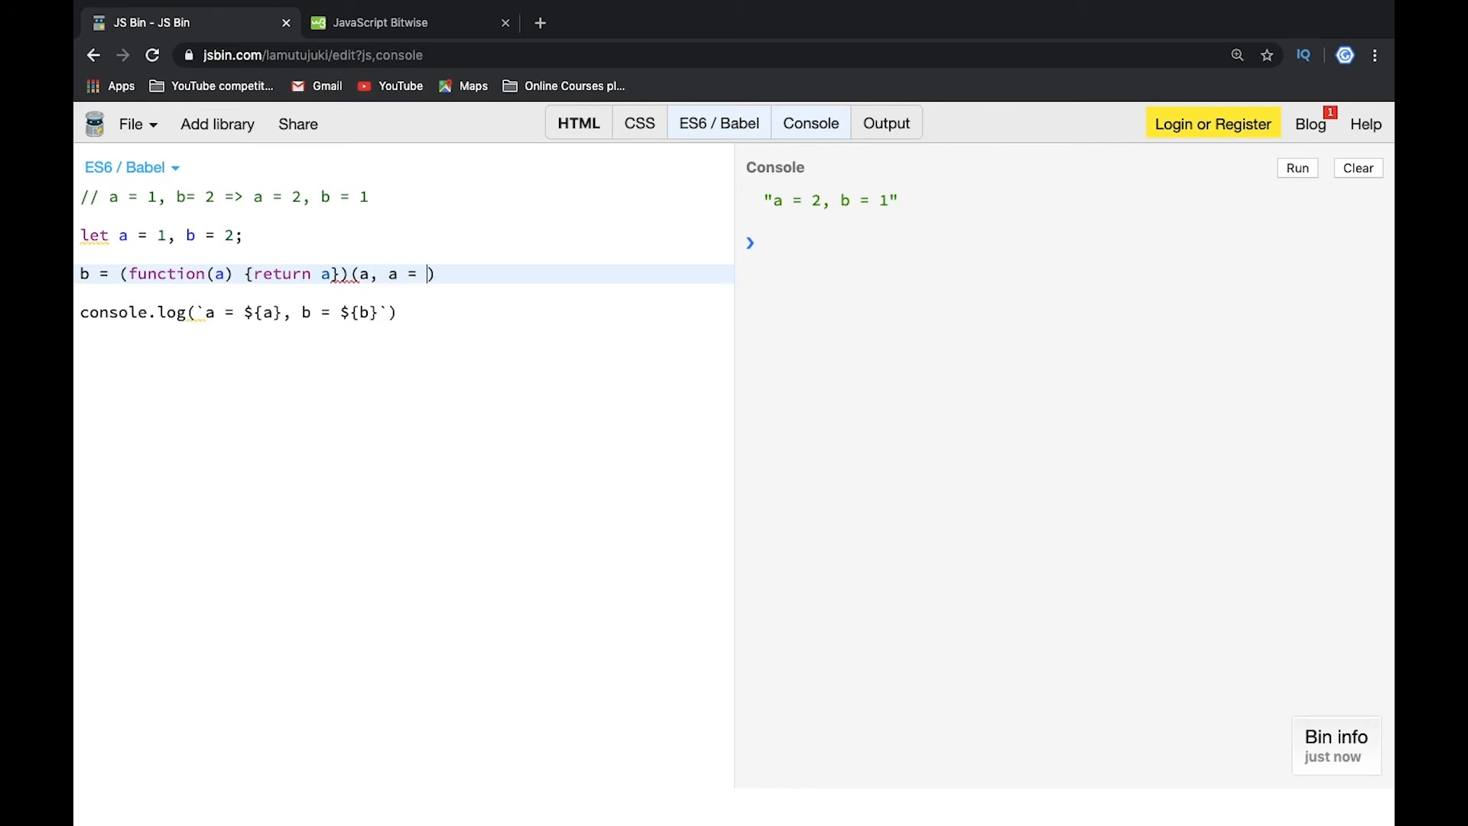
text(b)
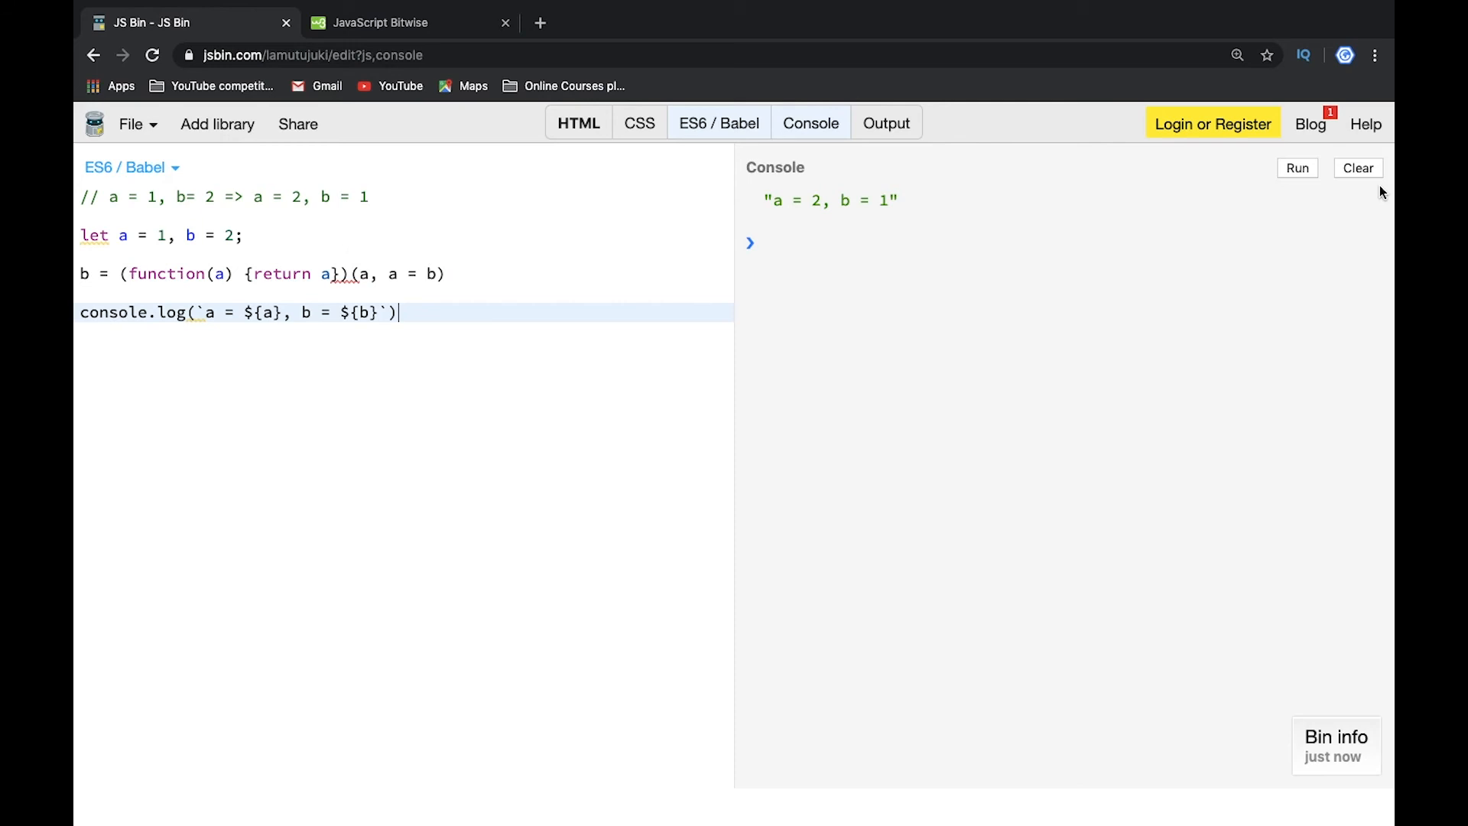
click(1298, 168)
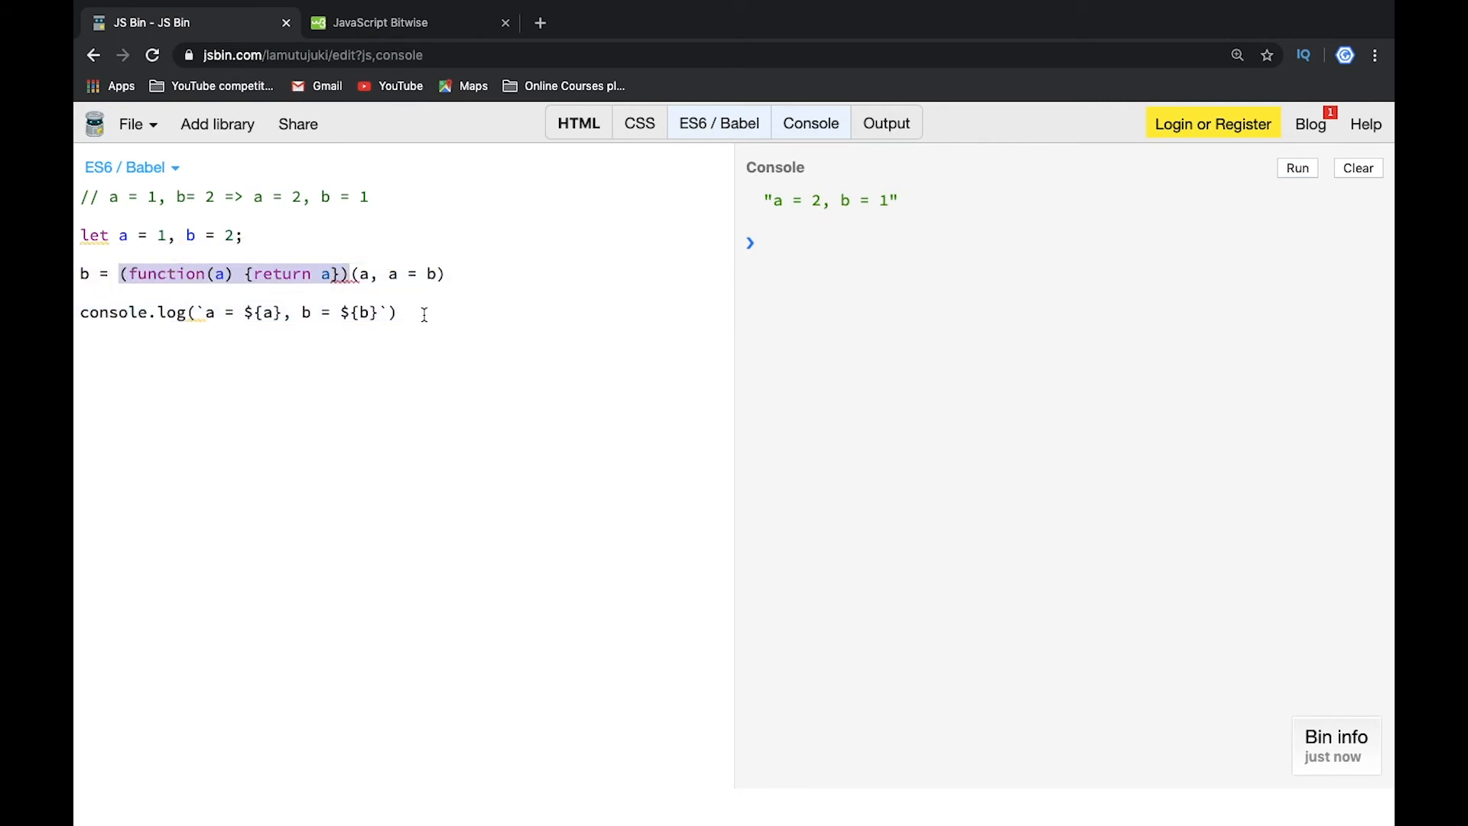
mouse_move(373, 300)
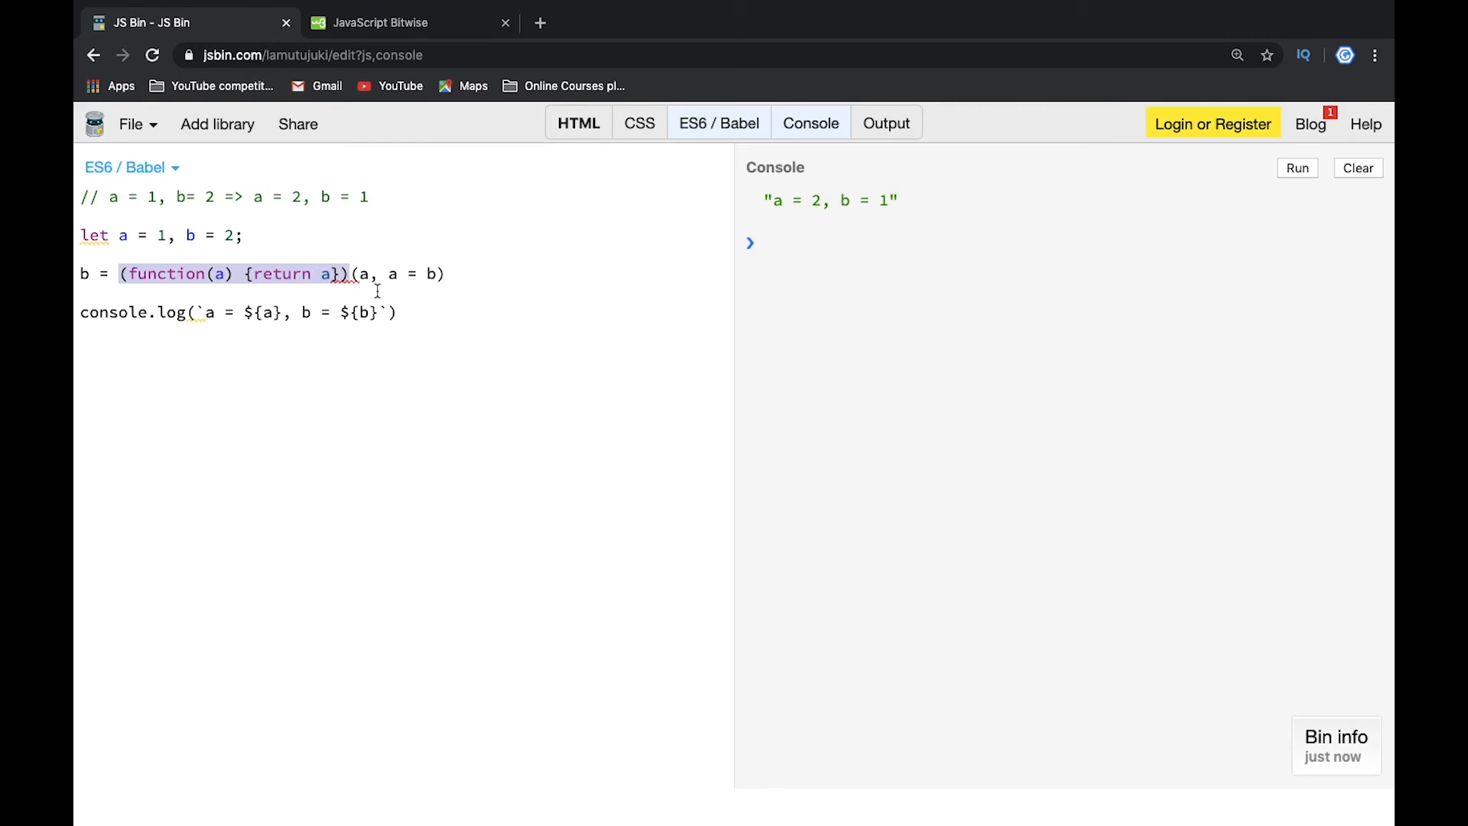
mouse_move(411, 258)
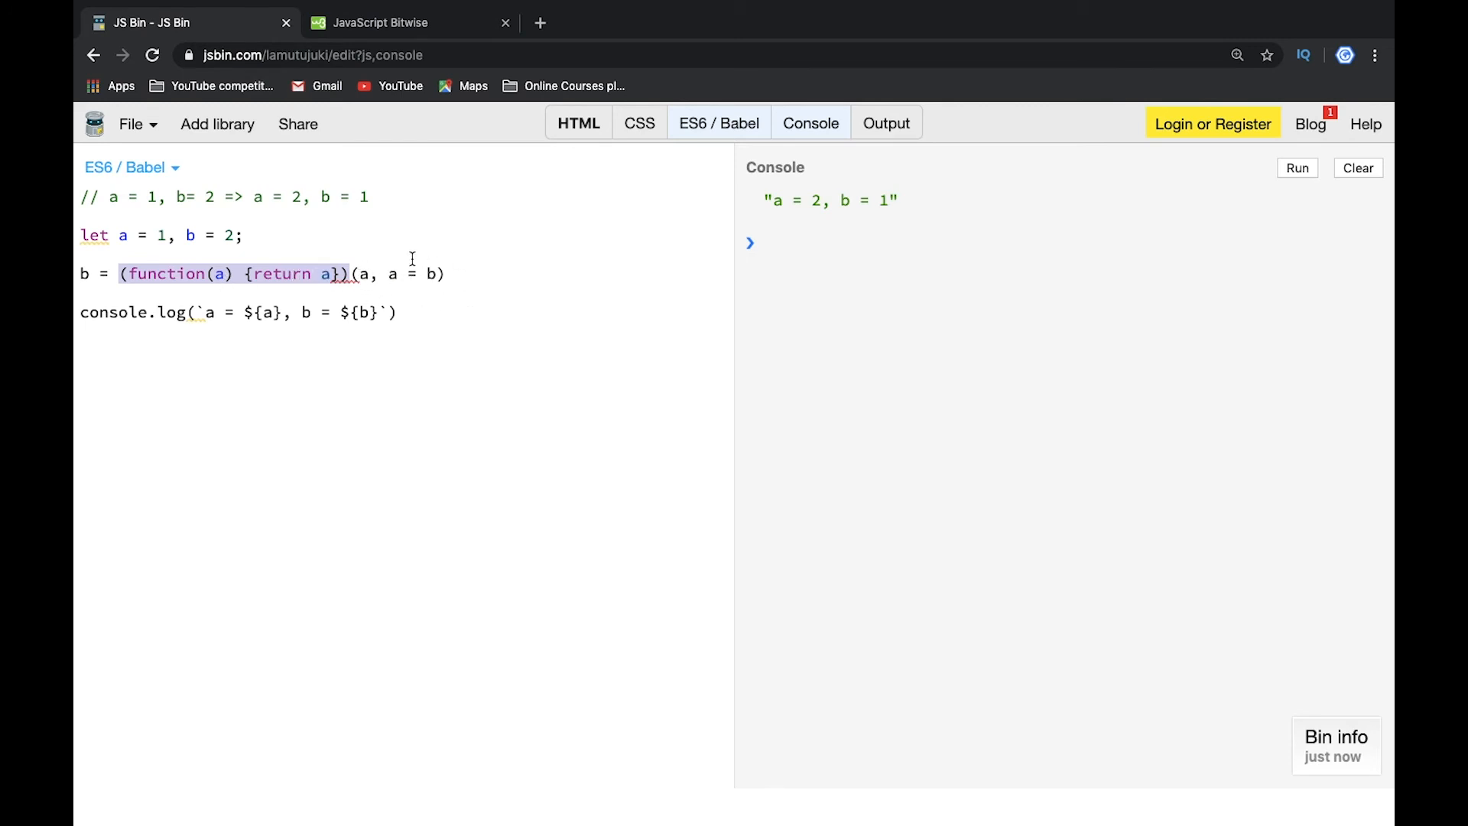
mouse_move(339, 278)
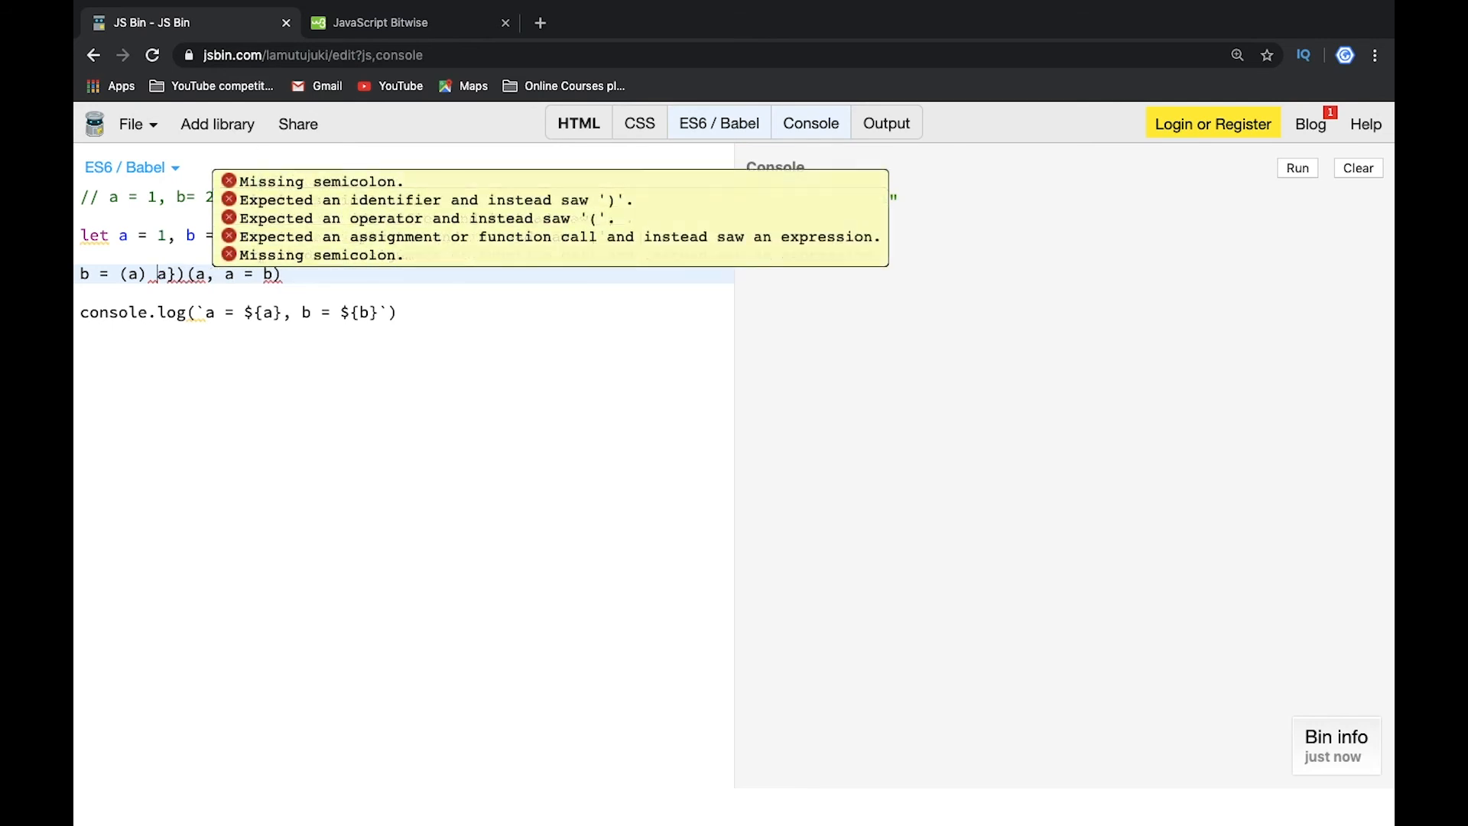
Insert => to form b = (a => a)(a, a = b), clear the console and run it for a = 2, b = 1
click(1297, 168)
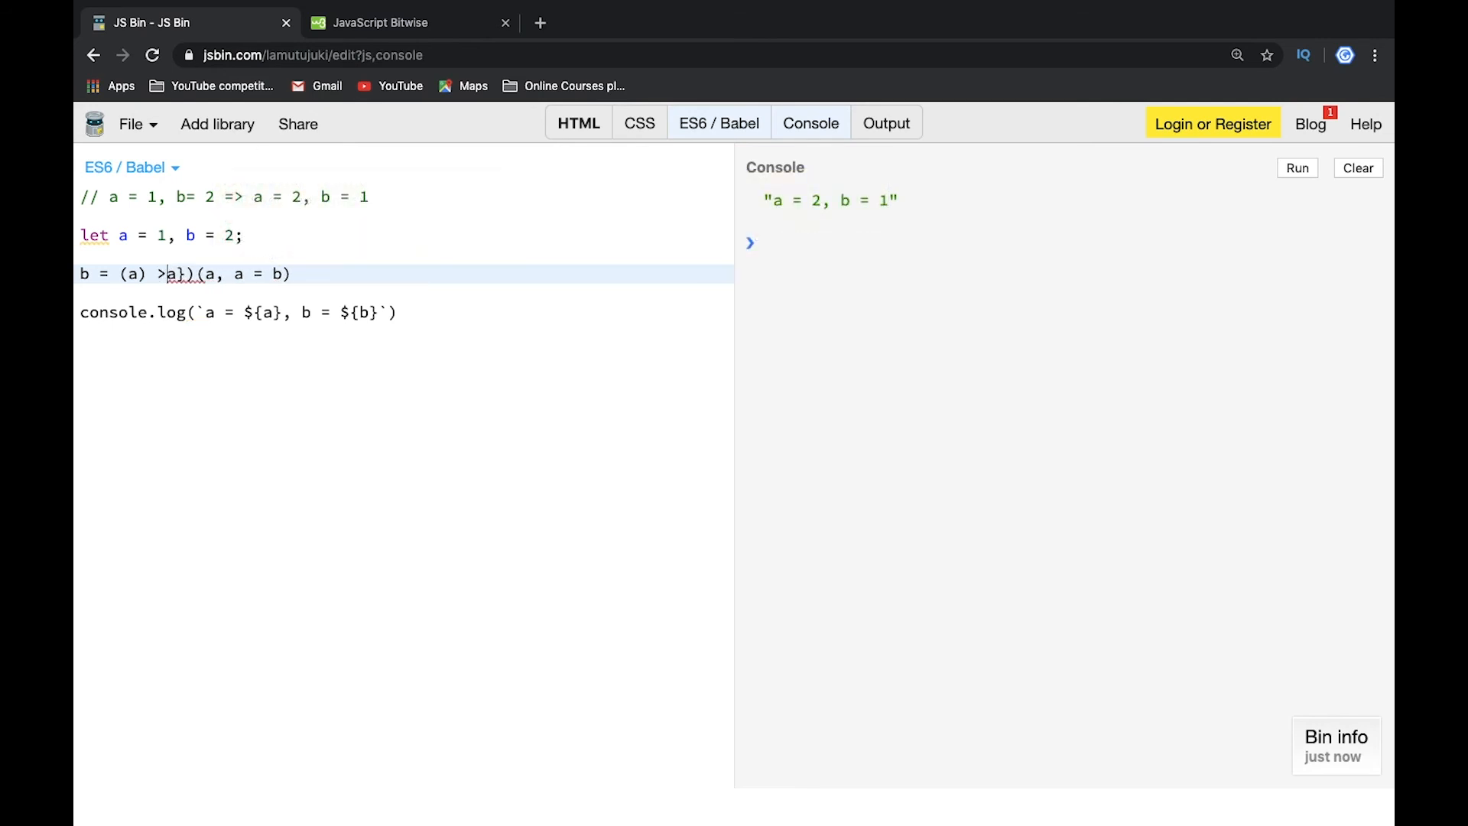
text(=)
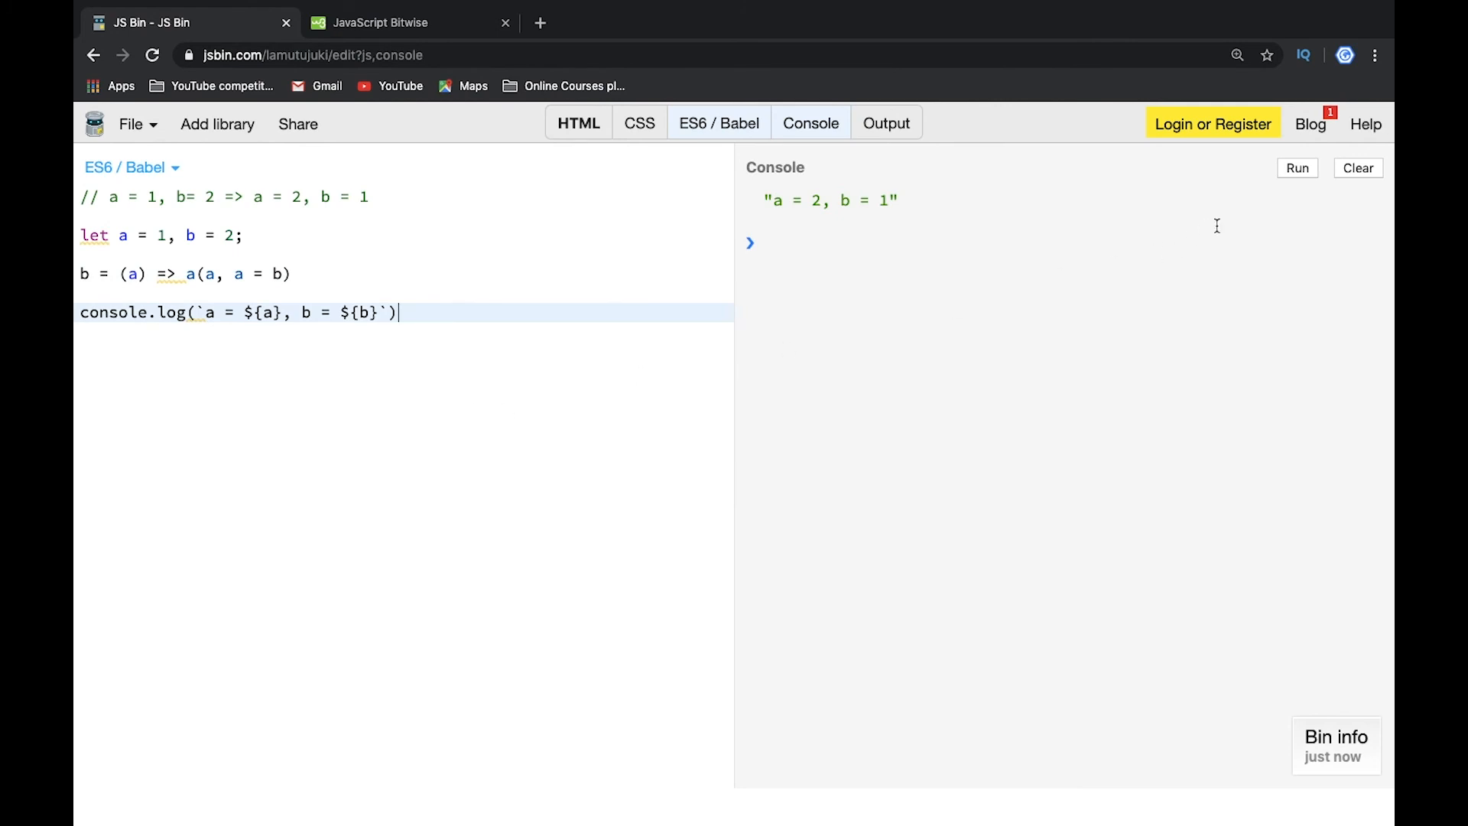
click(1299, 168)
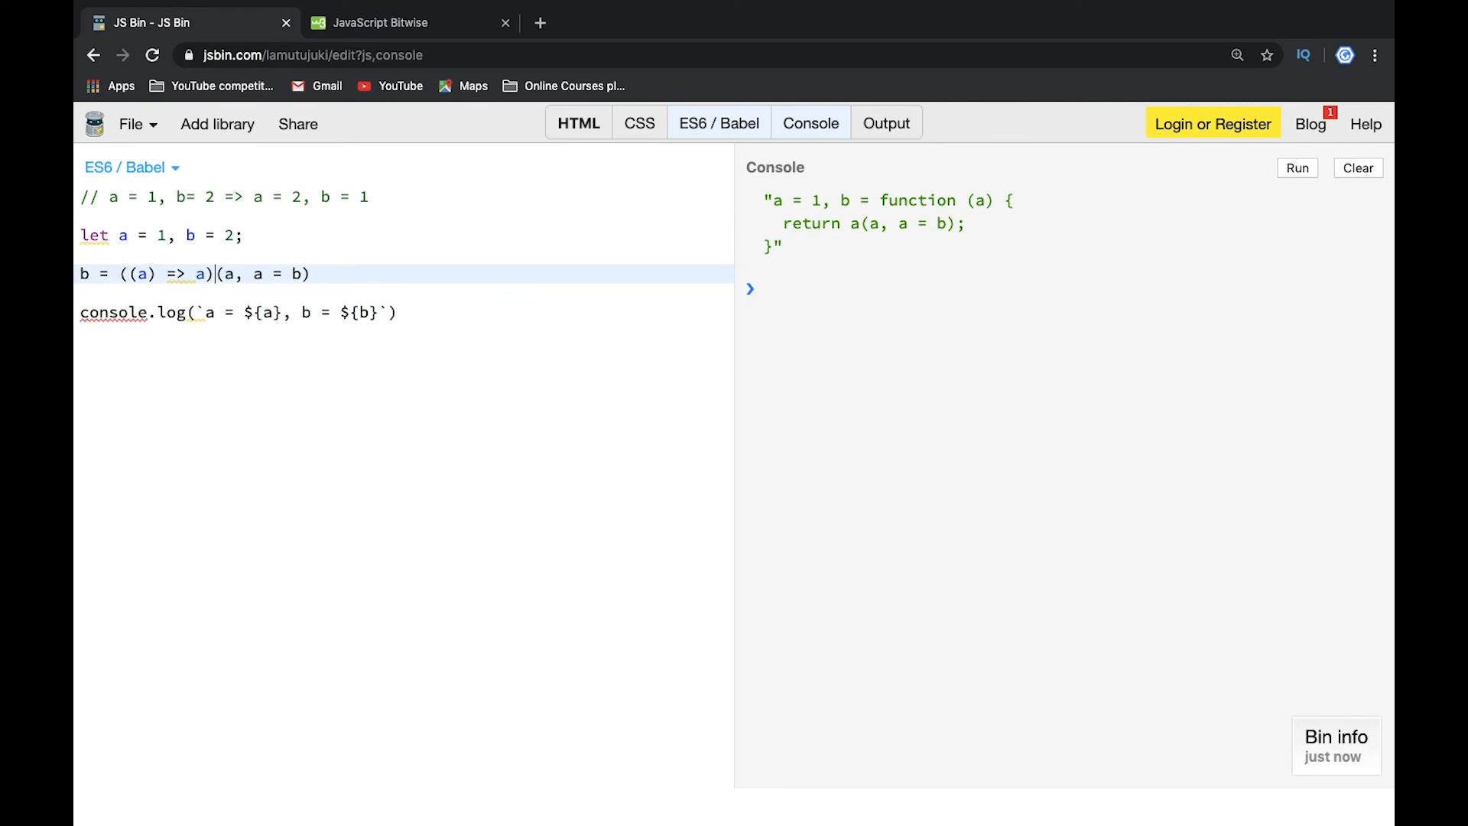
click(1357, 168)
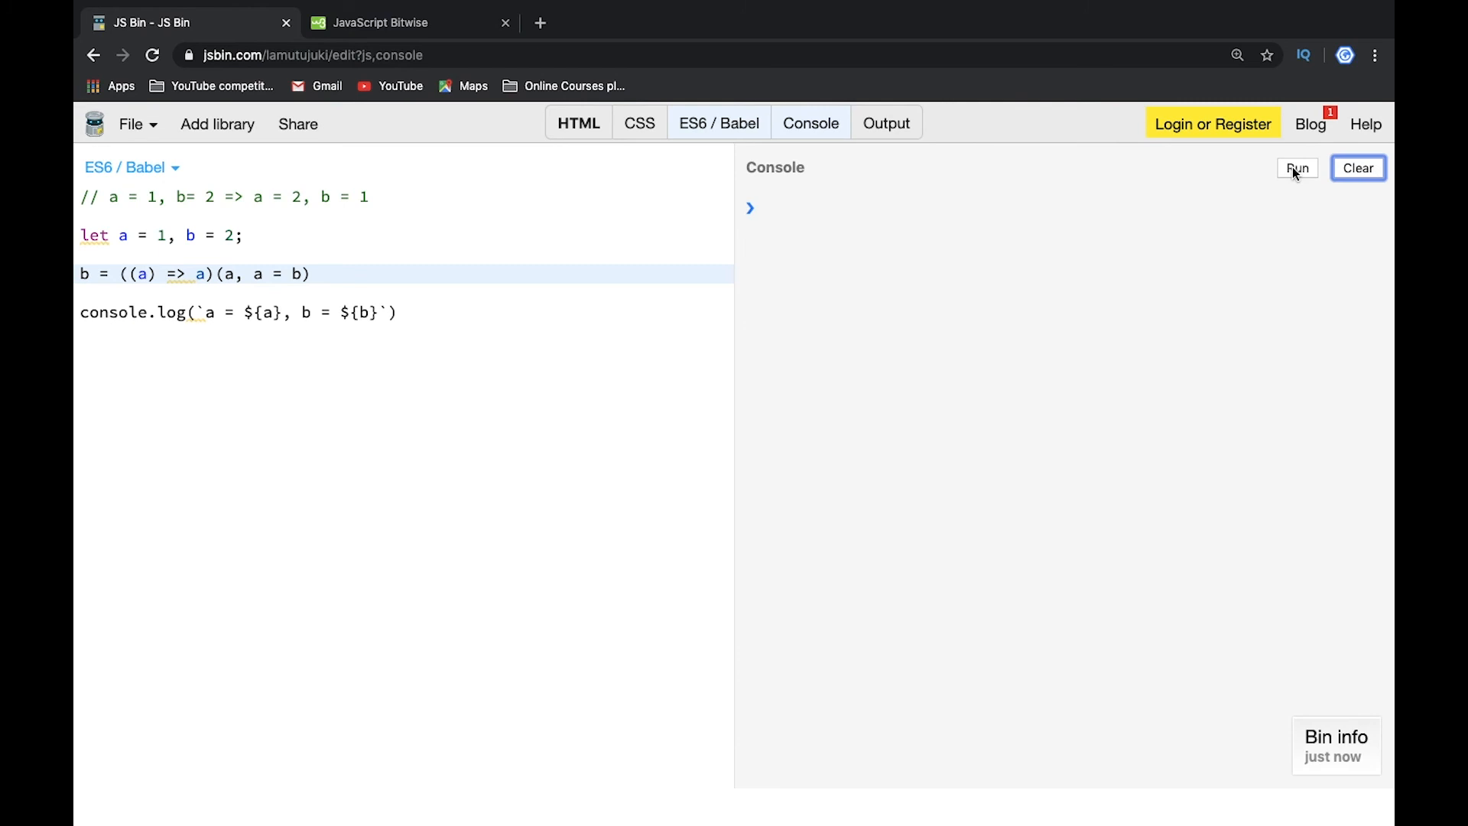
click(1299, 168)
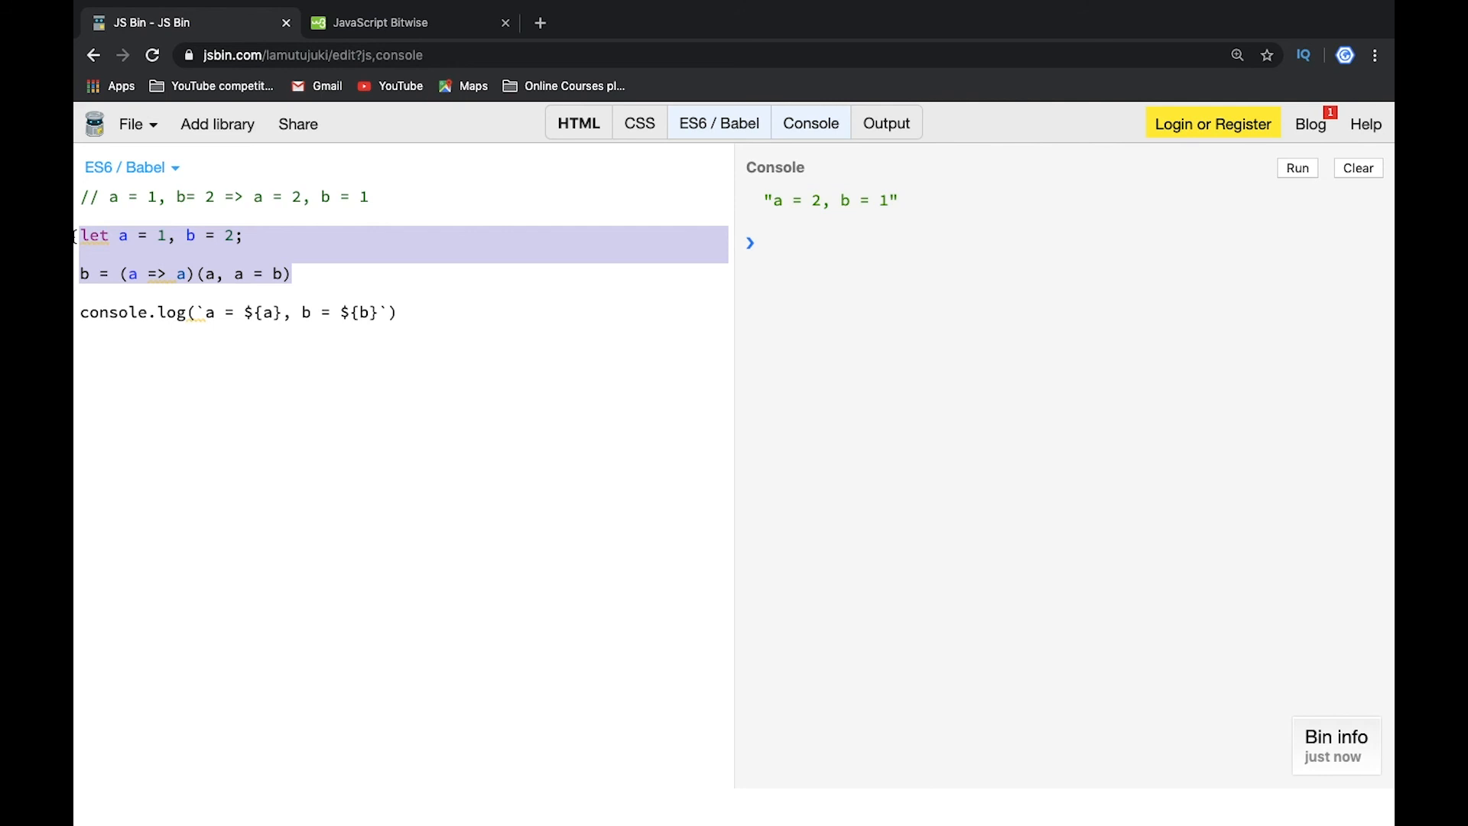
Replace the arrow-function swap with [a, b] = [b, a], clear the console and run it
key(Delete)
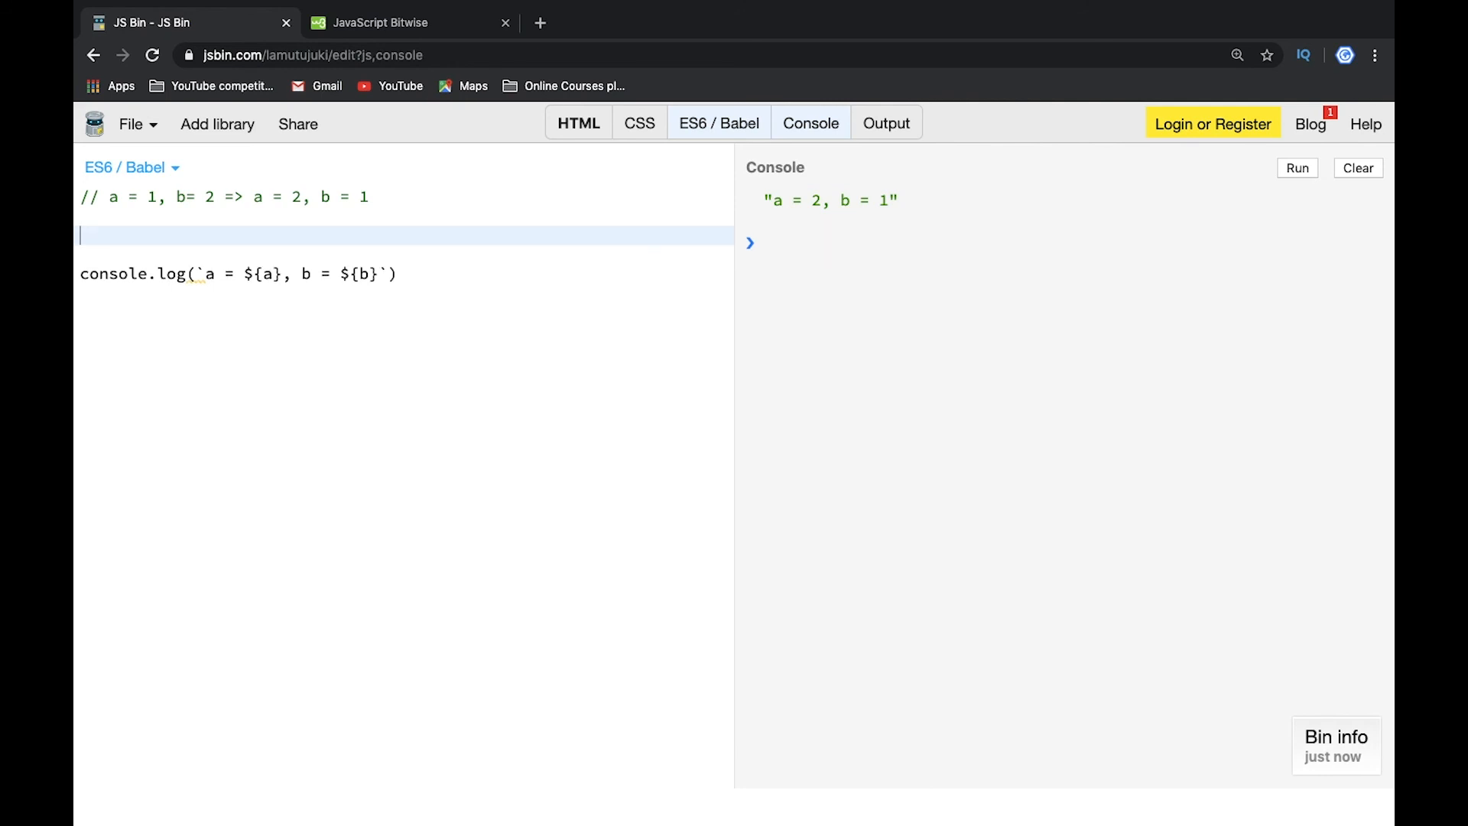
text([a, b])
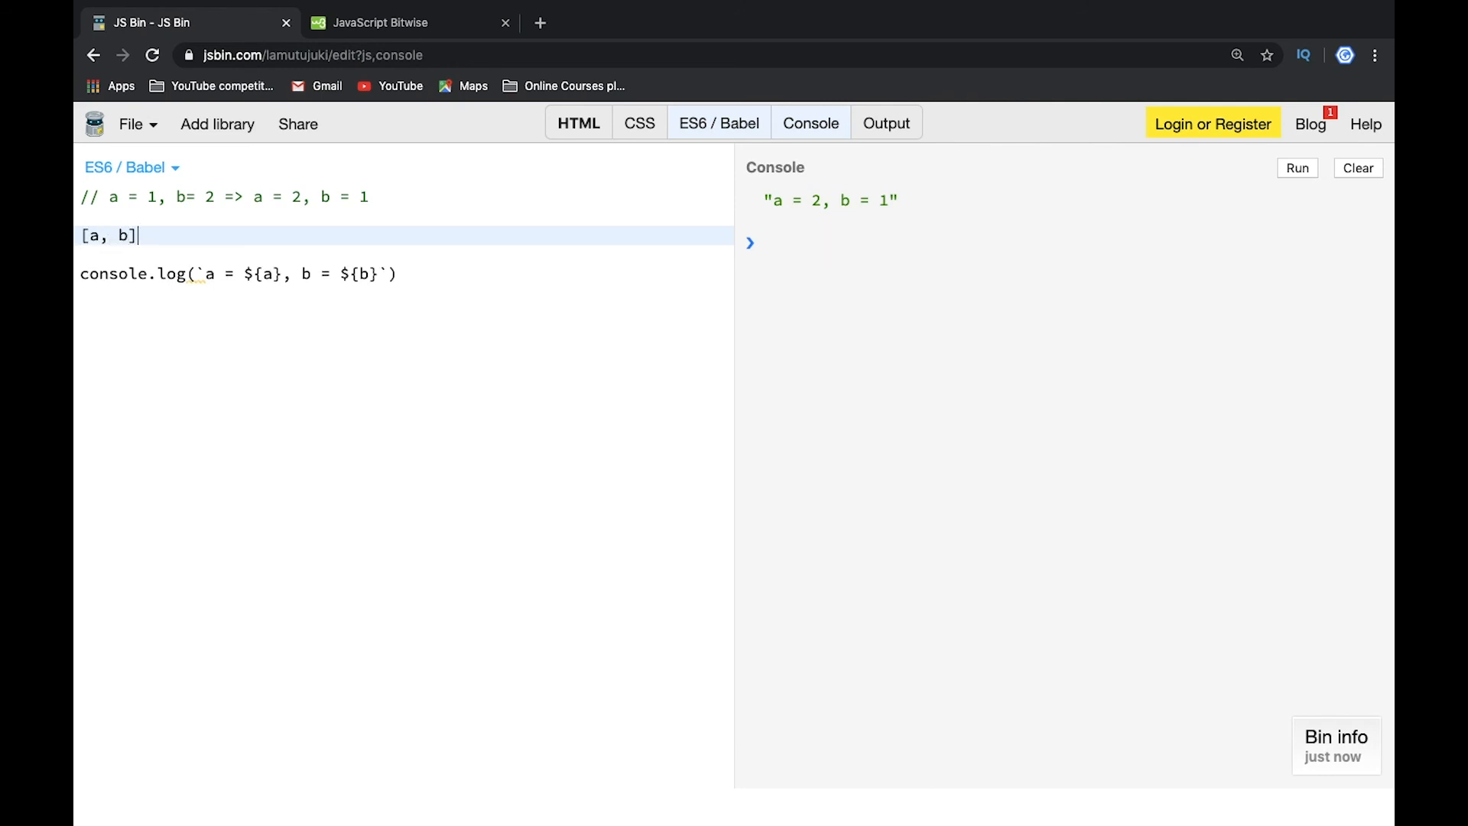
text(= [])
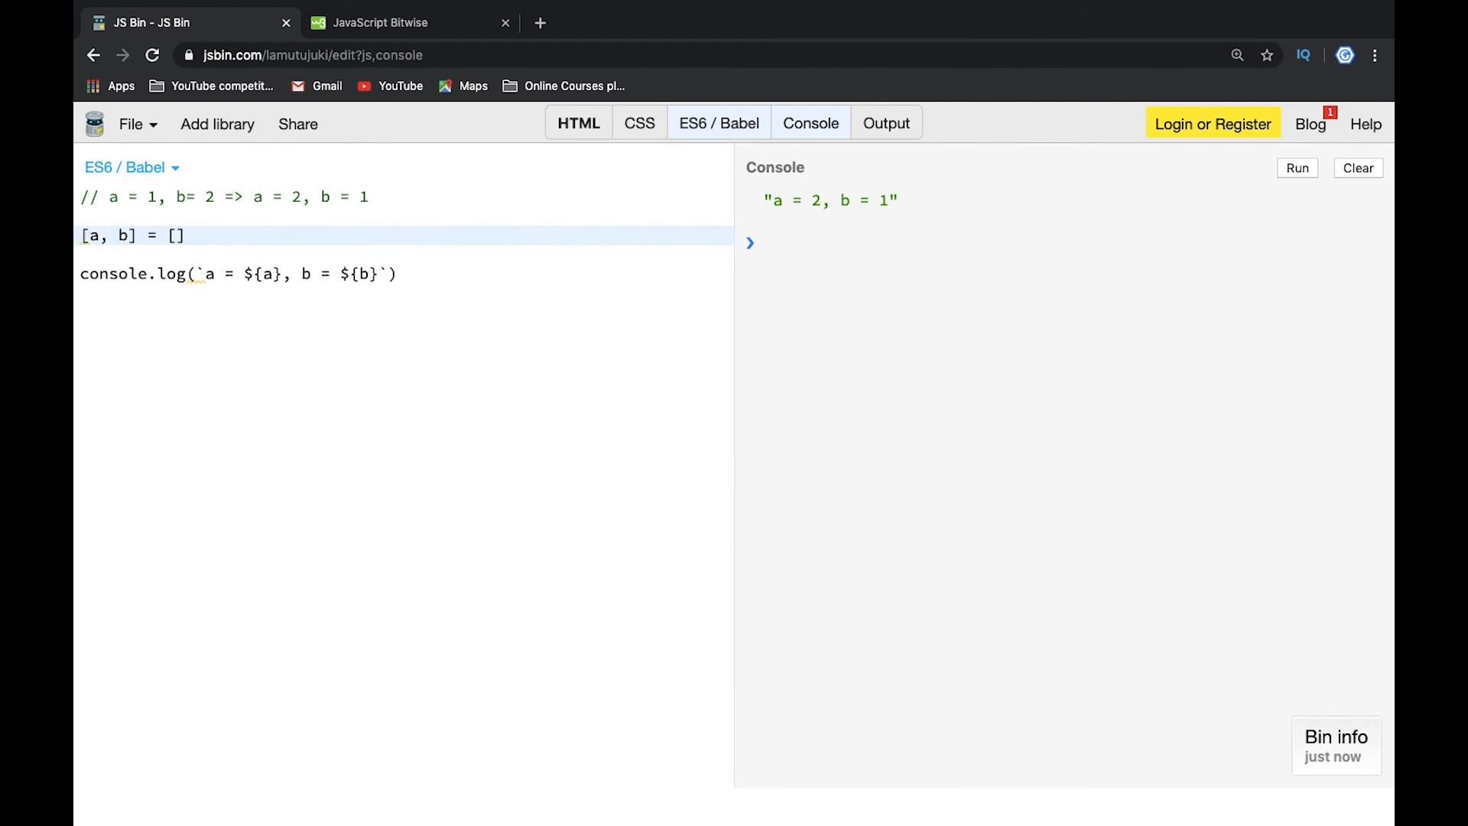
text(b, a)
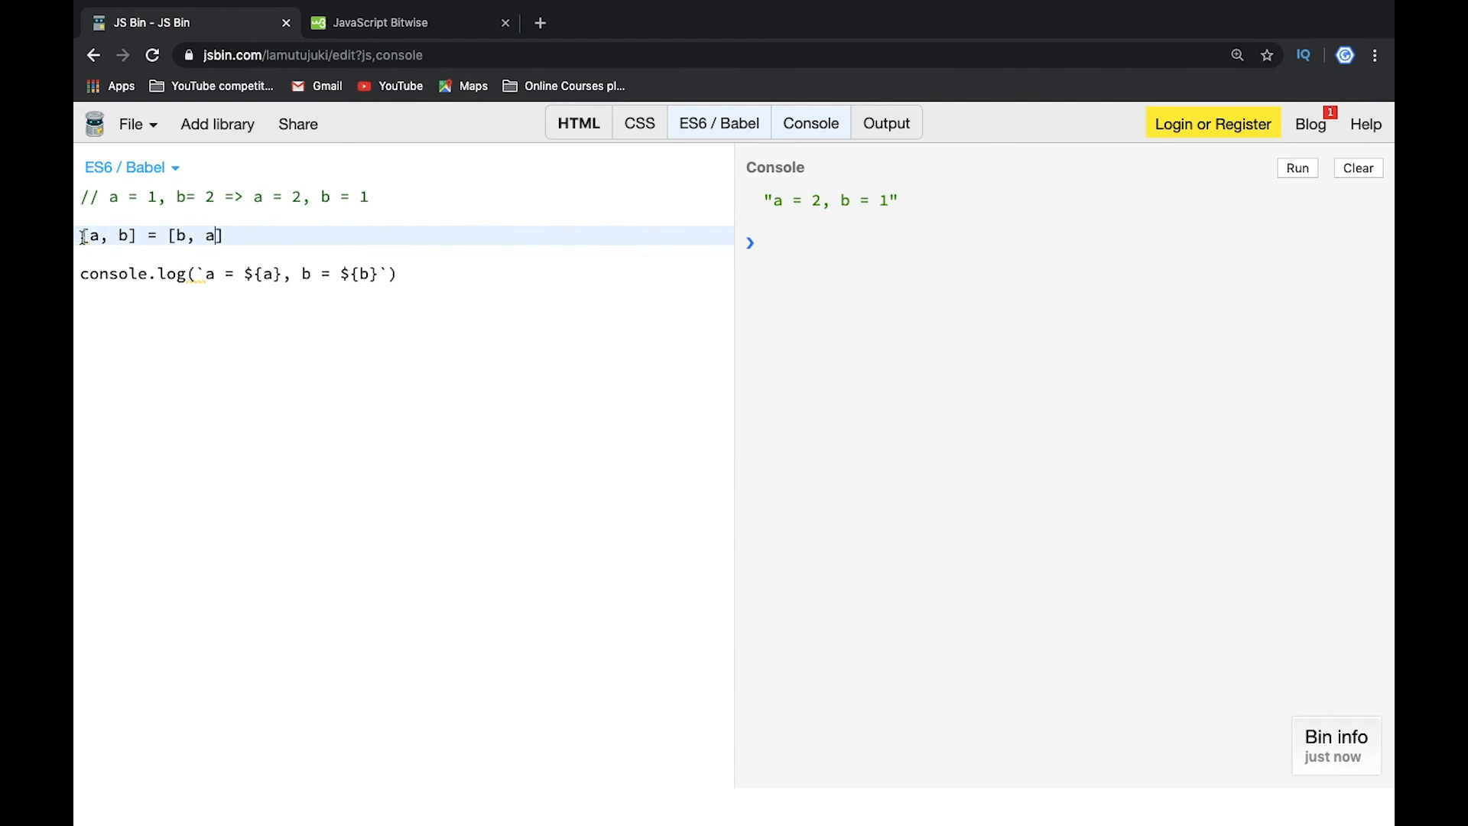
click(1356, 168)
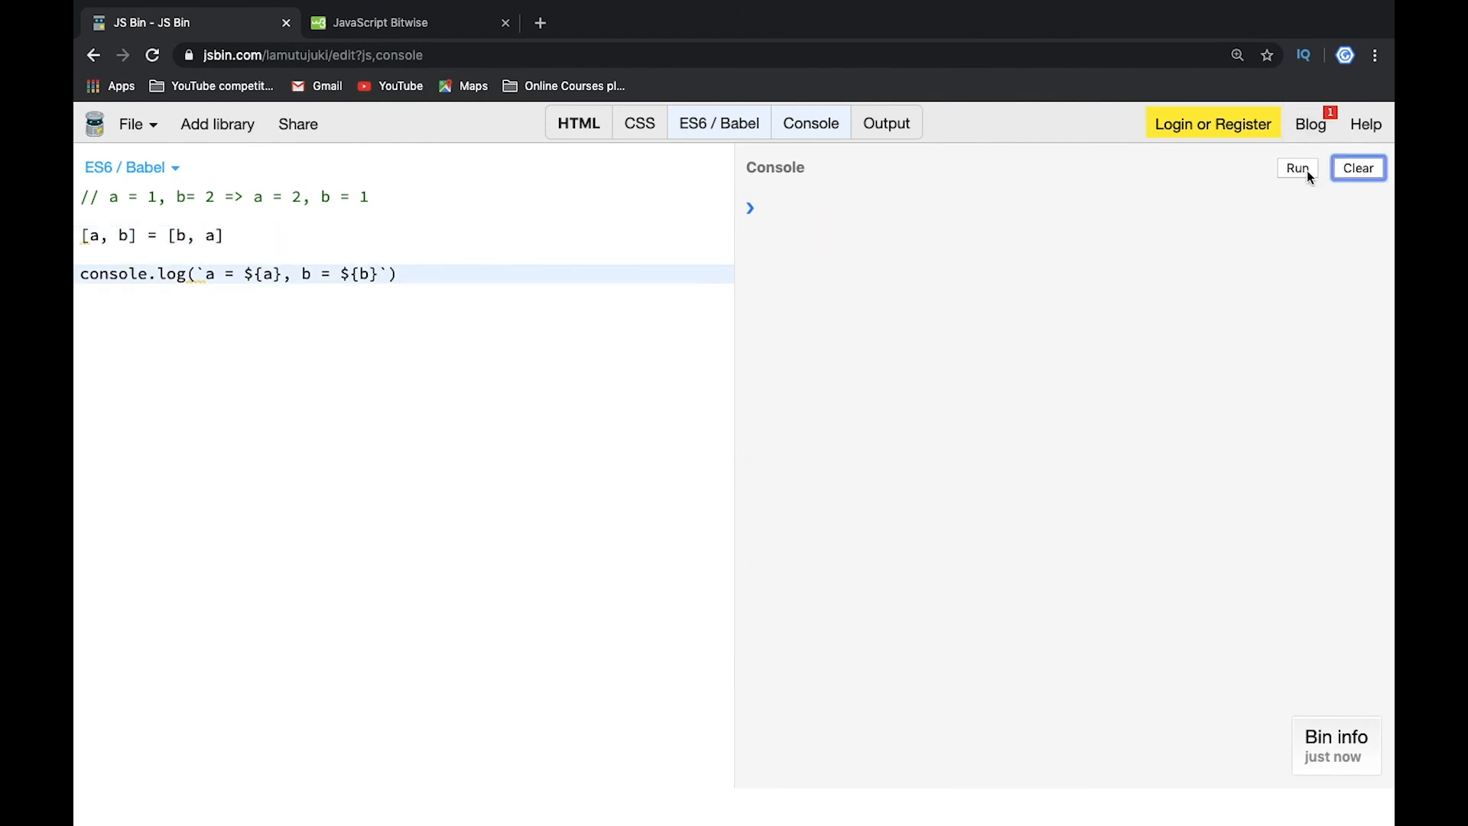
click(1298, 168)
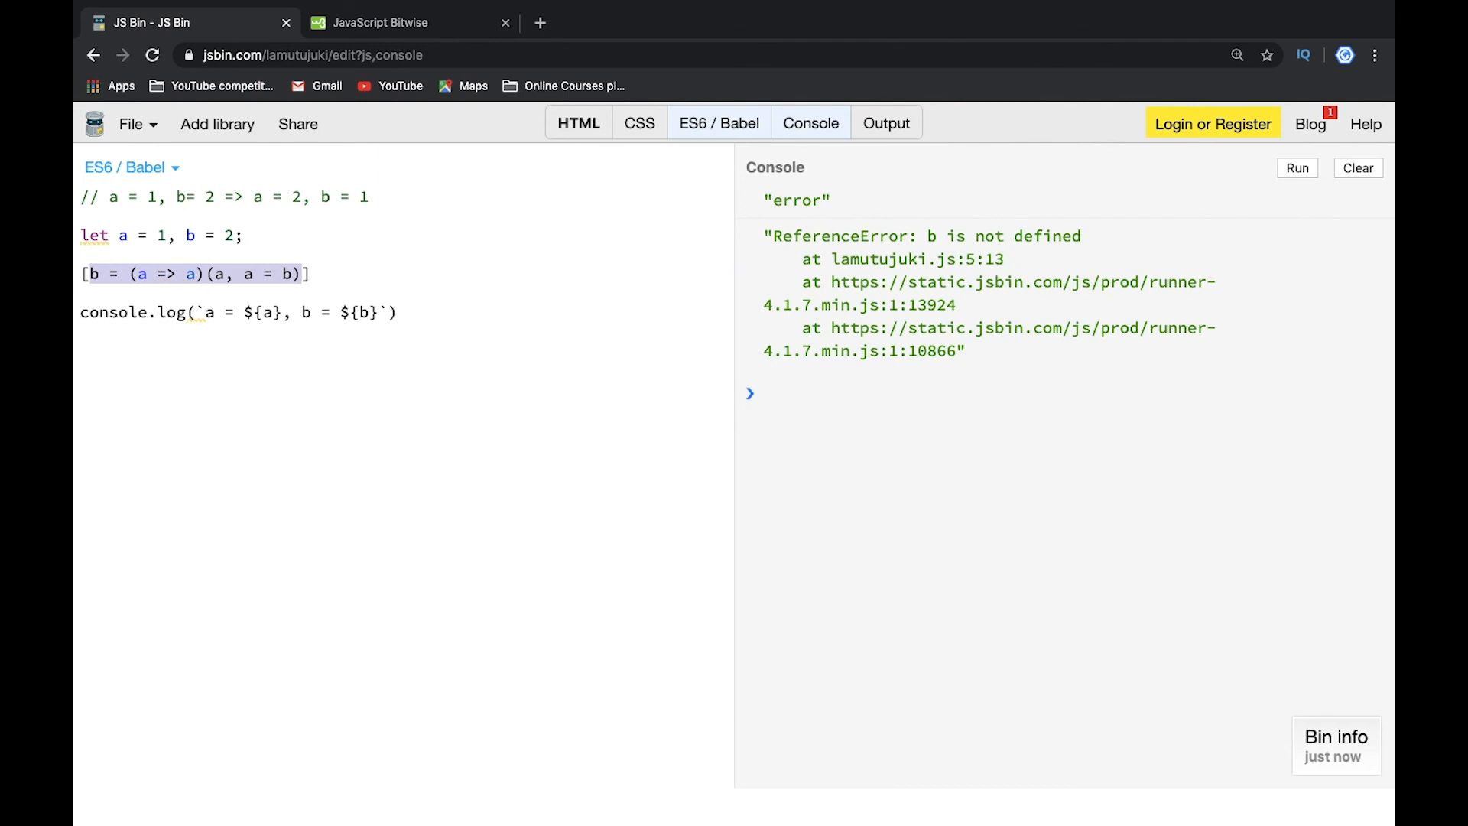
Retype the destructuring line [a, b] = [b, a] and rerun so the console prints a = 2, b = 1
text([a, b])
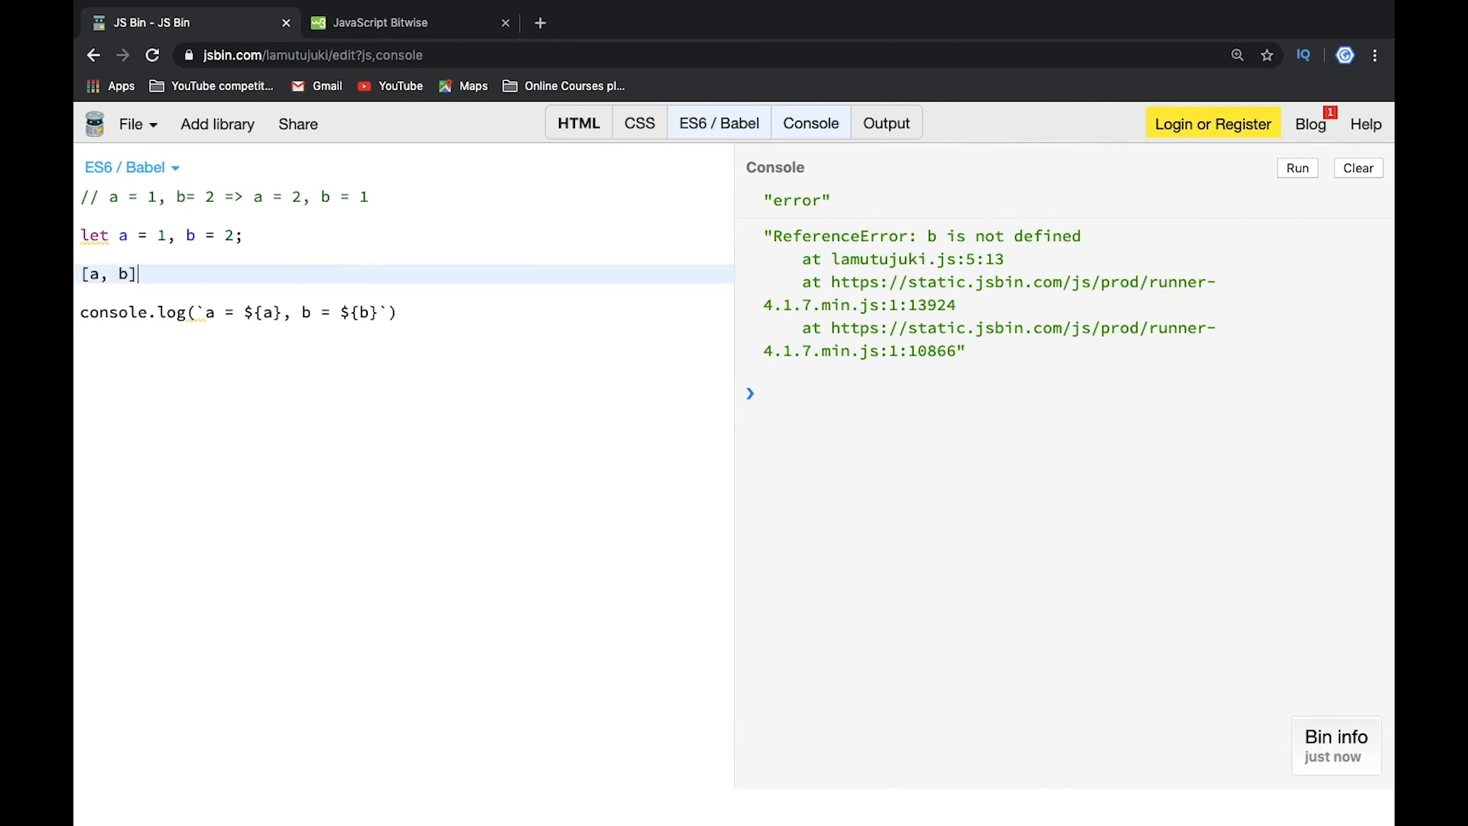
text(= [b])
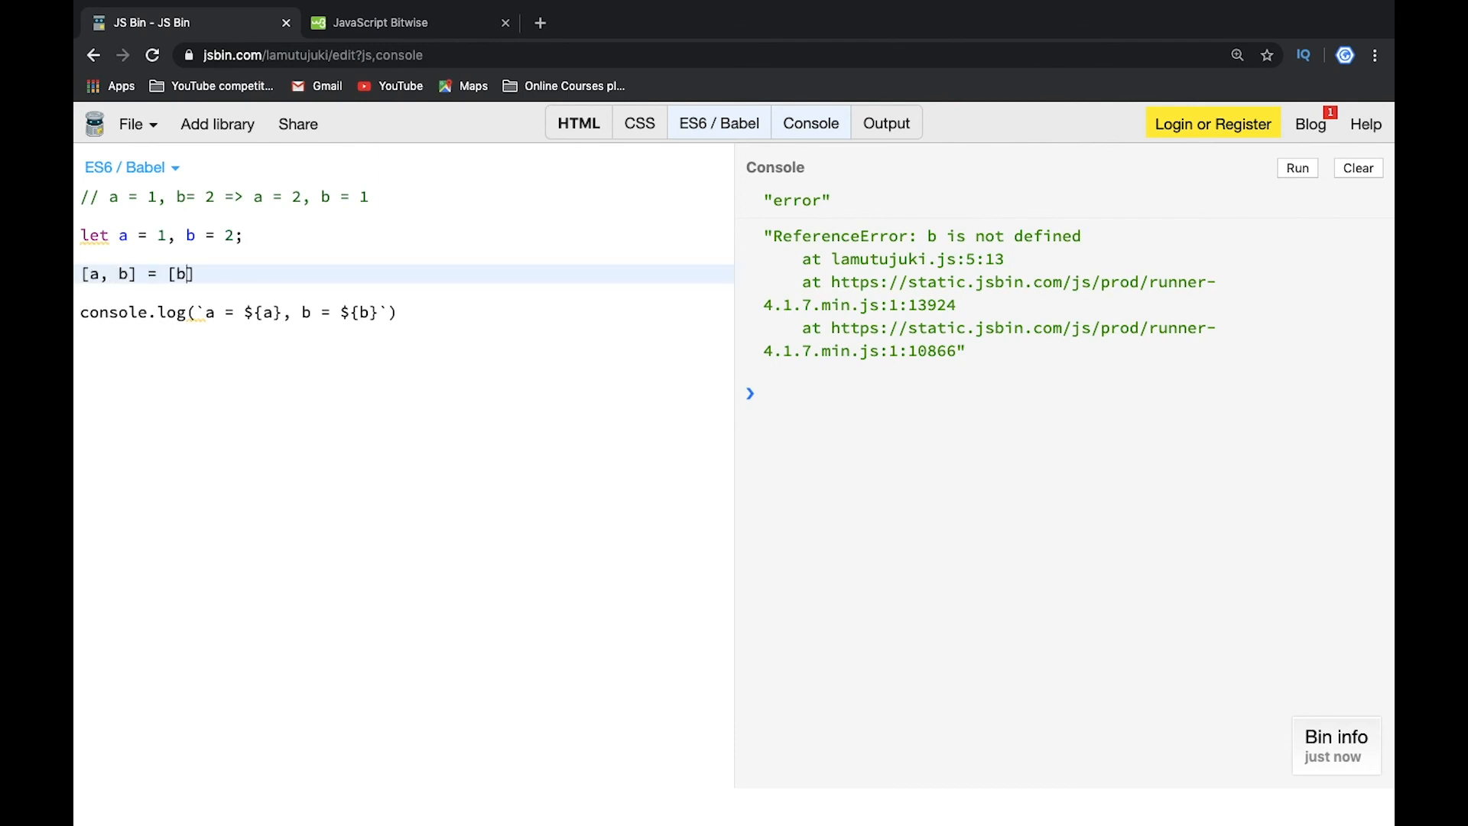
text(, a)
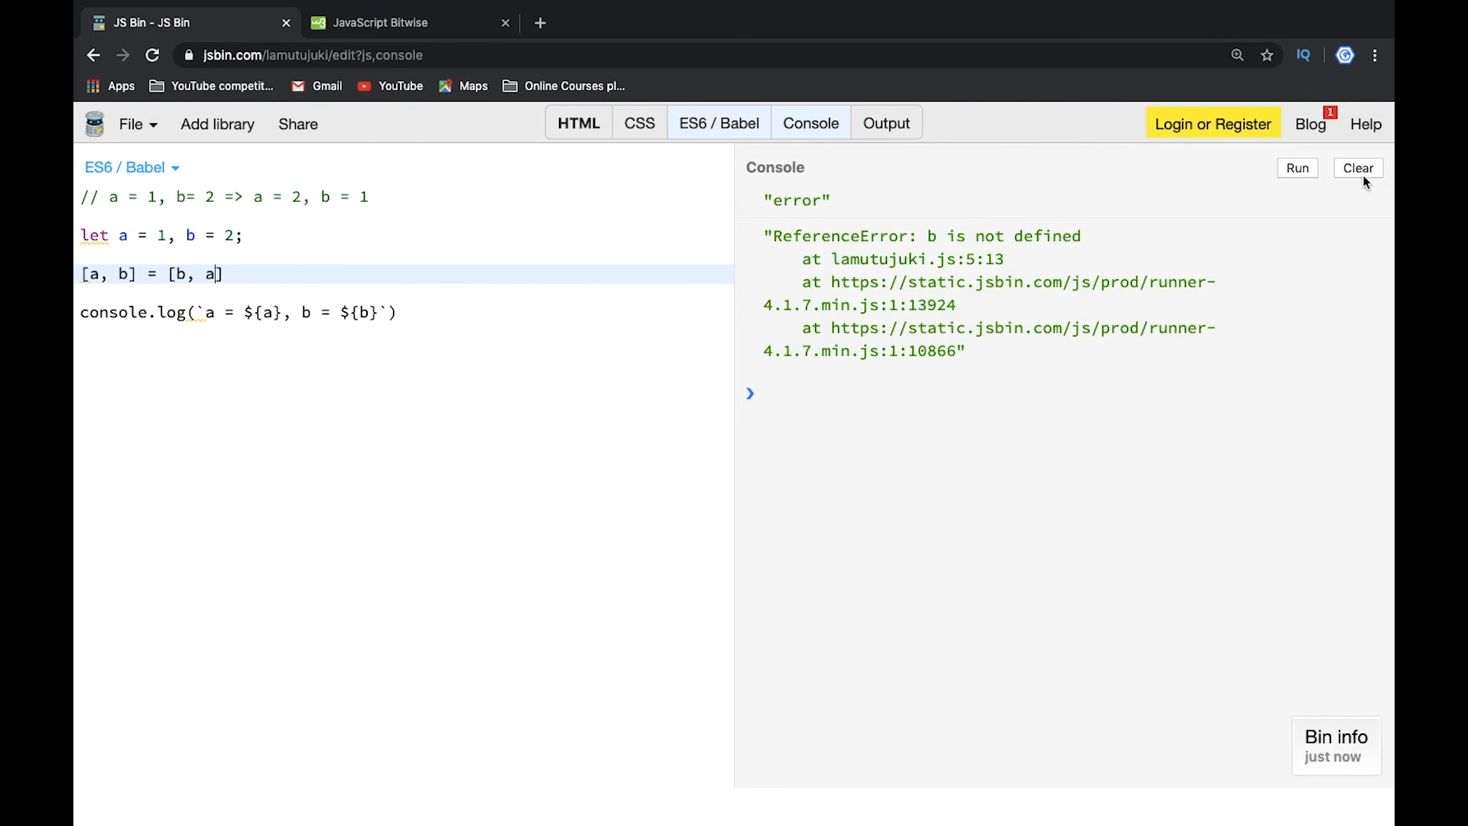
click(1298, 169)
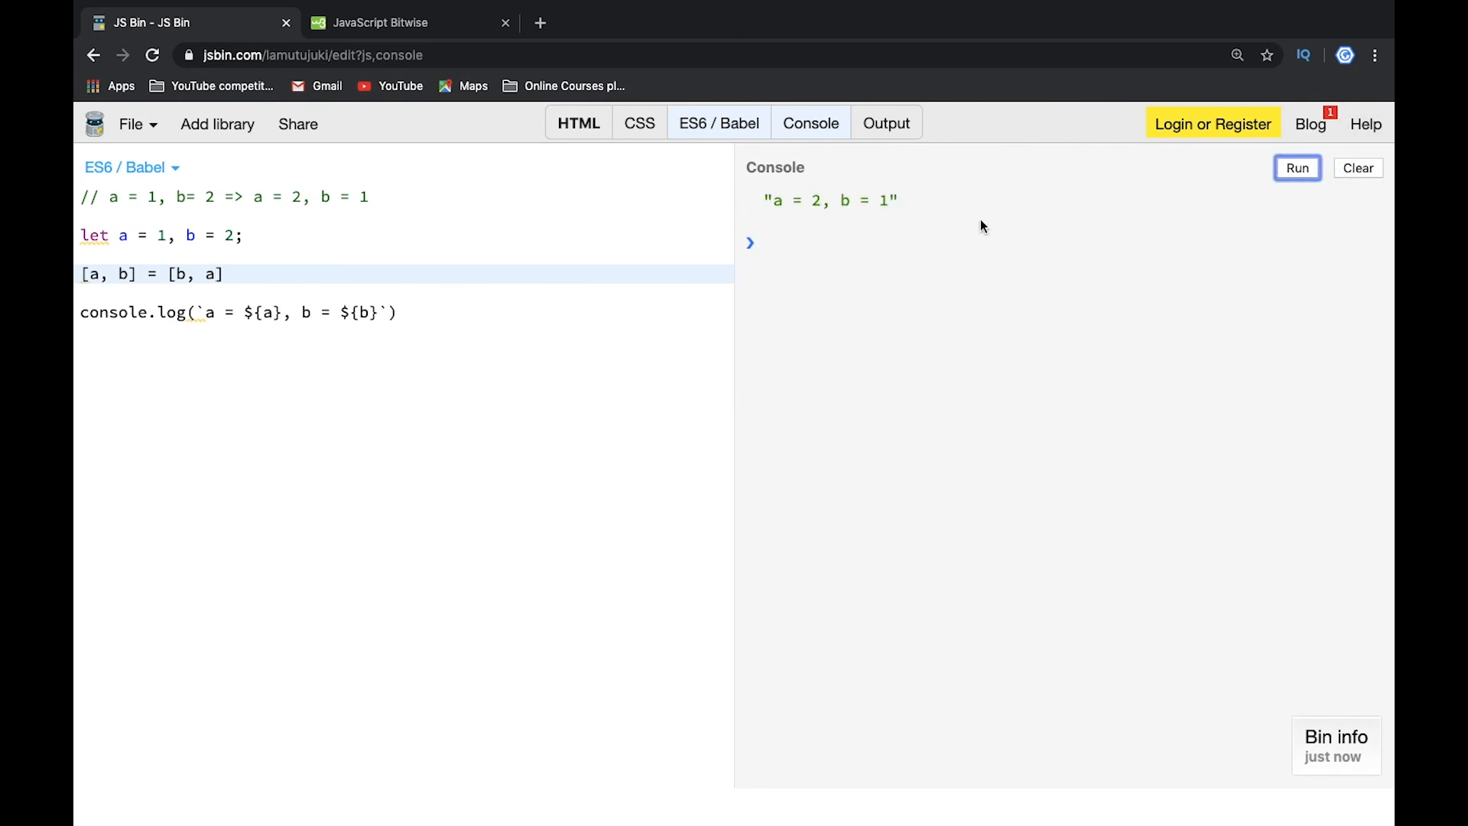